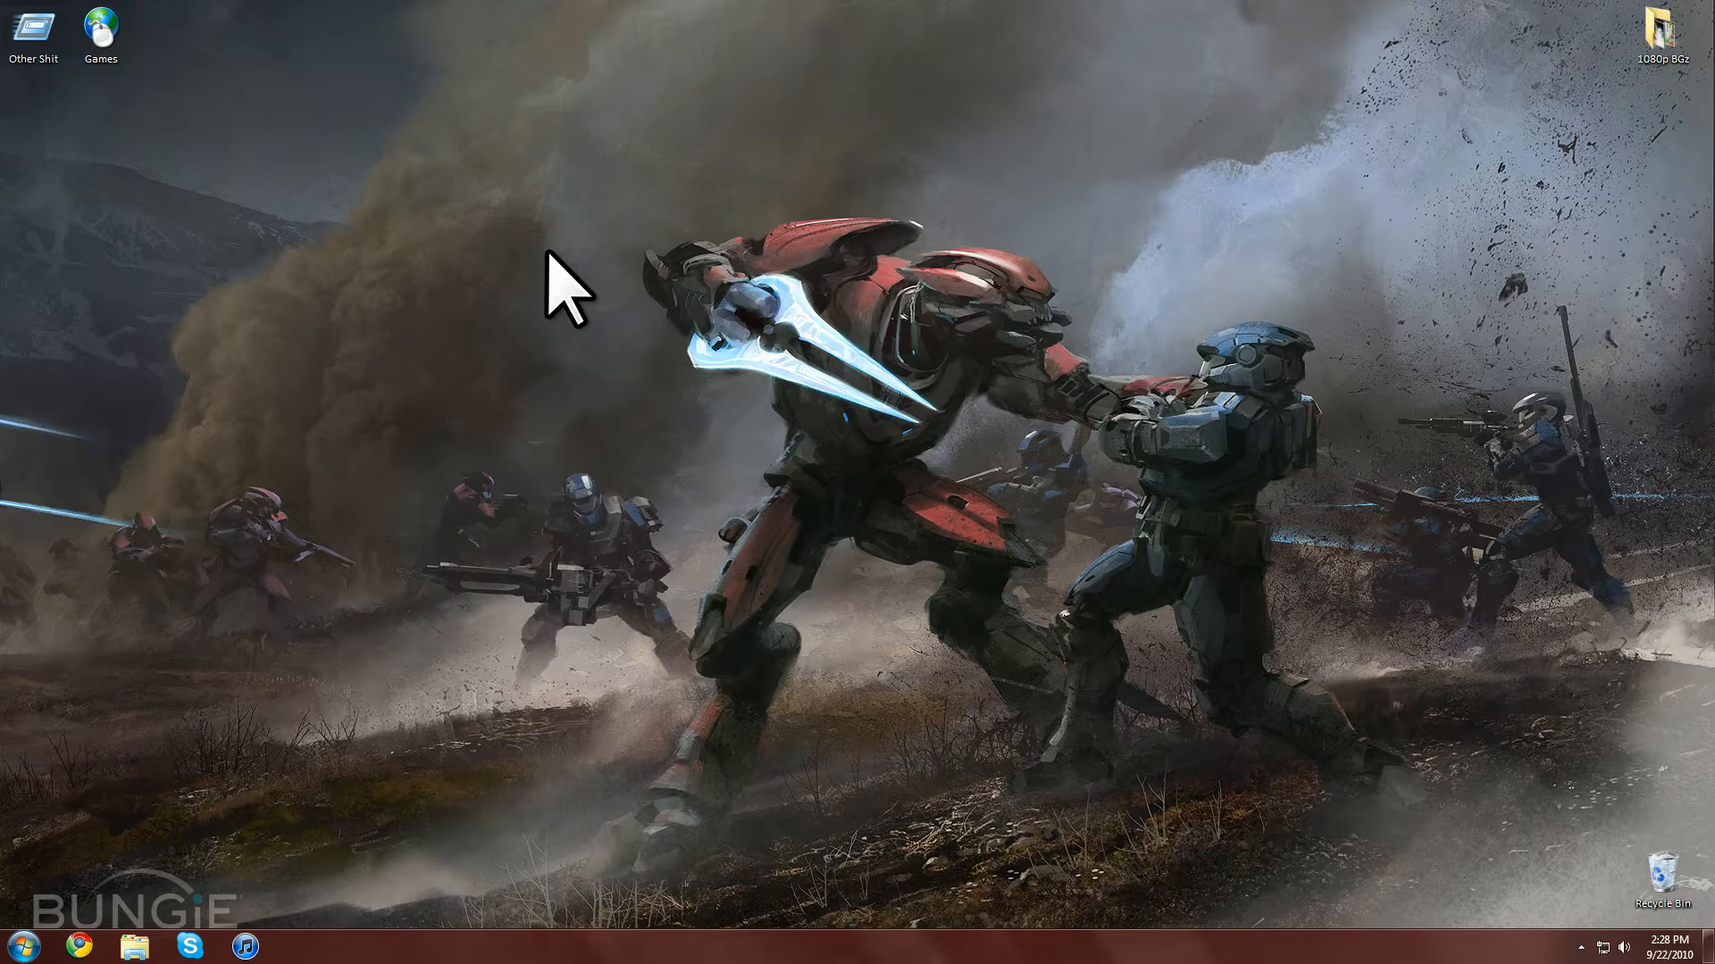
Empty the Recycle Bin, confirming permanent deletion of TweeetterV2.
right_click(1669, 877)
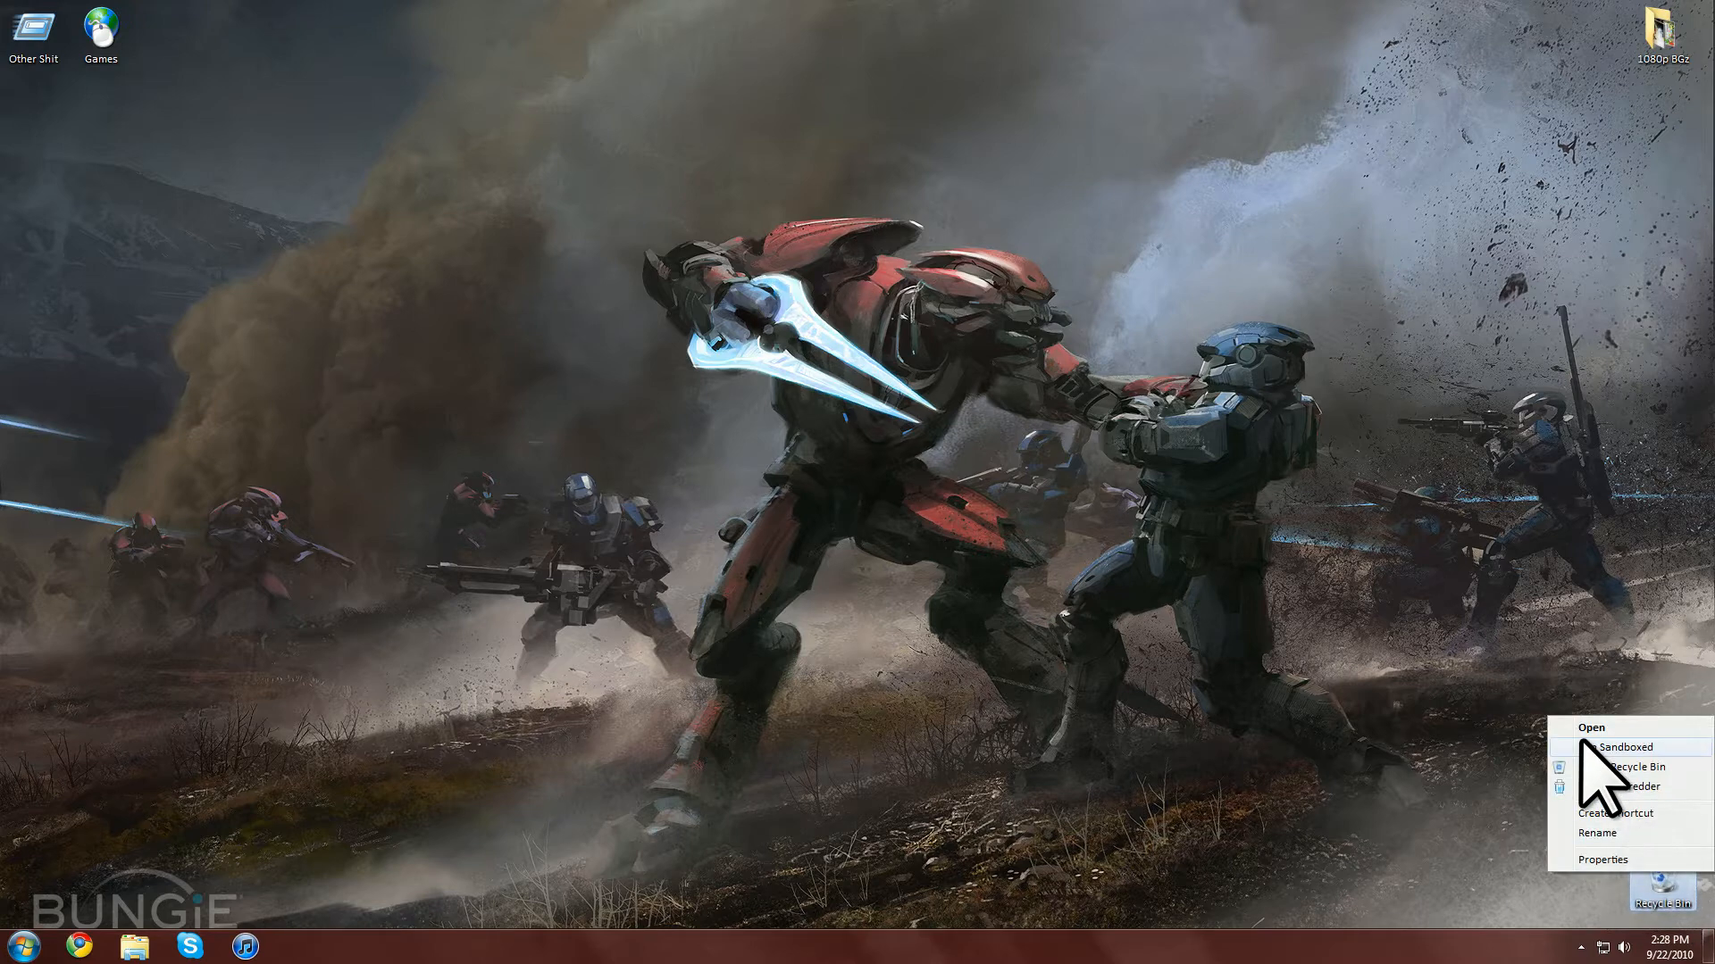
left_click(1638, 766)
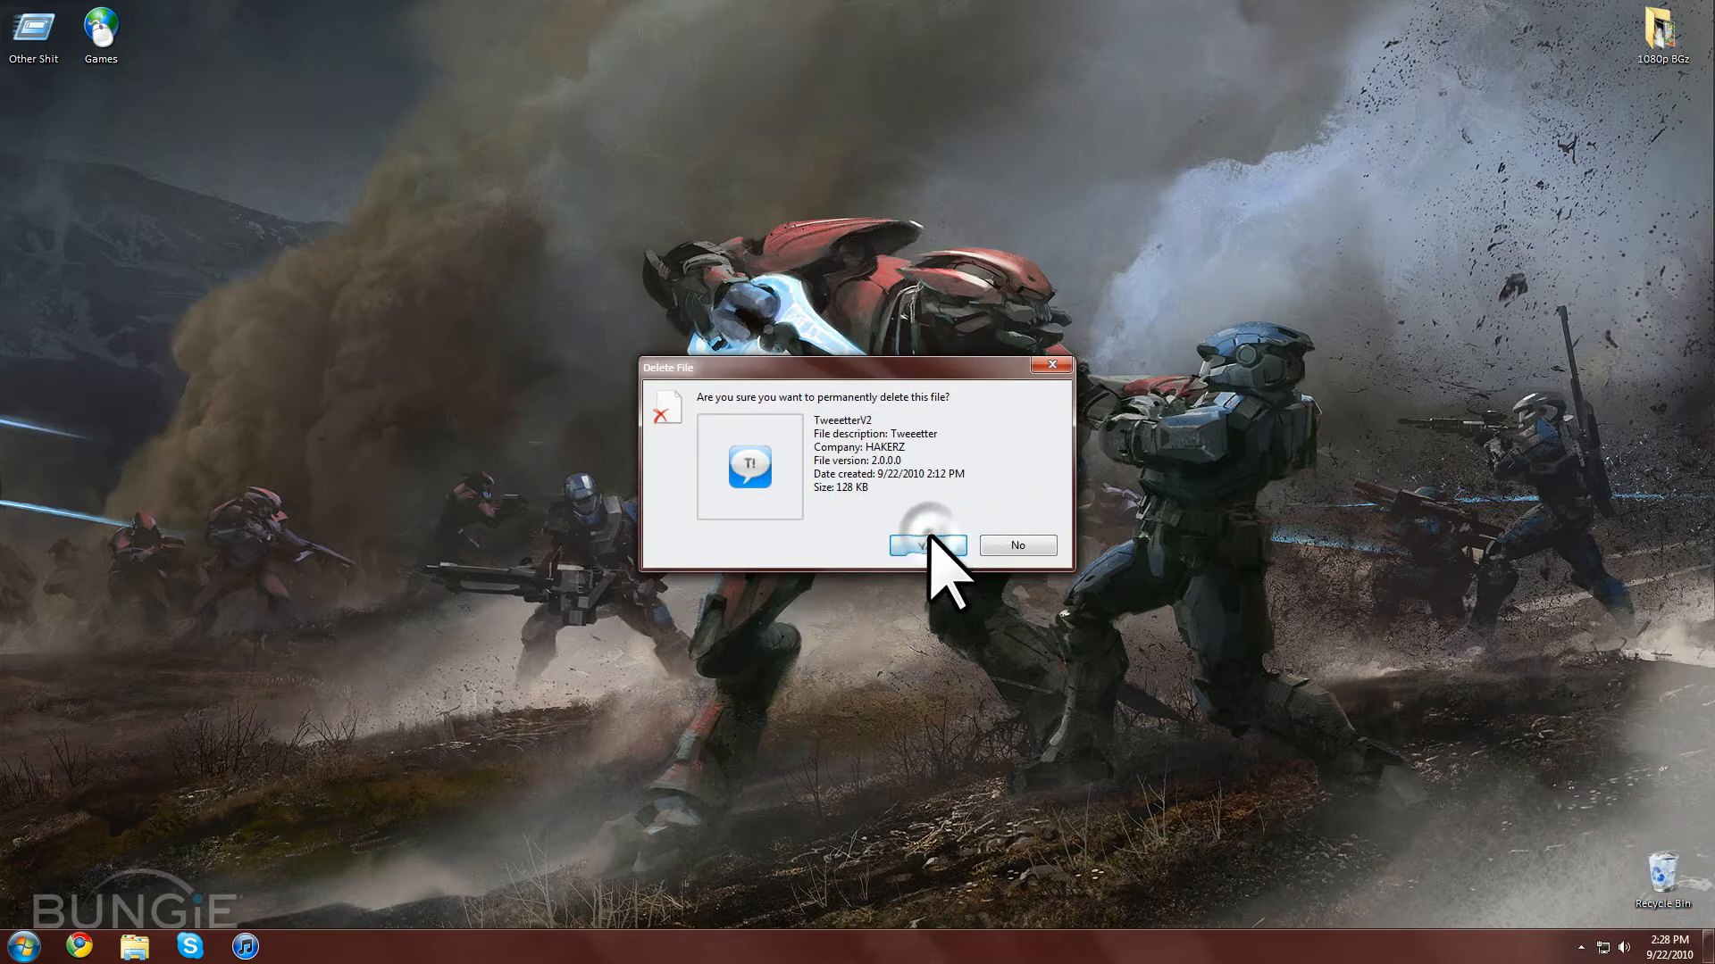
left_click(927, 545)
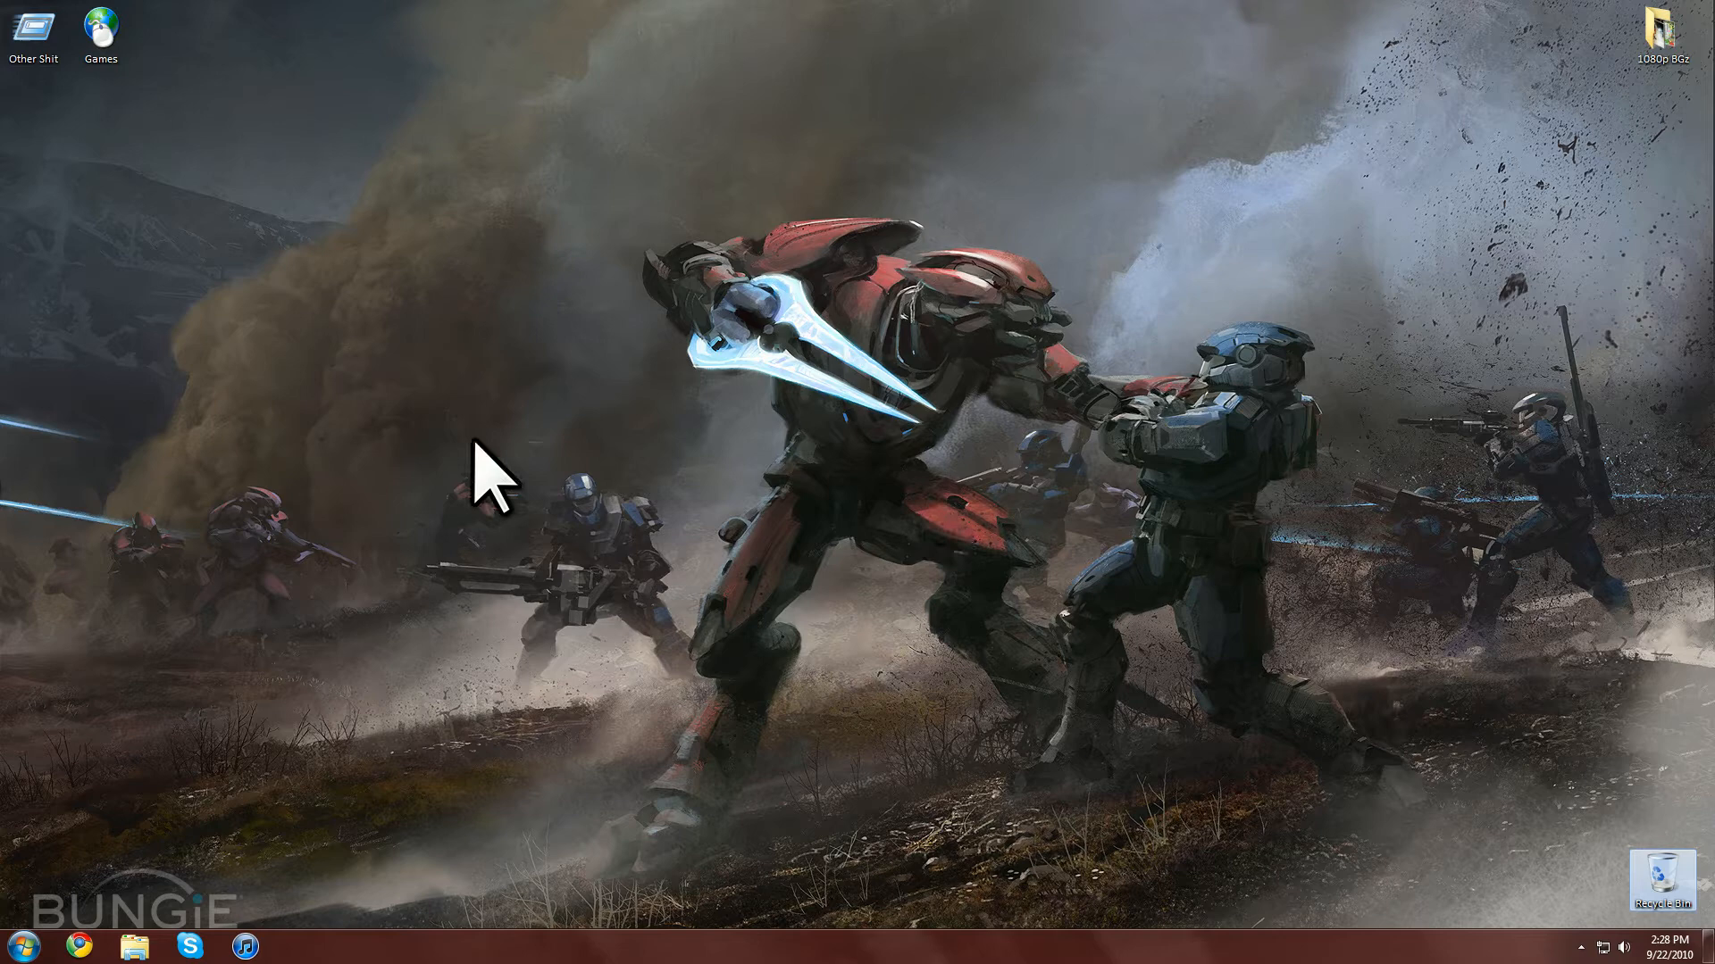
Search the Start menu for 'system con' to find System Configuration.
left_click(21, 947)
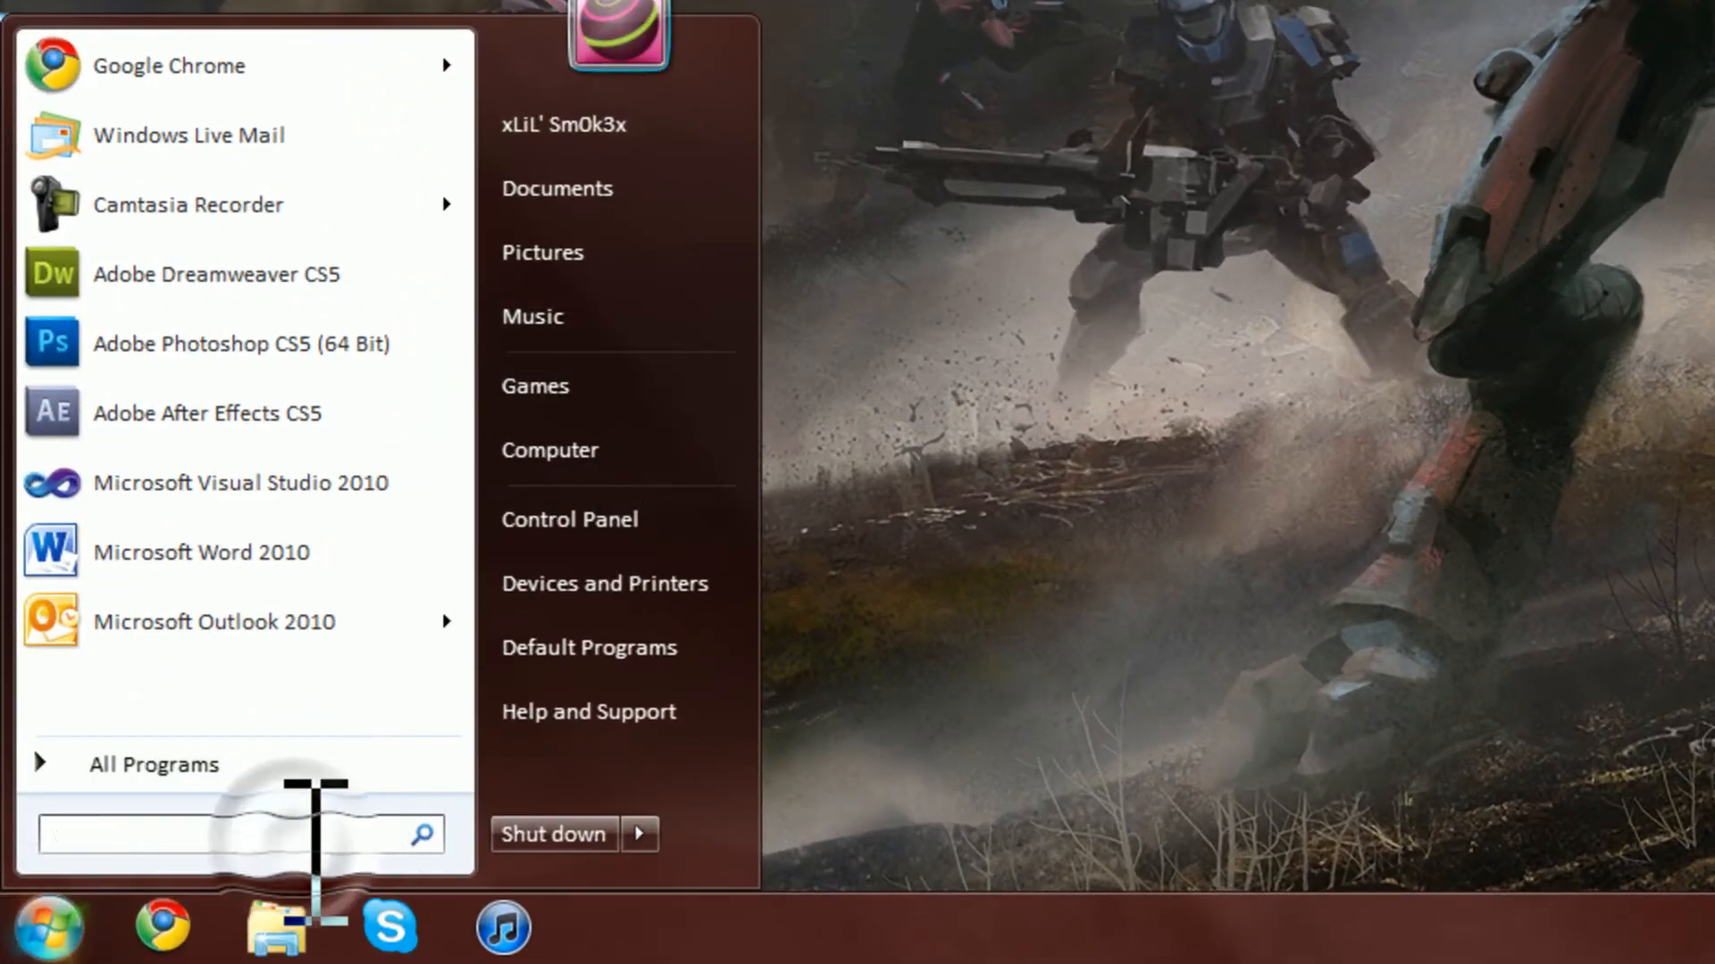
type("system co")
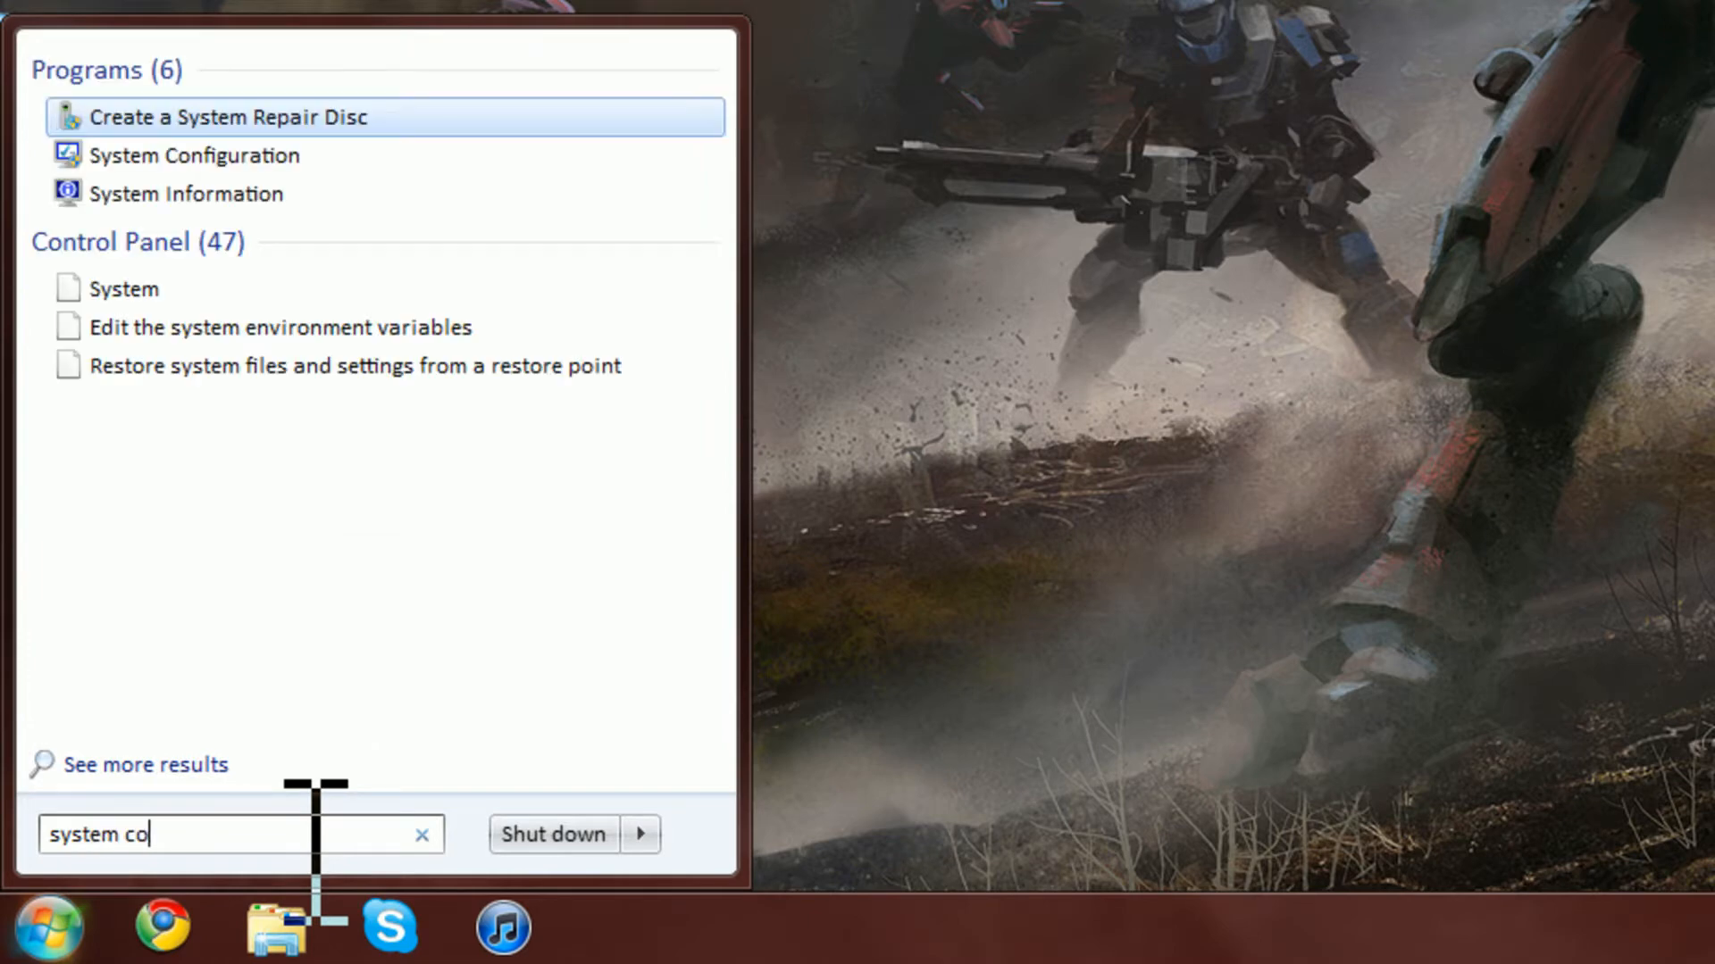
type("n")
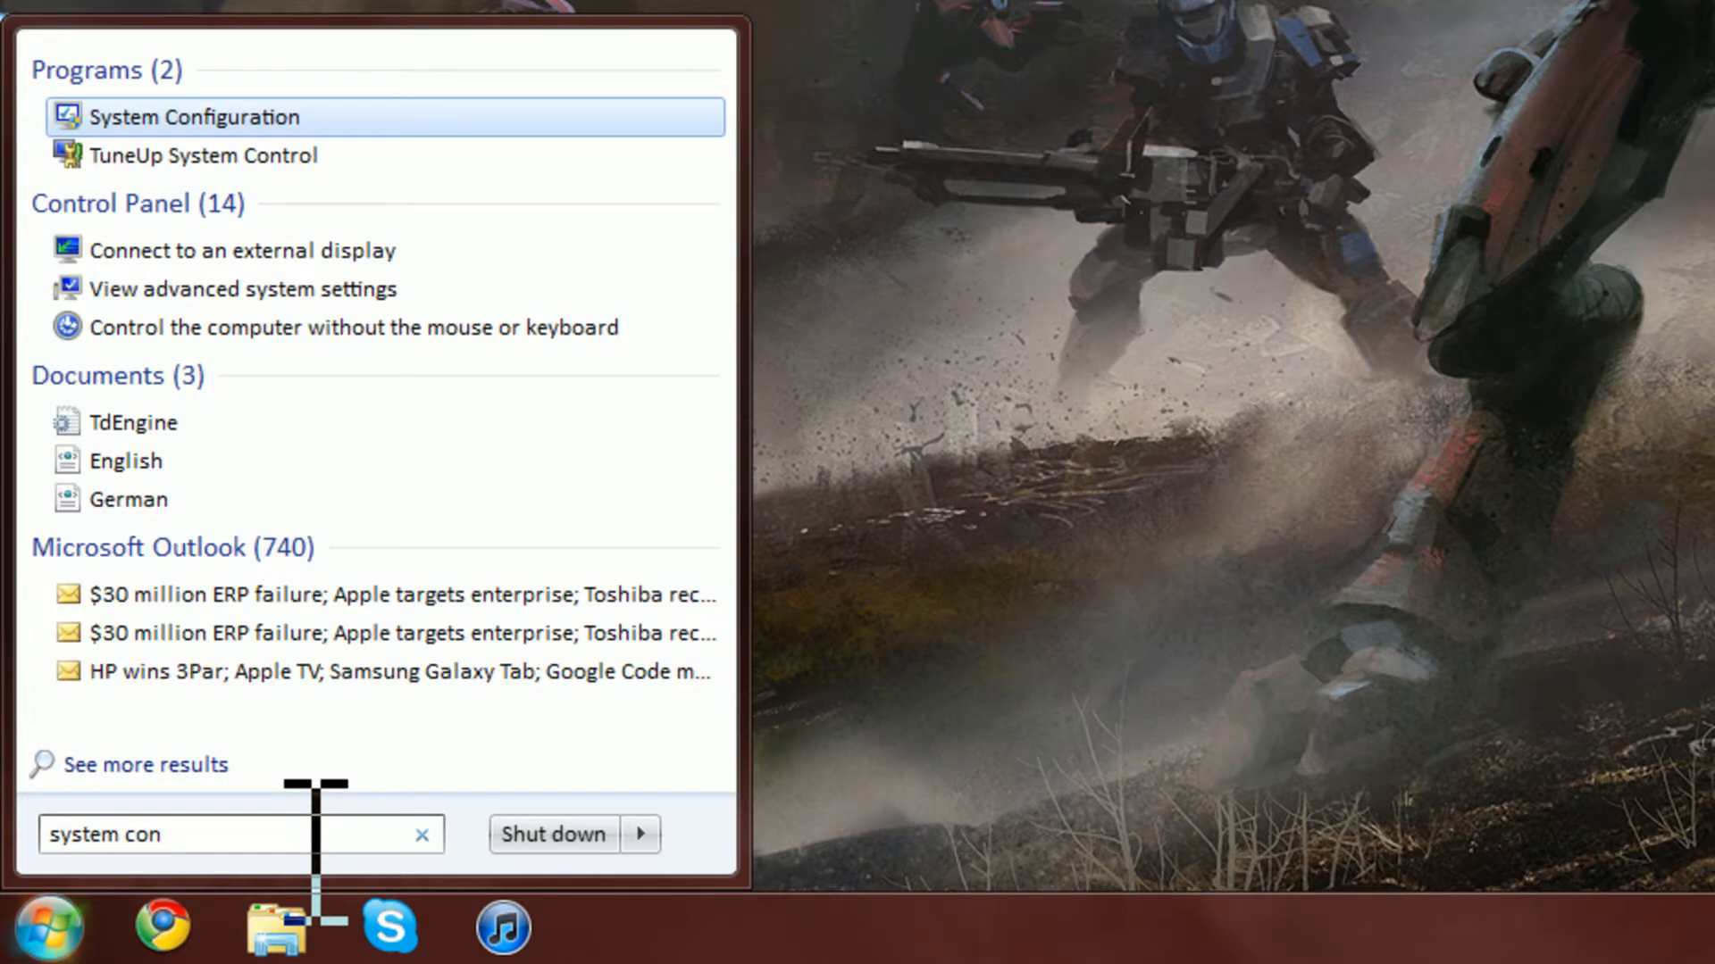
Launch System Configuration and review its Startup tab entries.
left_click(195, 118)
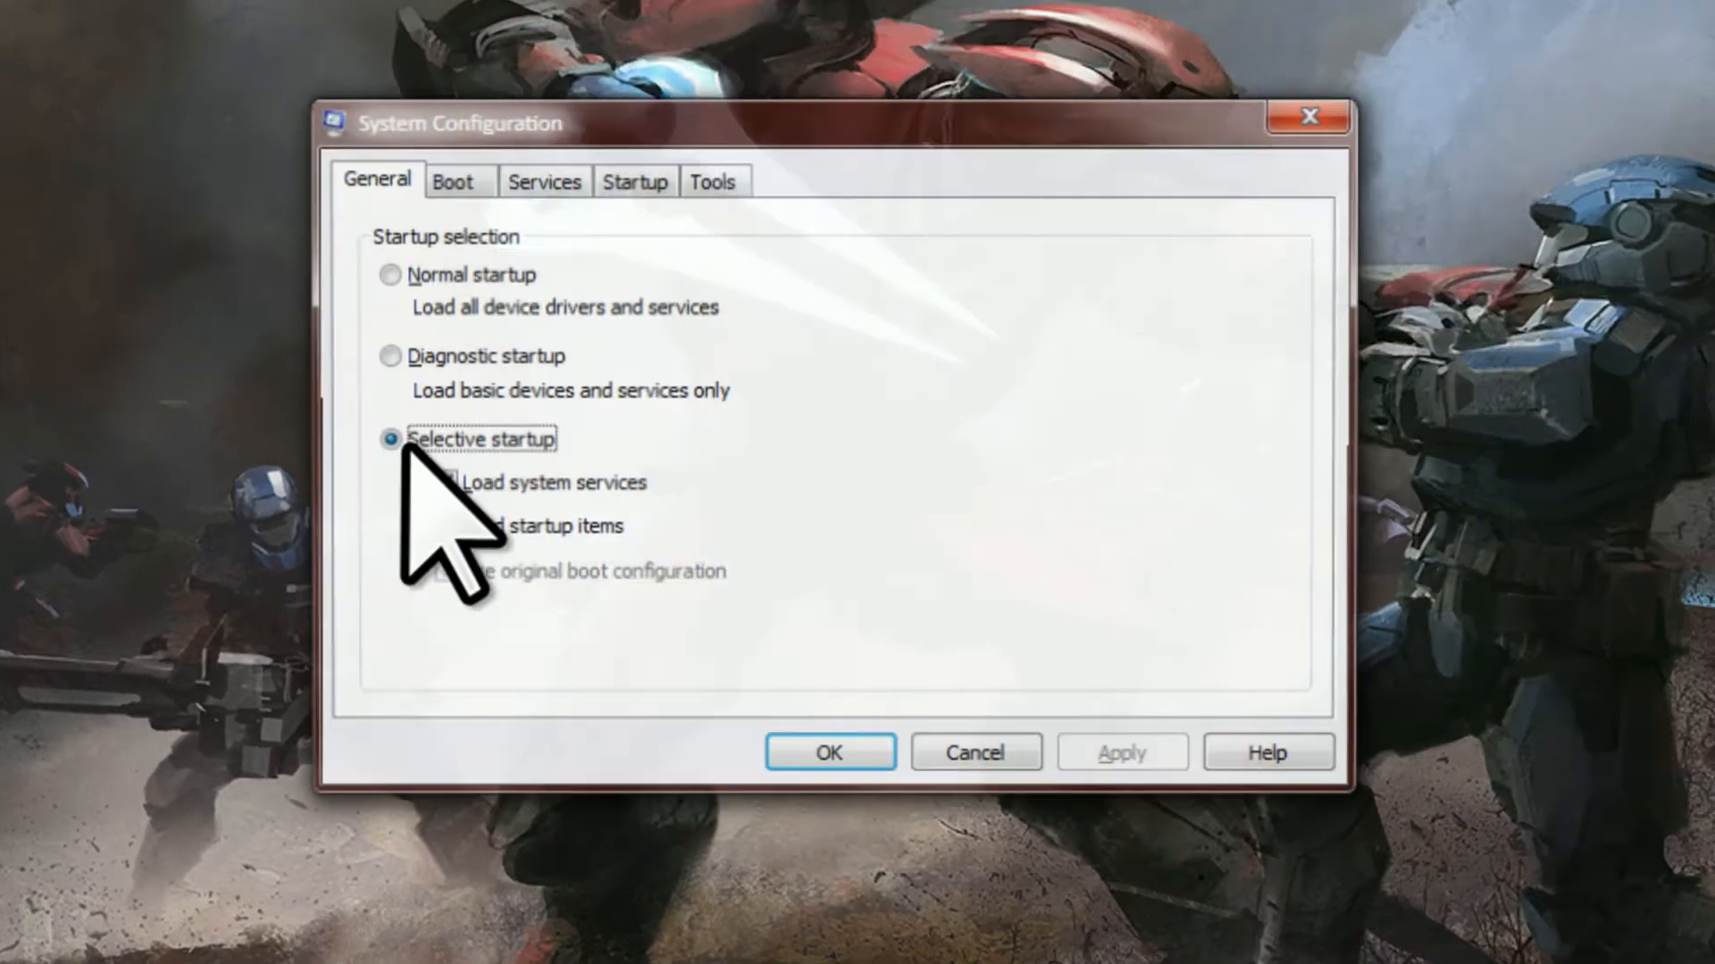
left_click(634, 180)
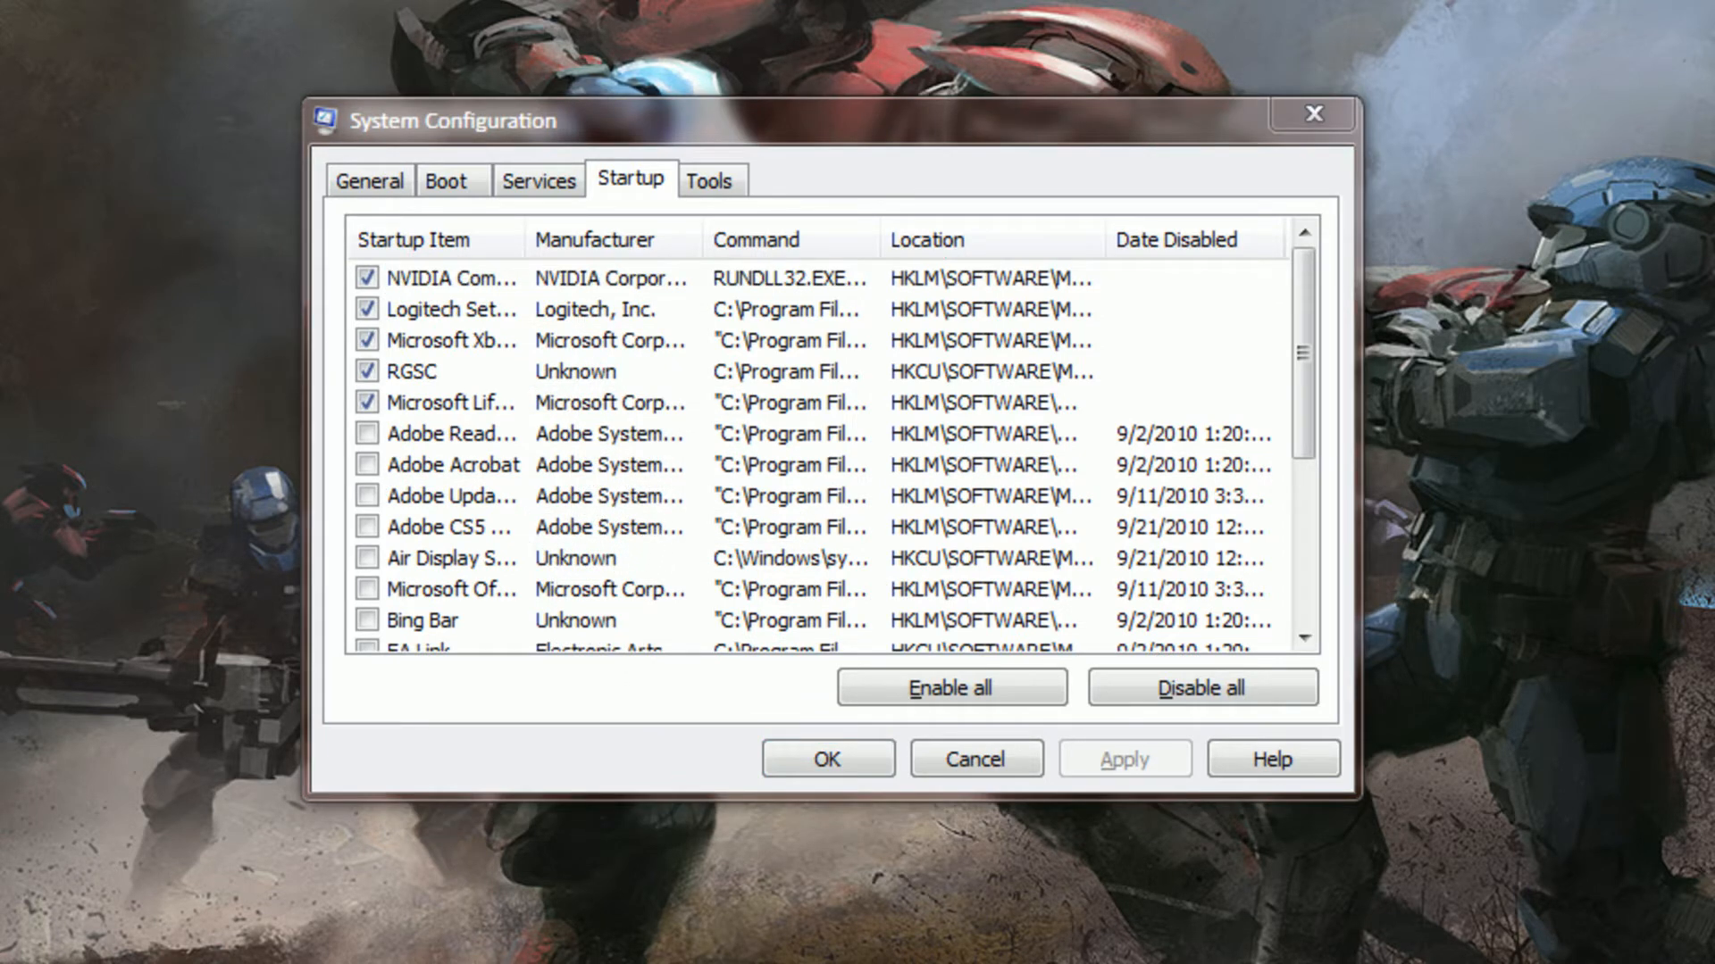
mouse_move(591, 411)
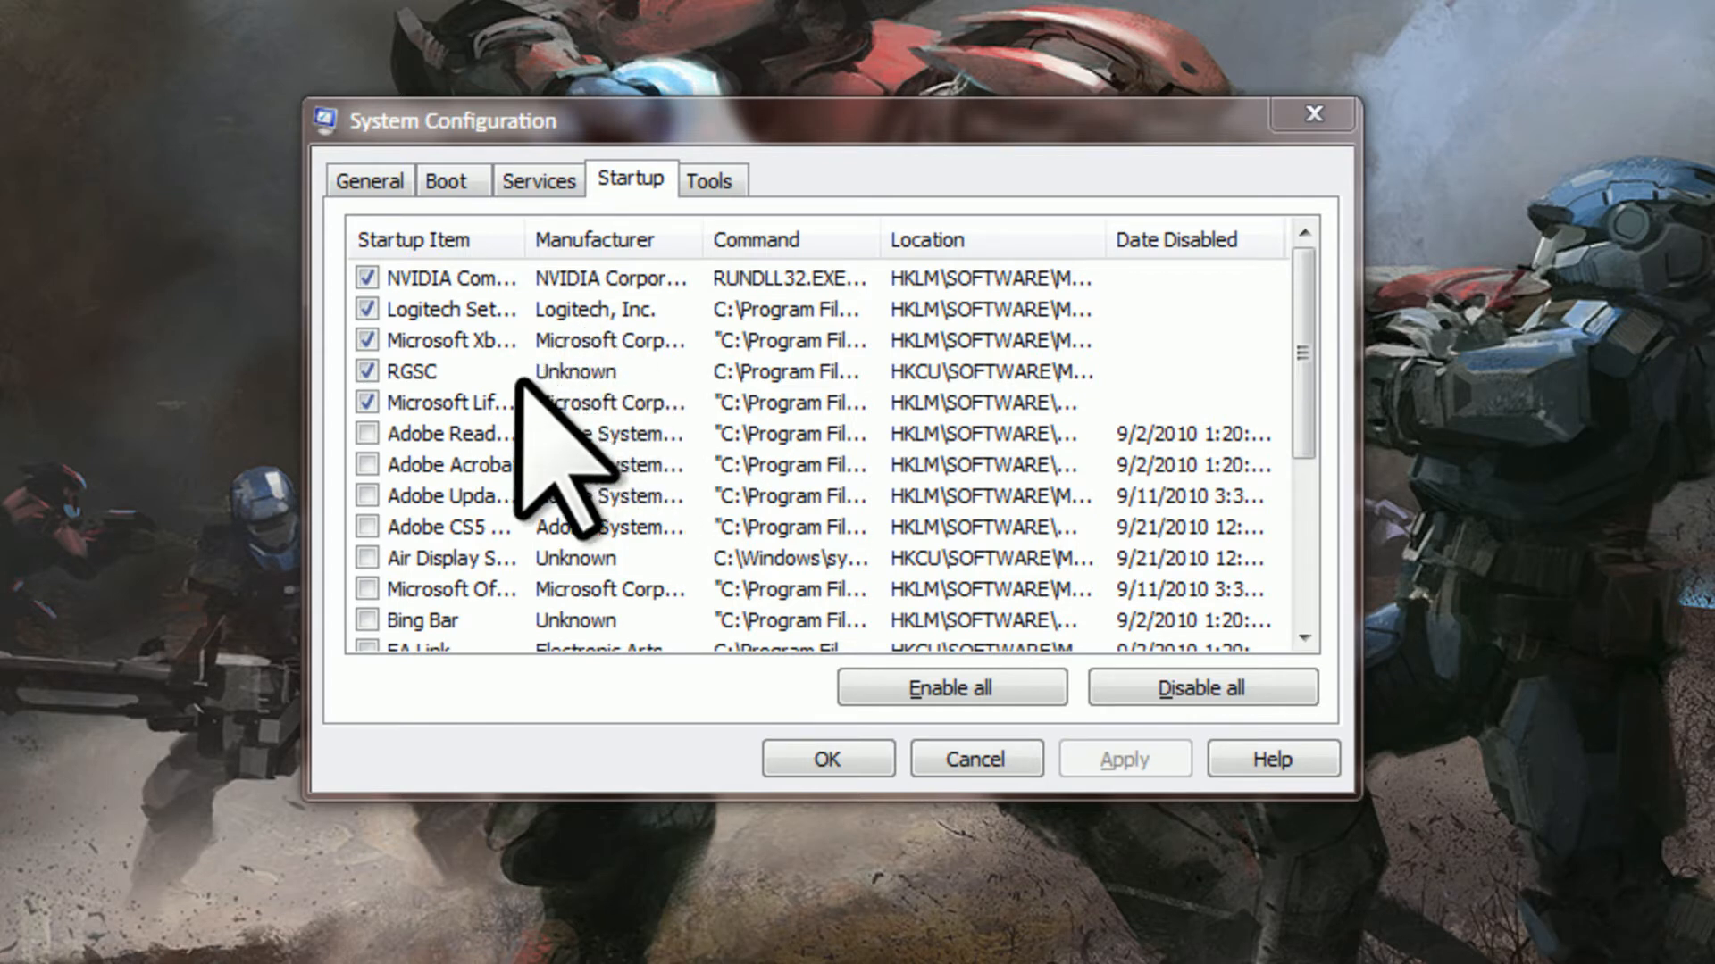
mouse_move(613, 350)
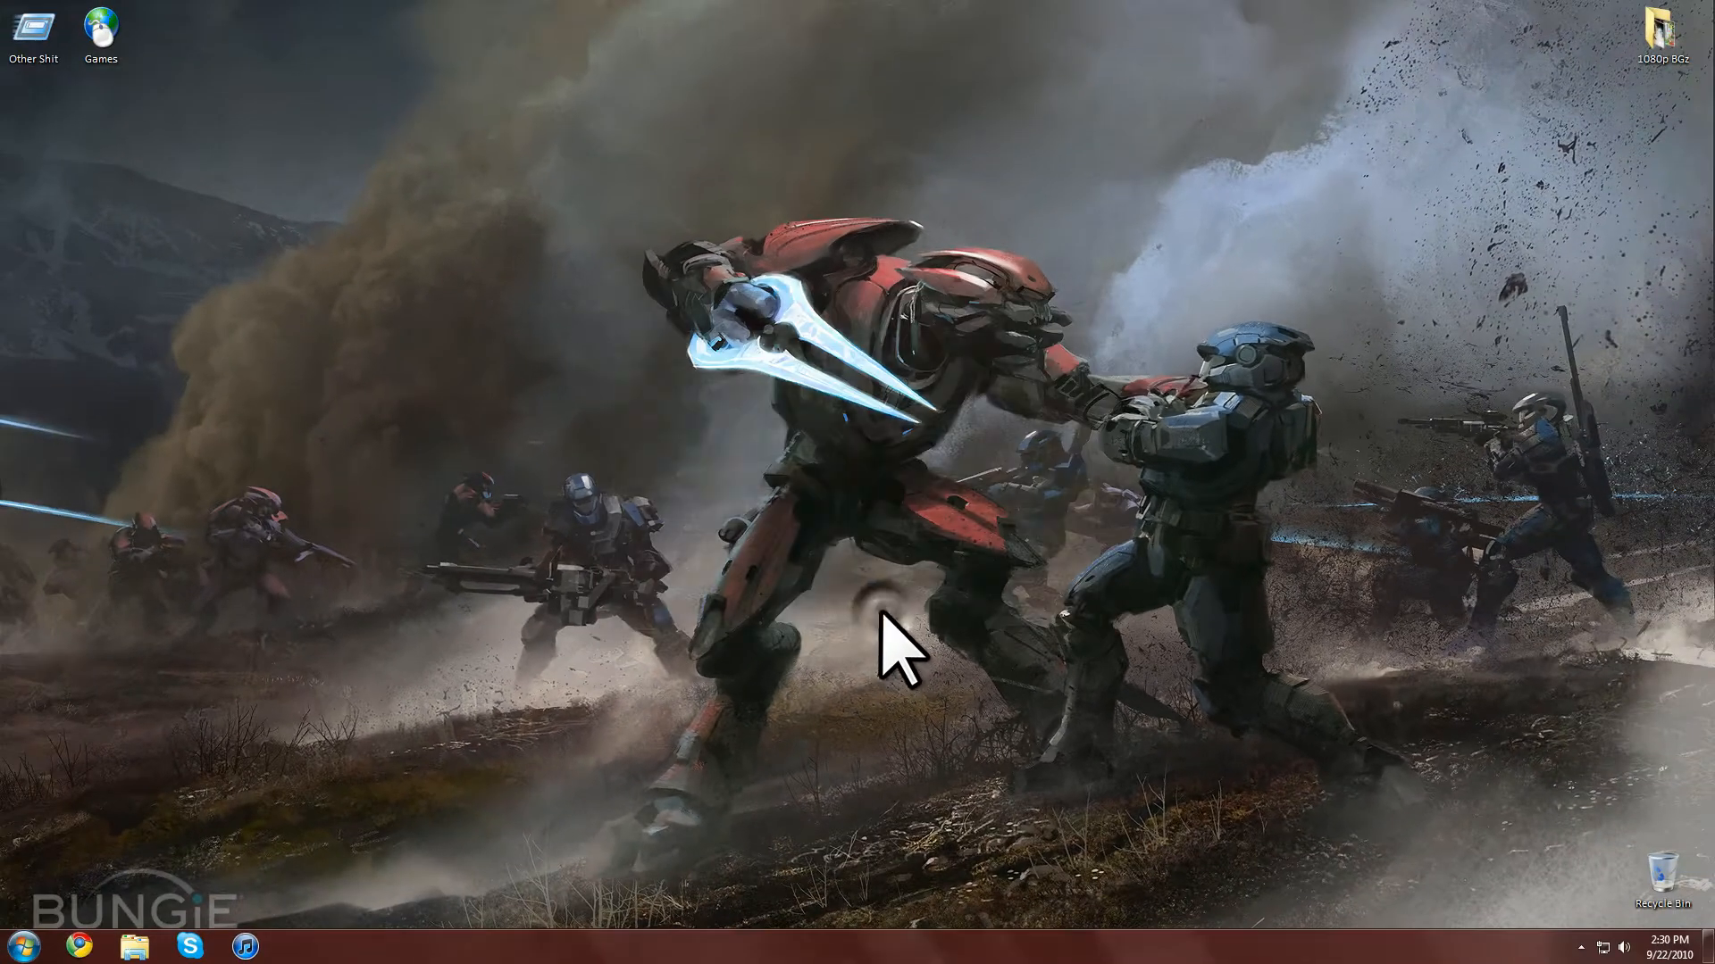
mouse_move(356, 366)
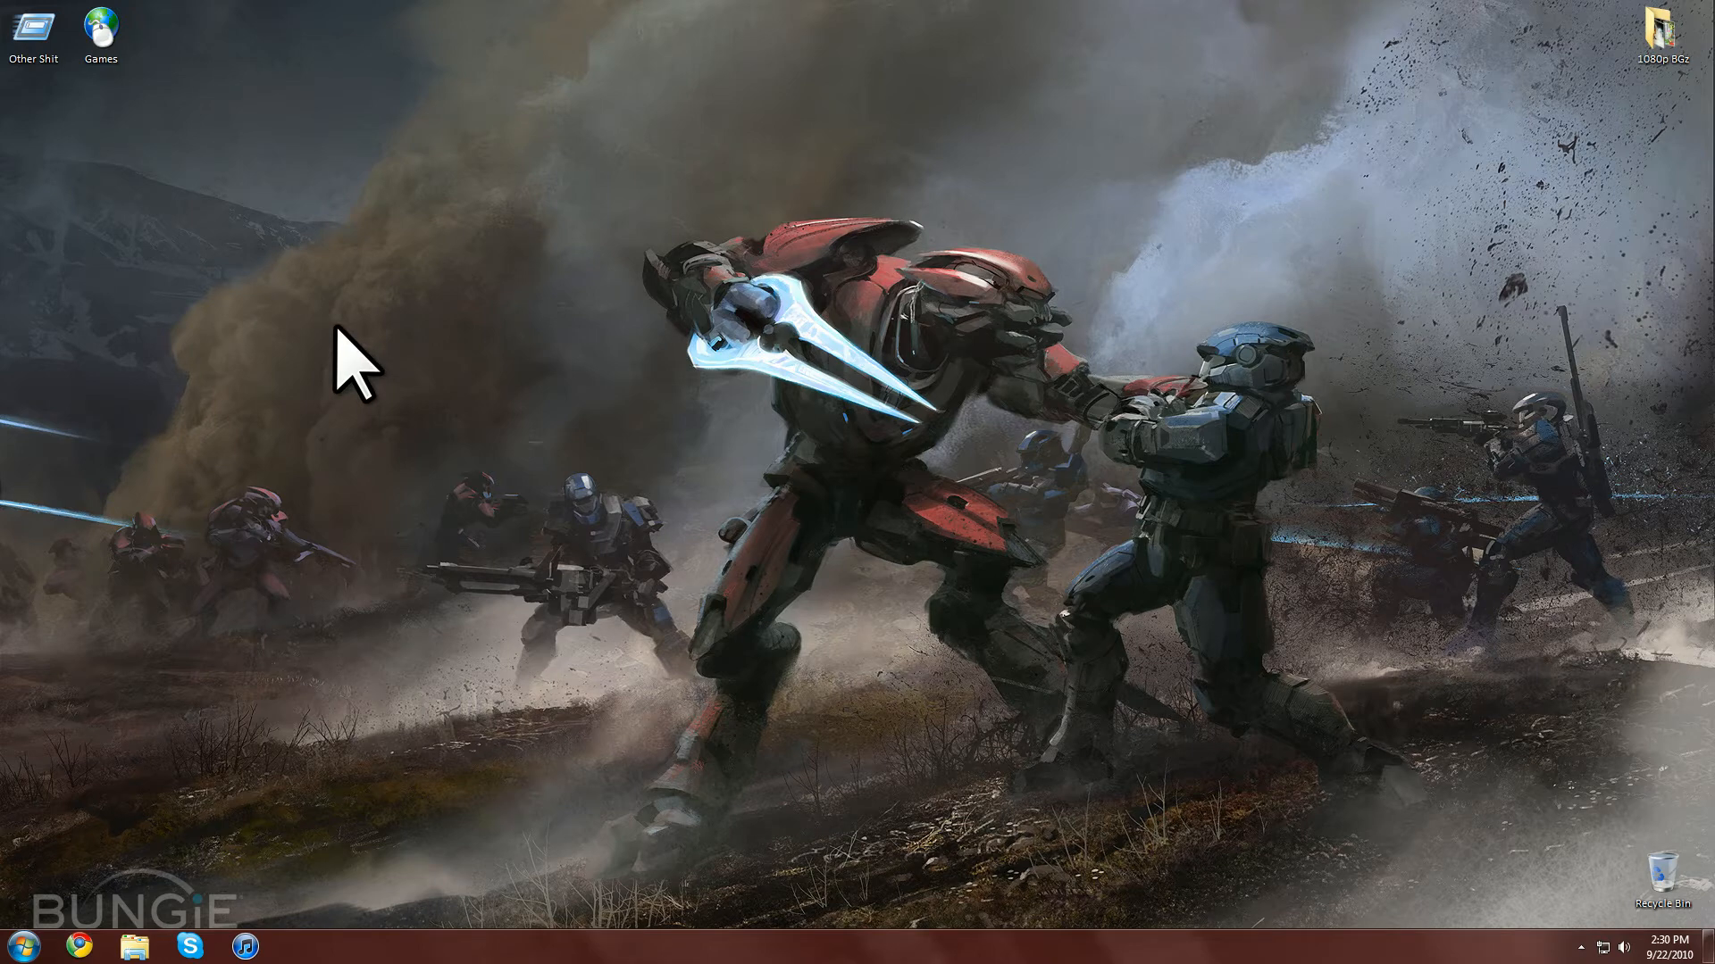
mouse_move(334, 366)
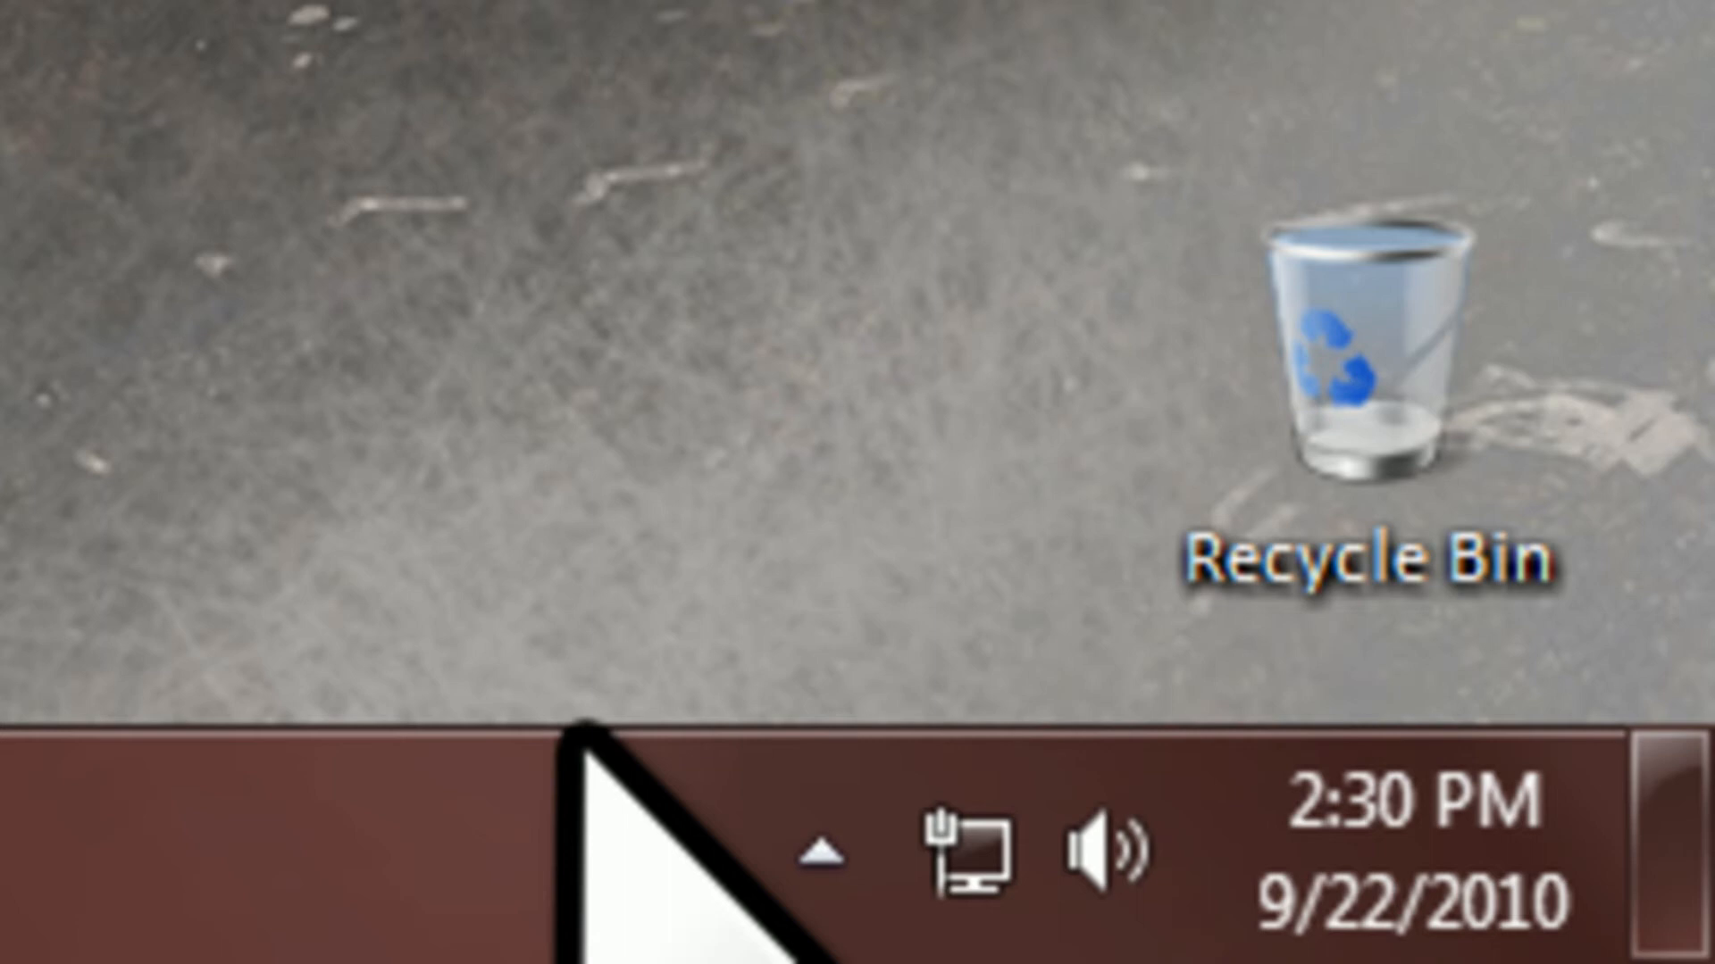
mouse_move(788, 865)
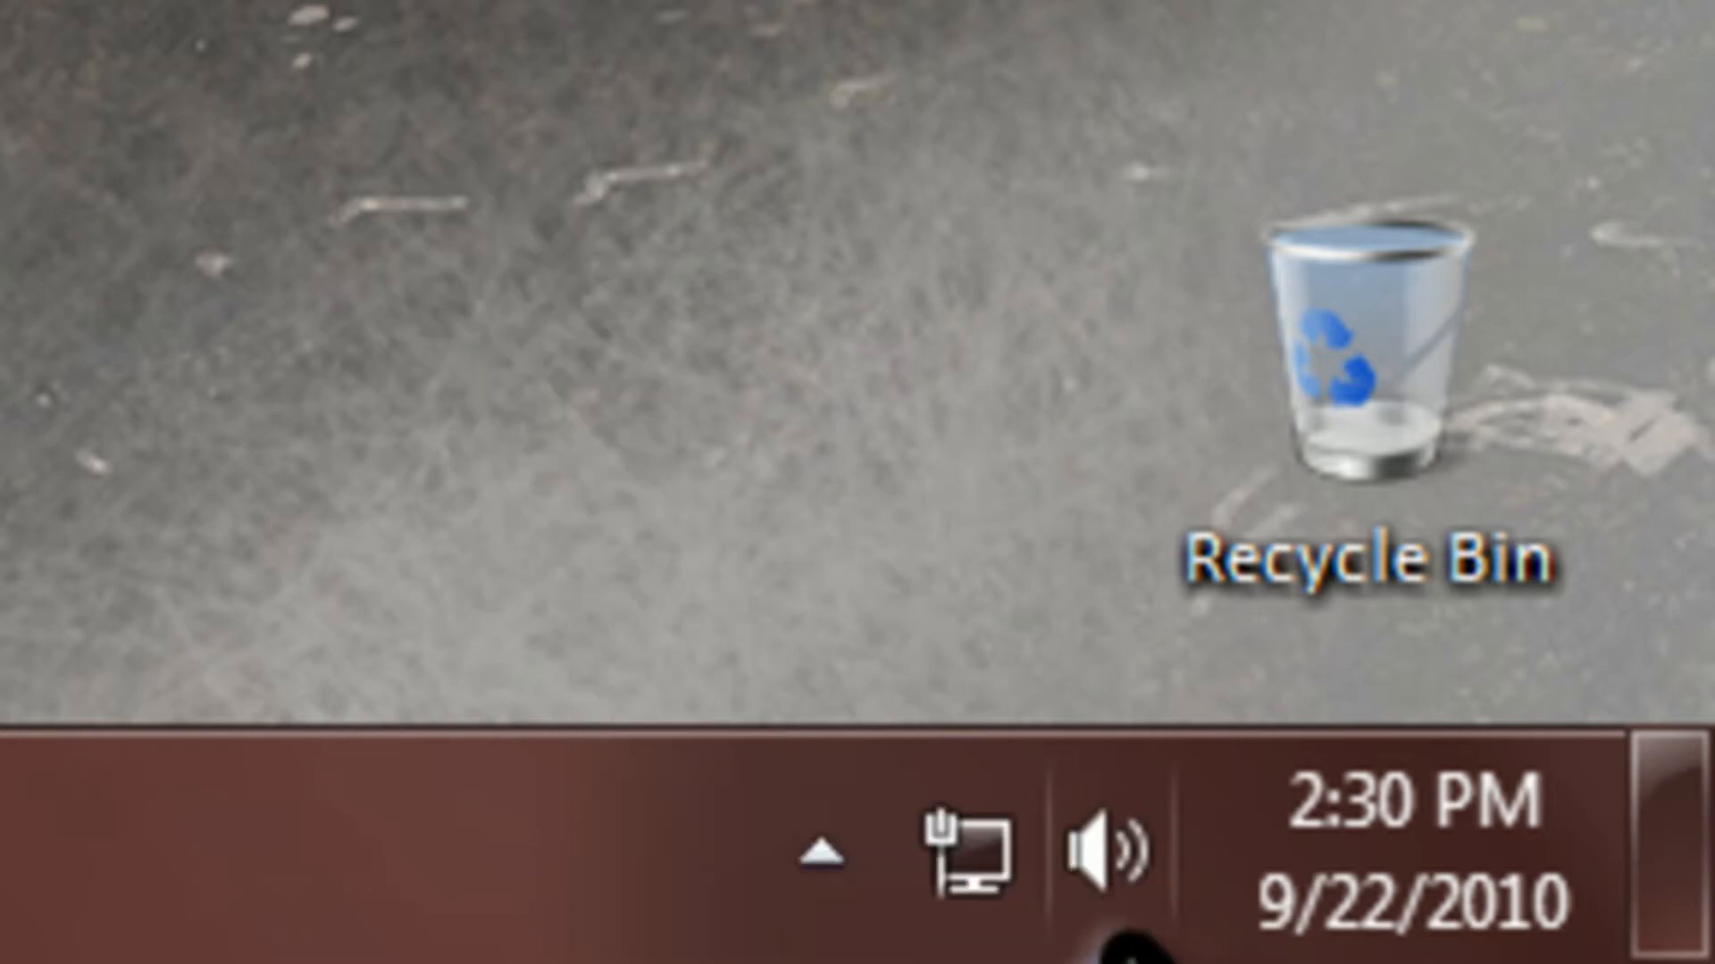
Open the Norton 360 main window from the hidden tray icons.
left_click(823, 854)
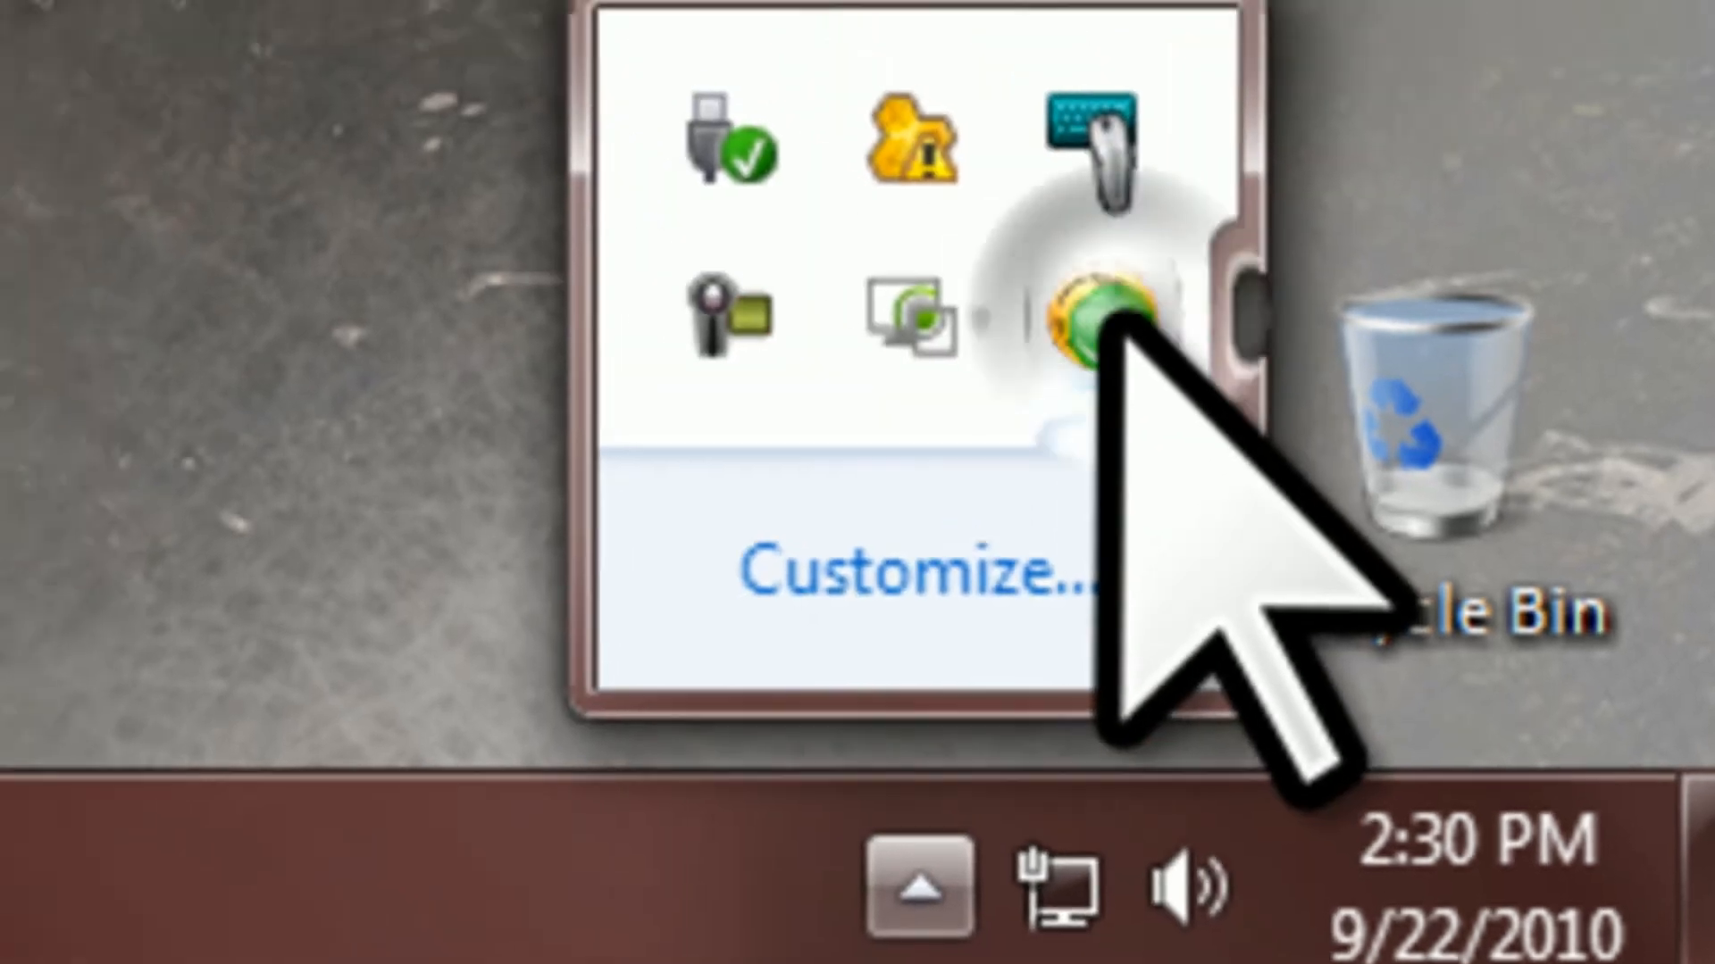
left_click(1104, 318)
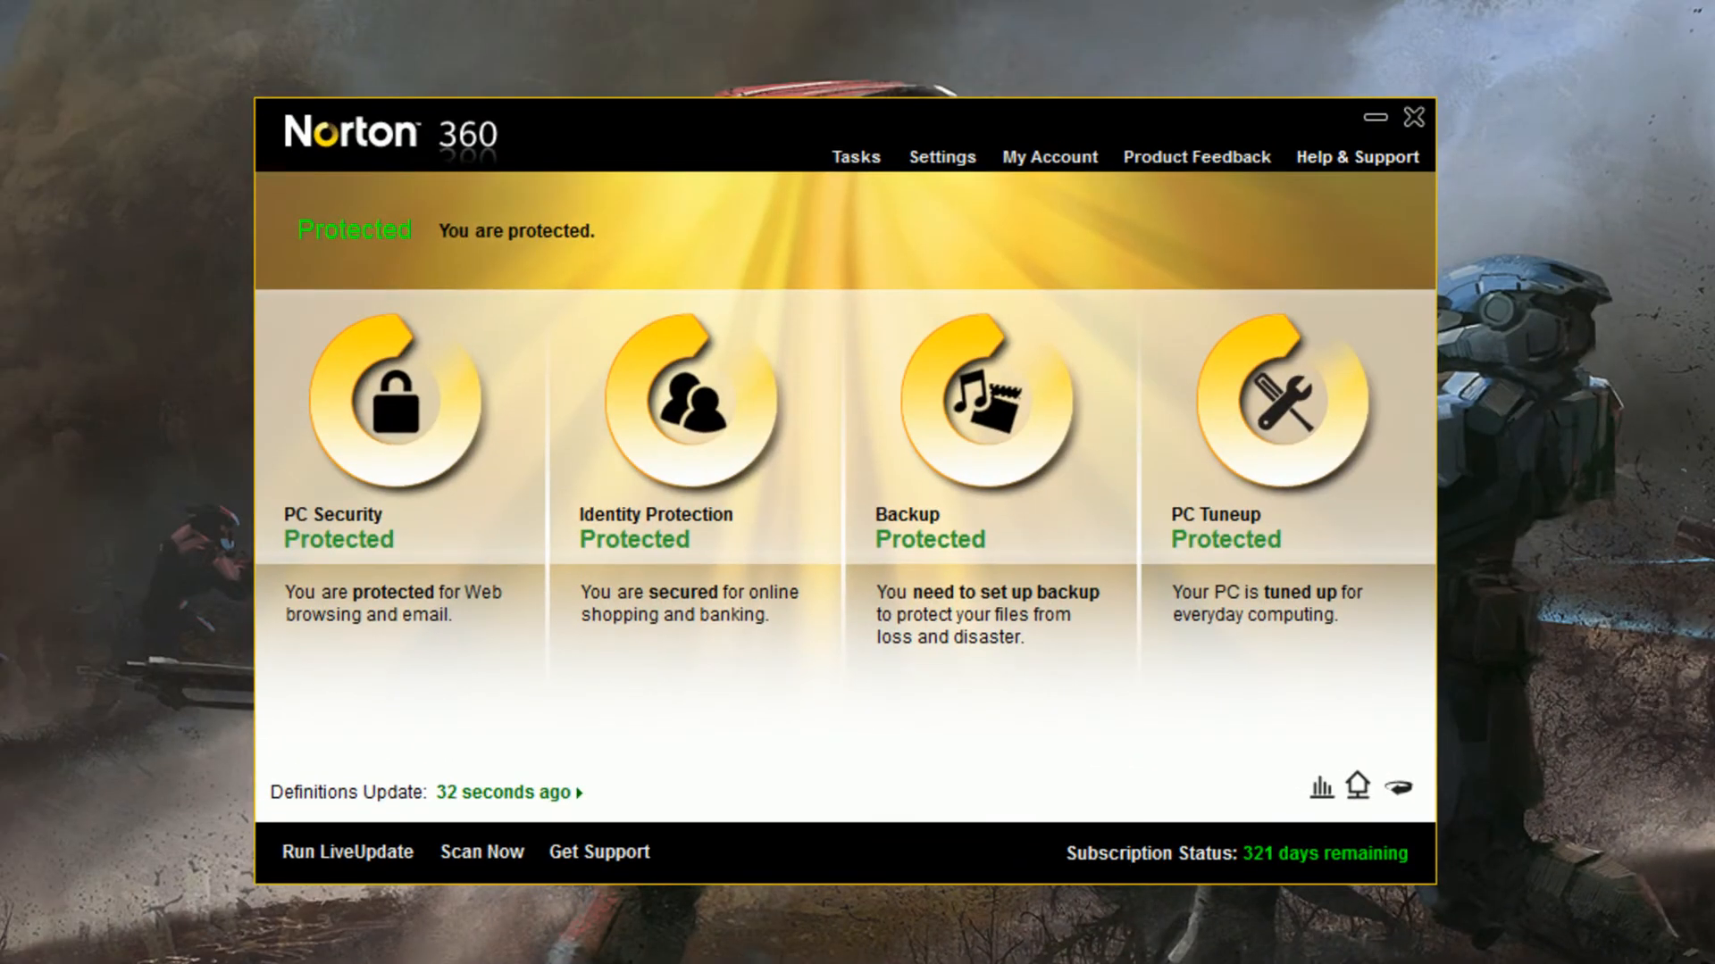
mouse_move(1016, 405)
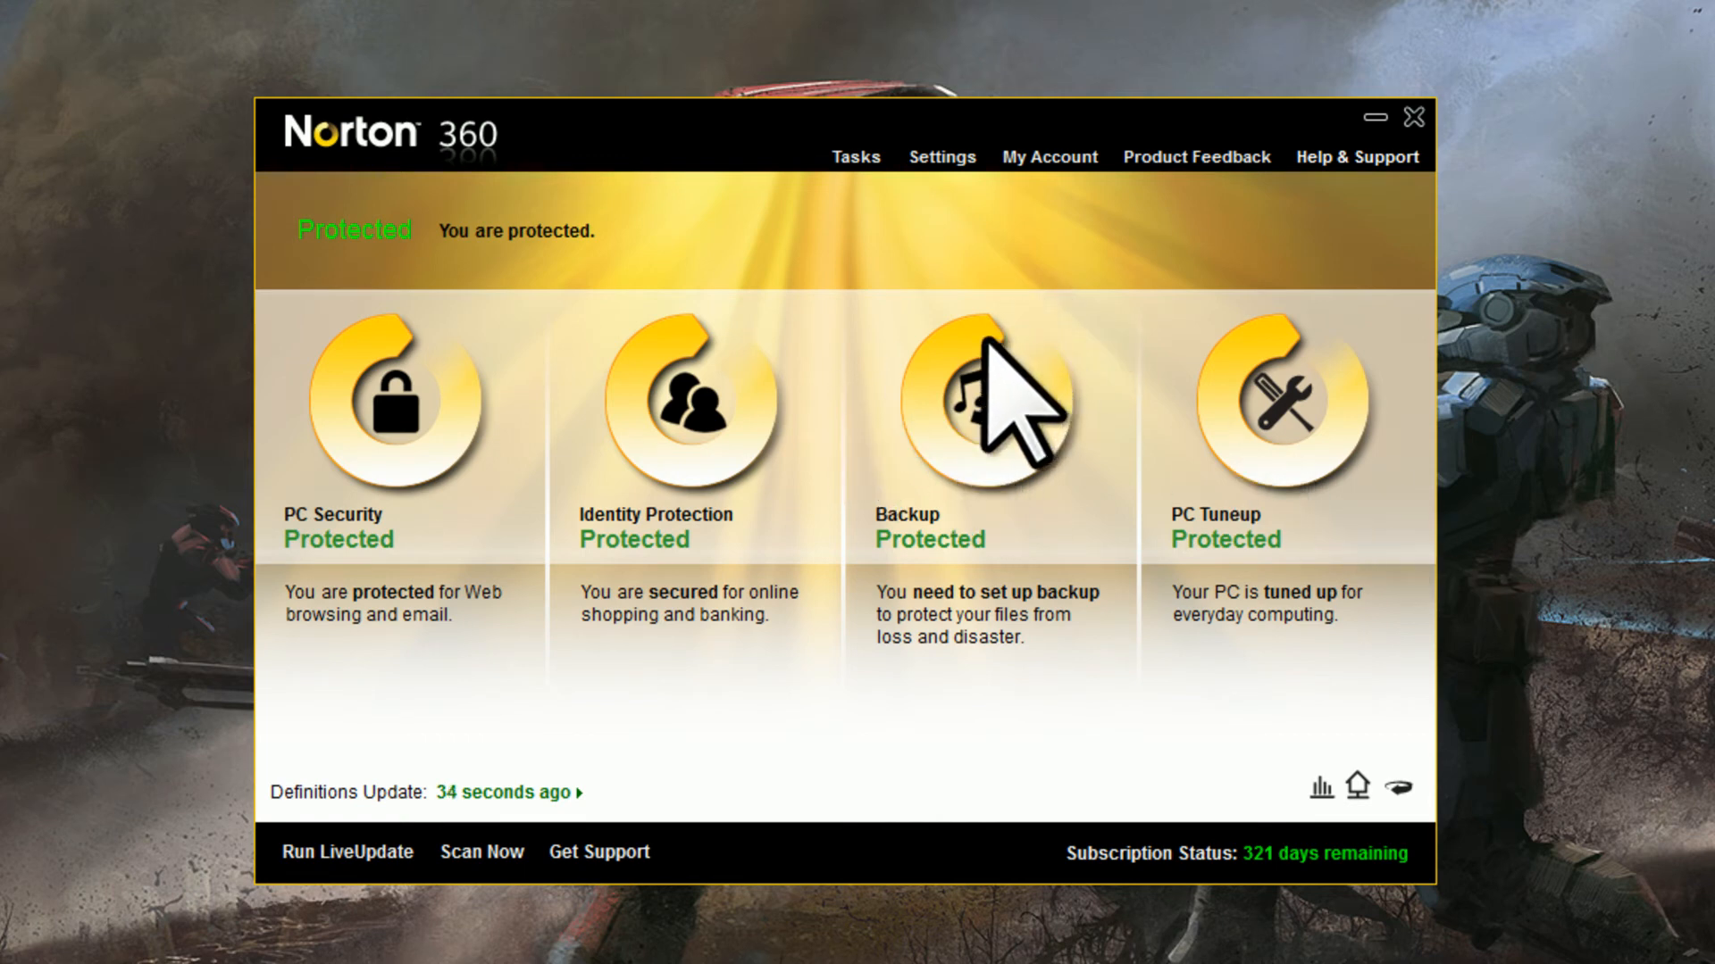
mouse_move(1055, 236)
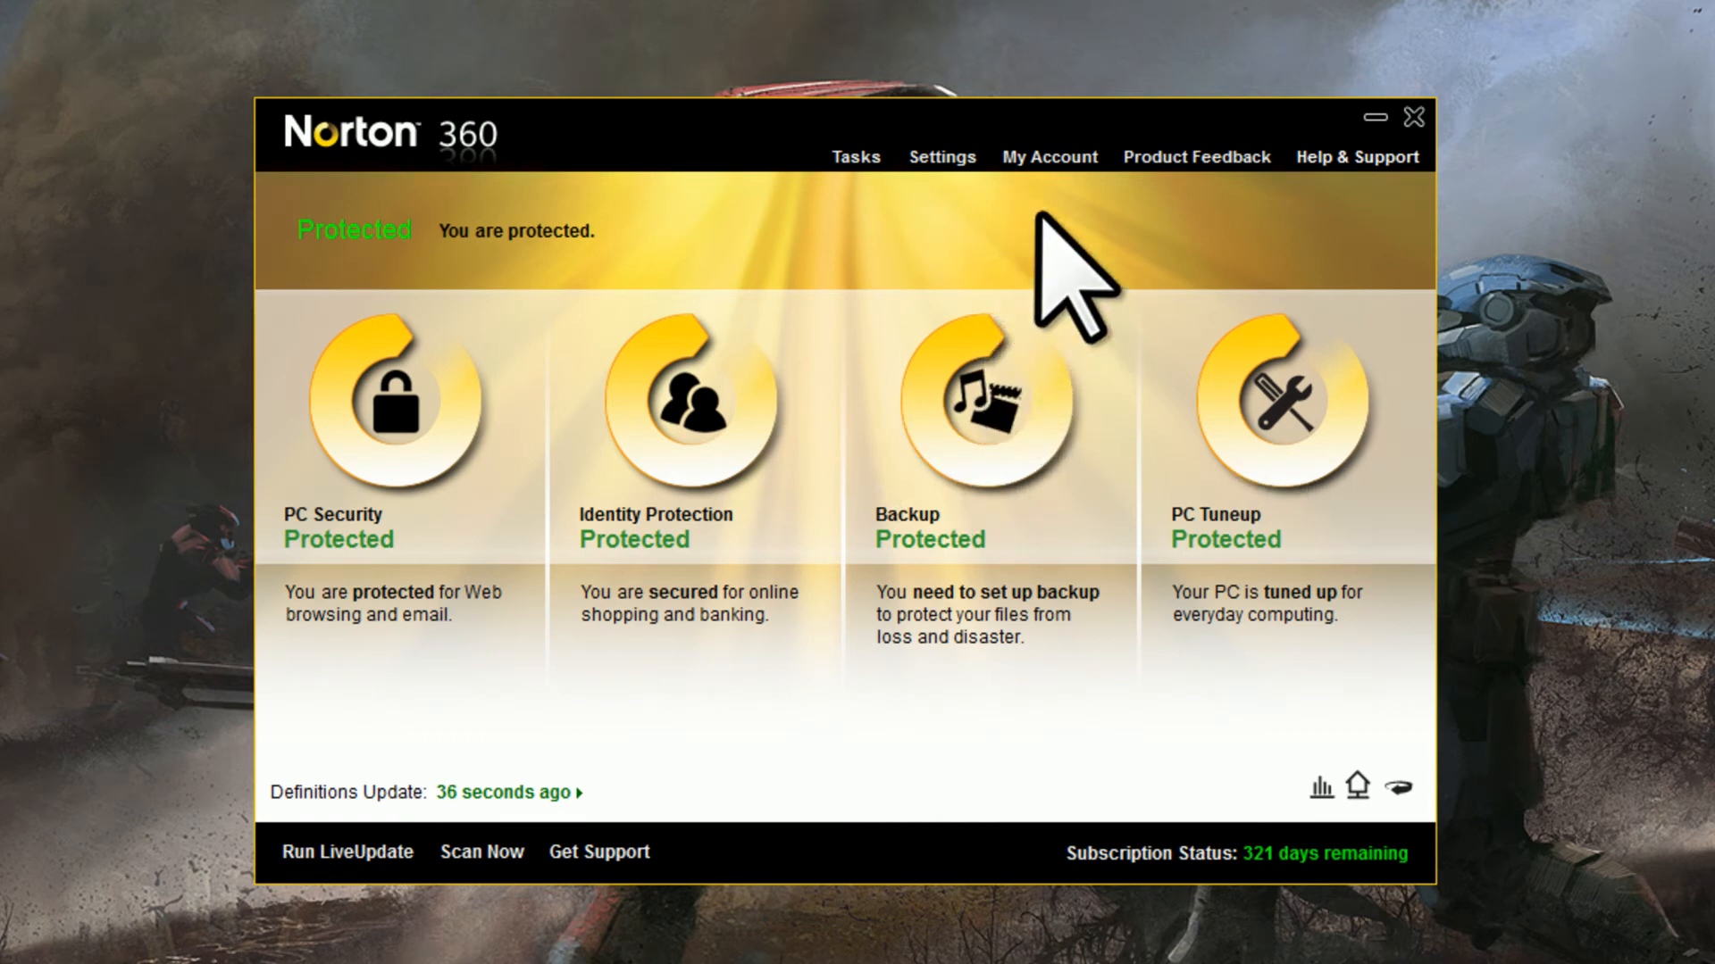
mouse_move(1137, 273)
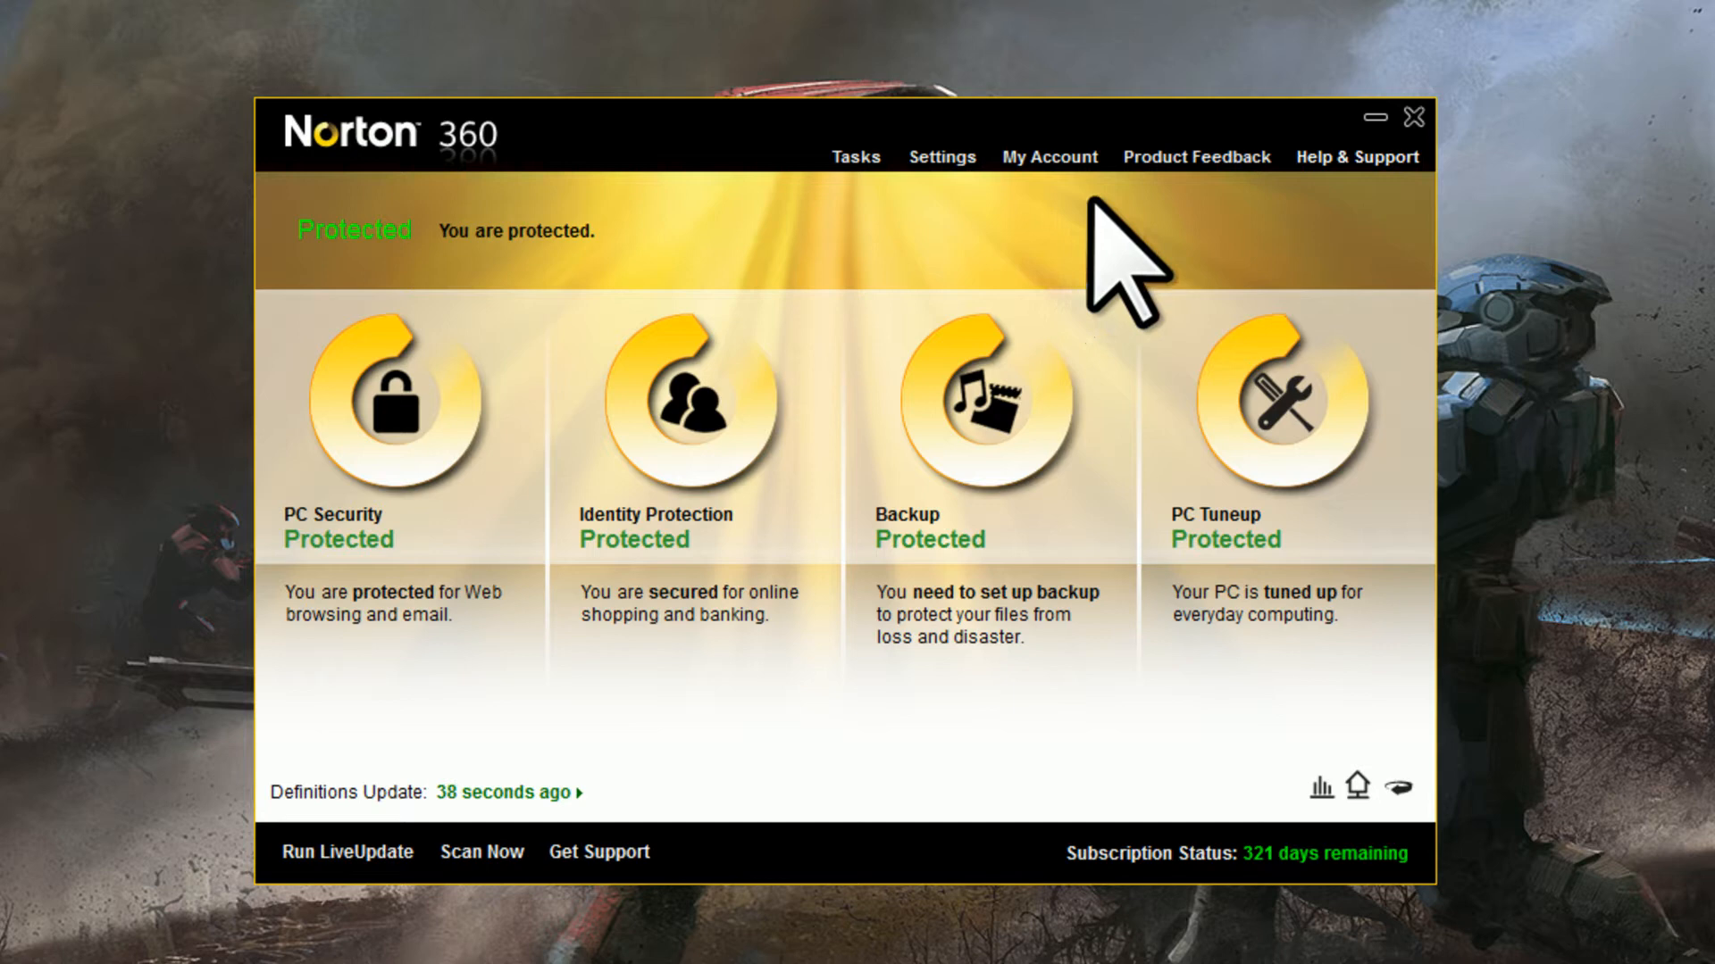
mouse_move(814, 655)
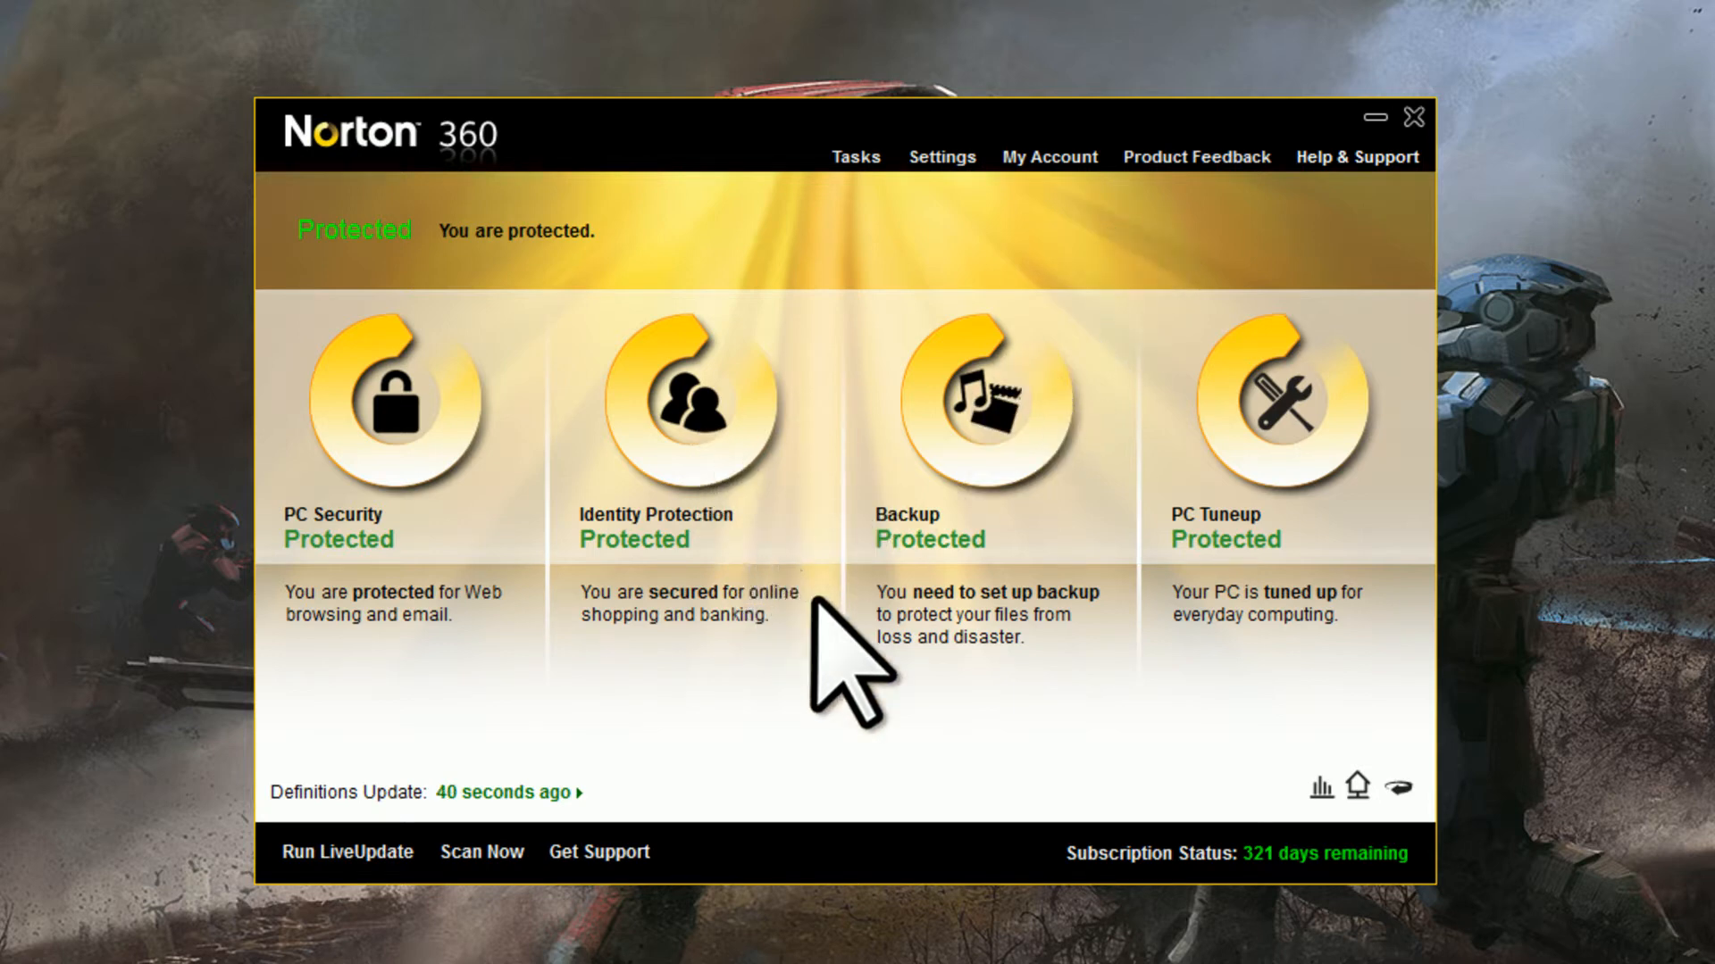
mouse_move(984, 504)
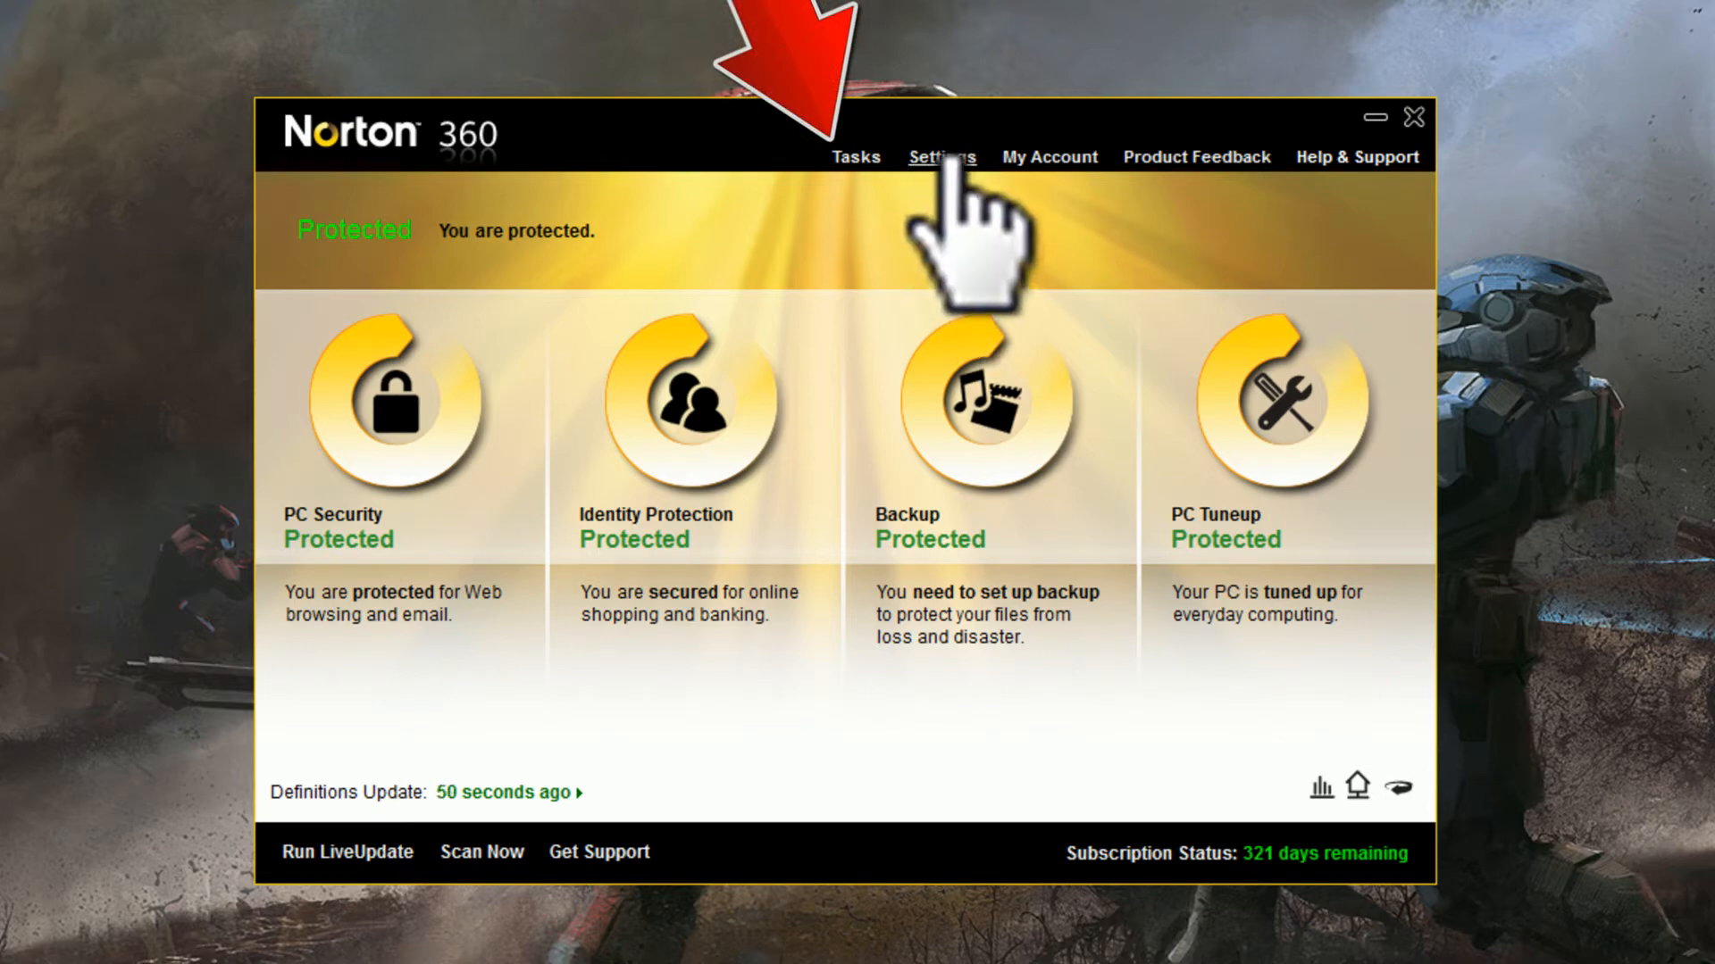
View Norton's Settings and Administrative Settings, then show the Tasks page.
left_click(938, 158)
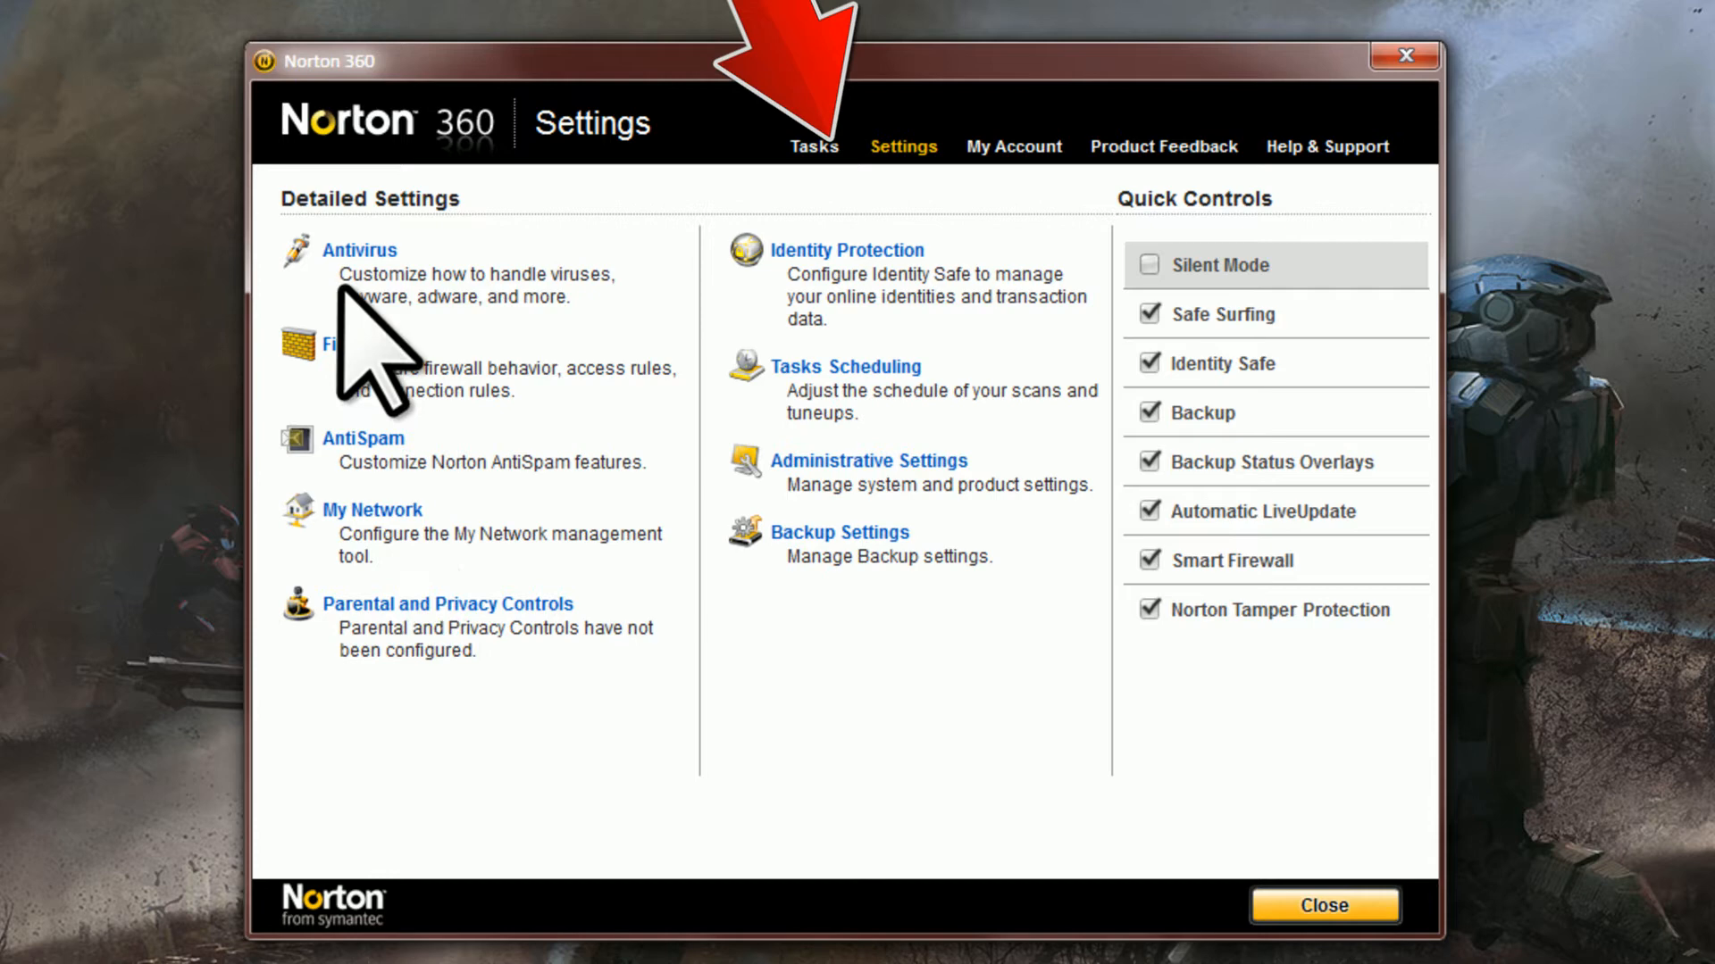
mouse_move(845, 366)
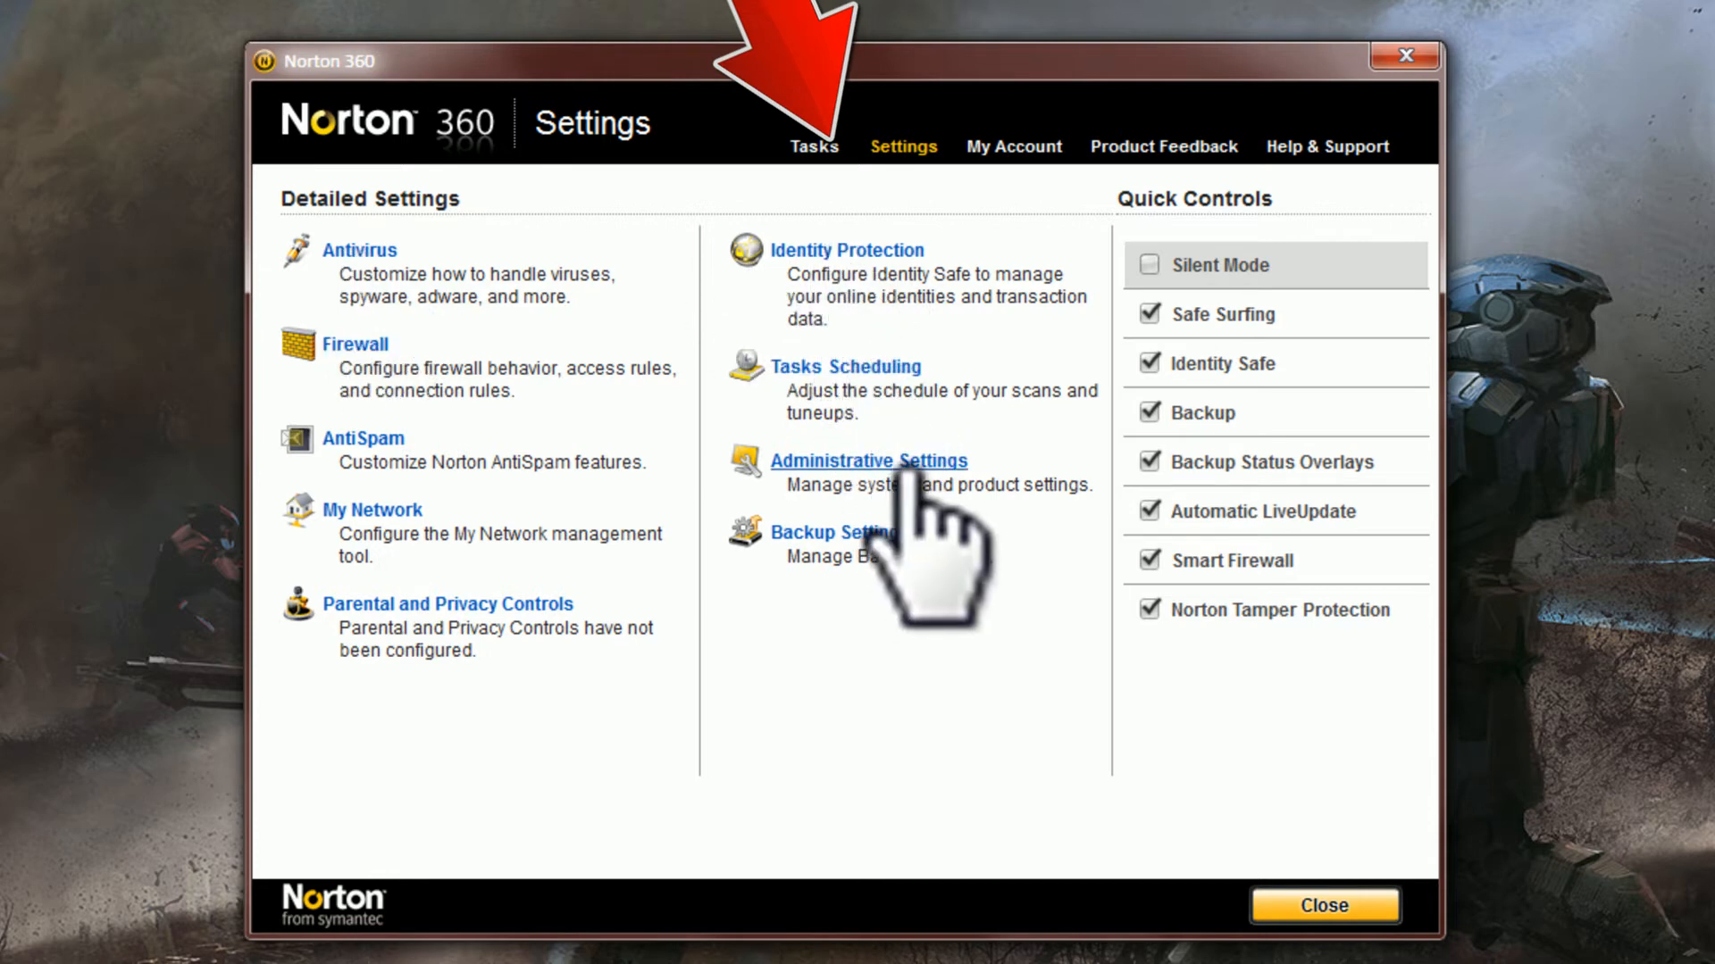
left_click(868, 460)
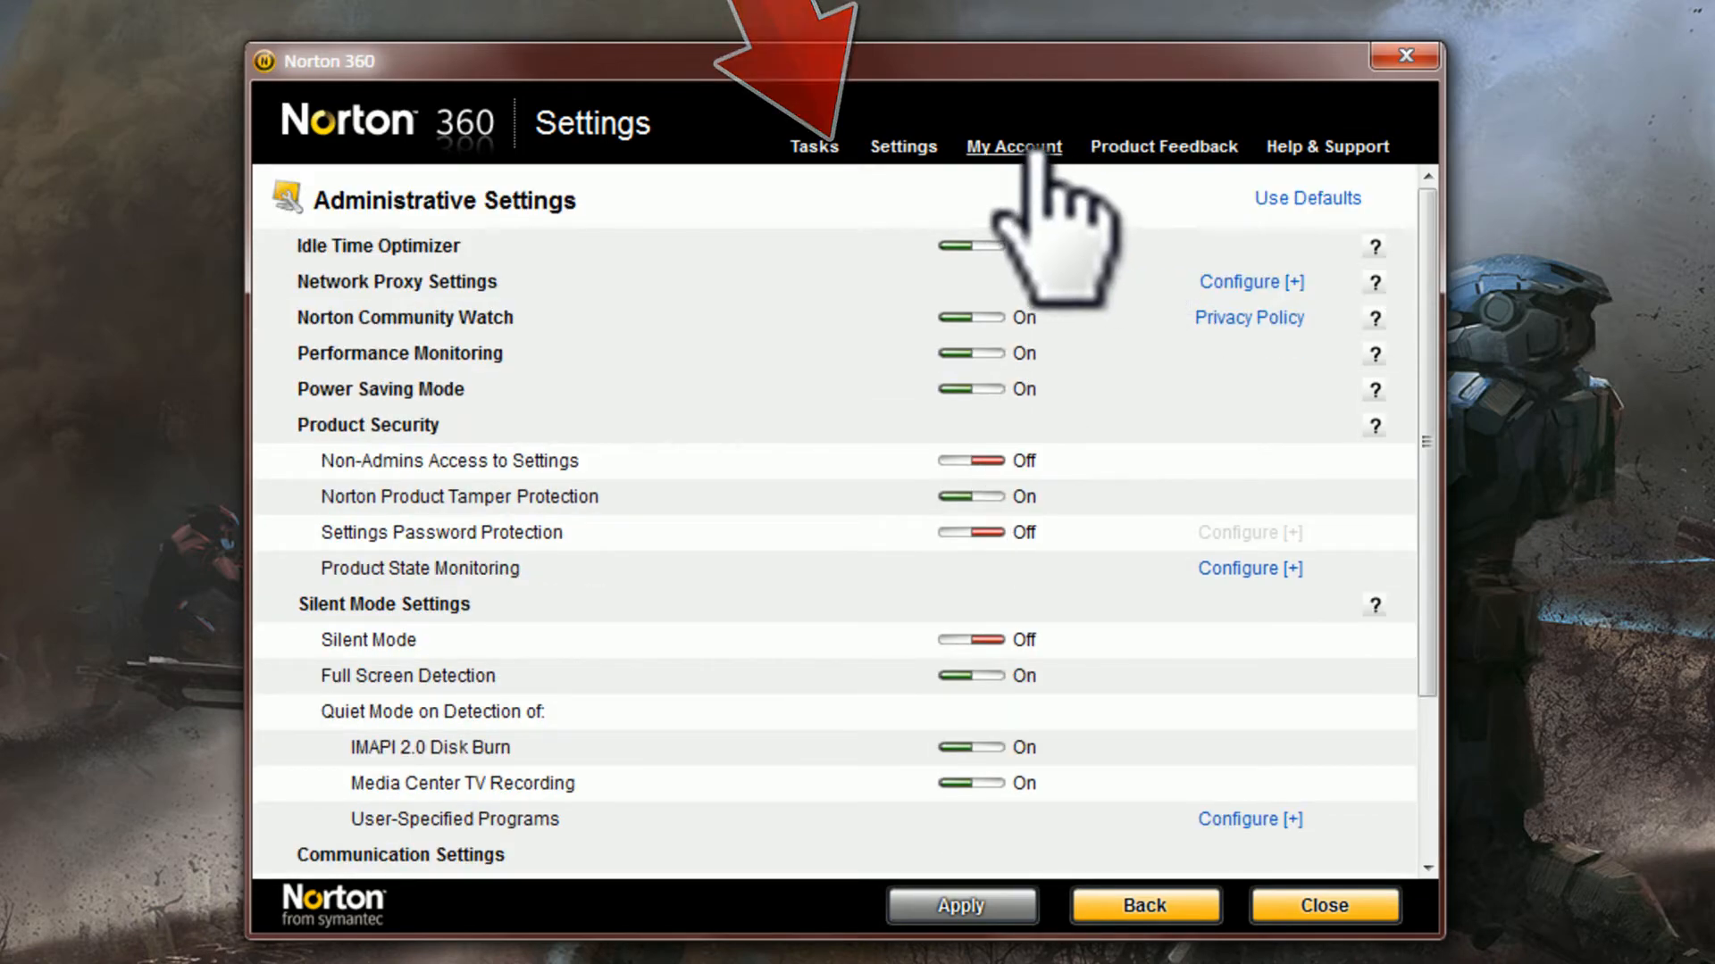
left_click(903, 145)
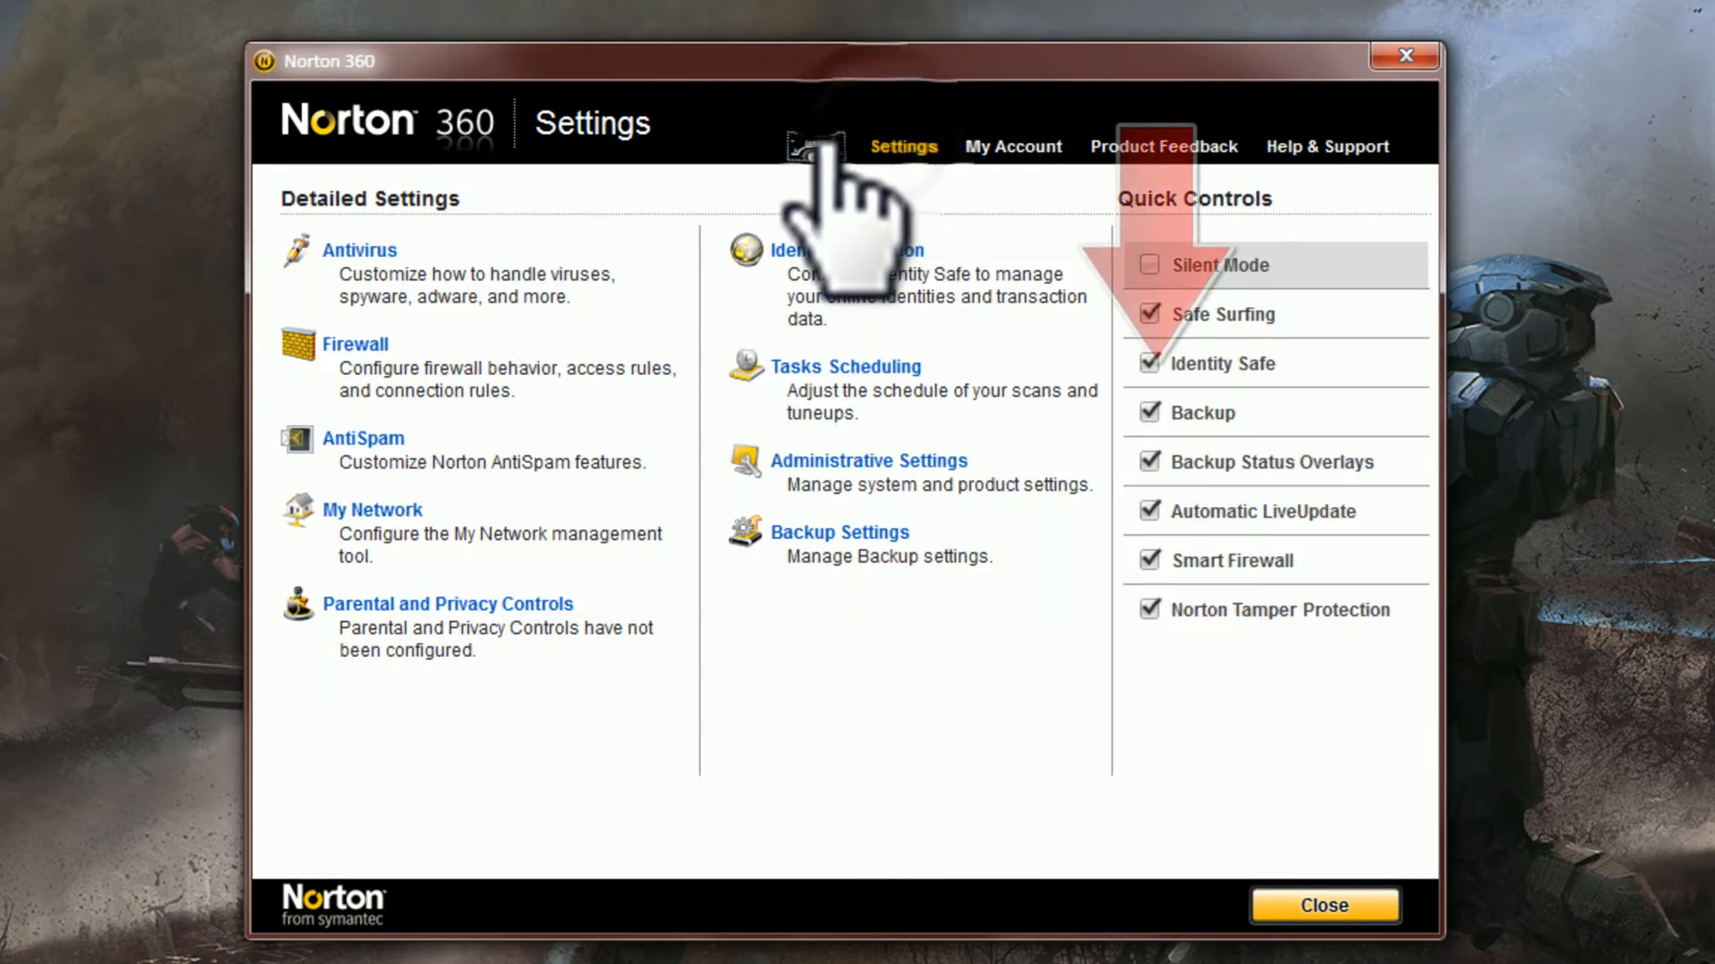
left_click(814, 145)
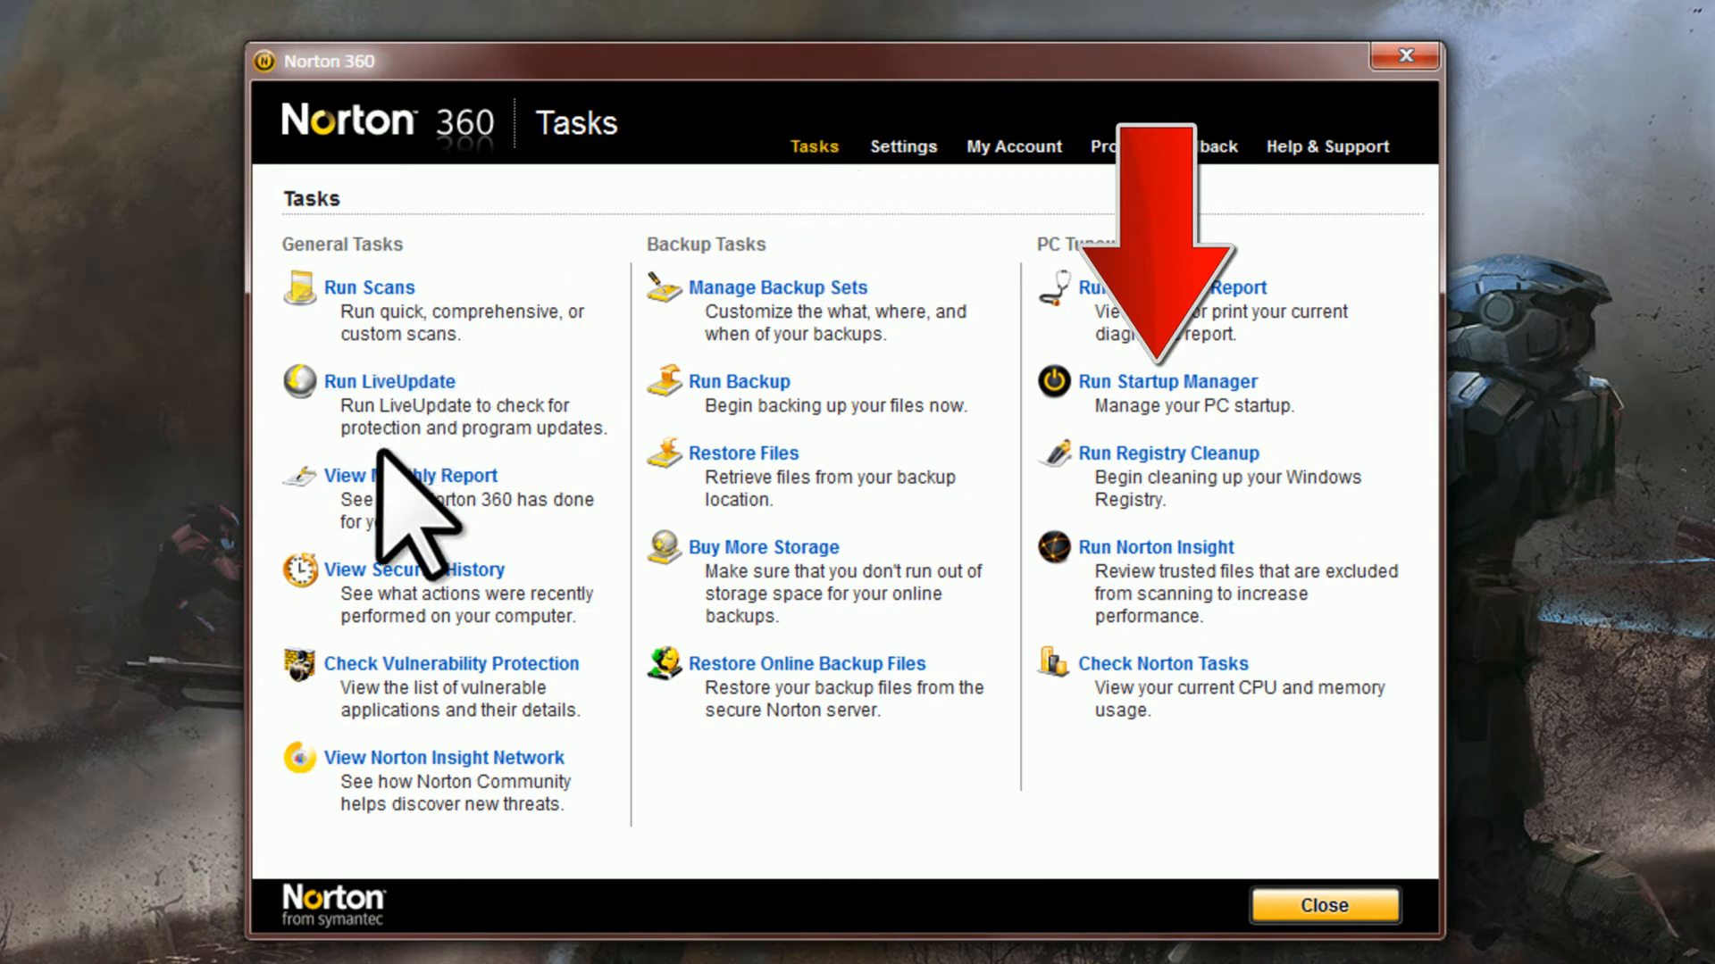
mouse_move(788, 579)
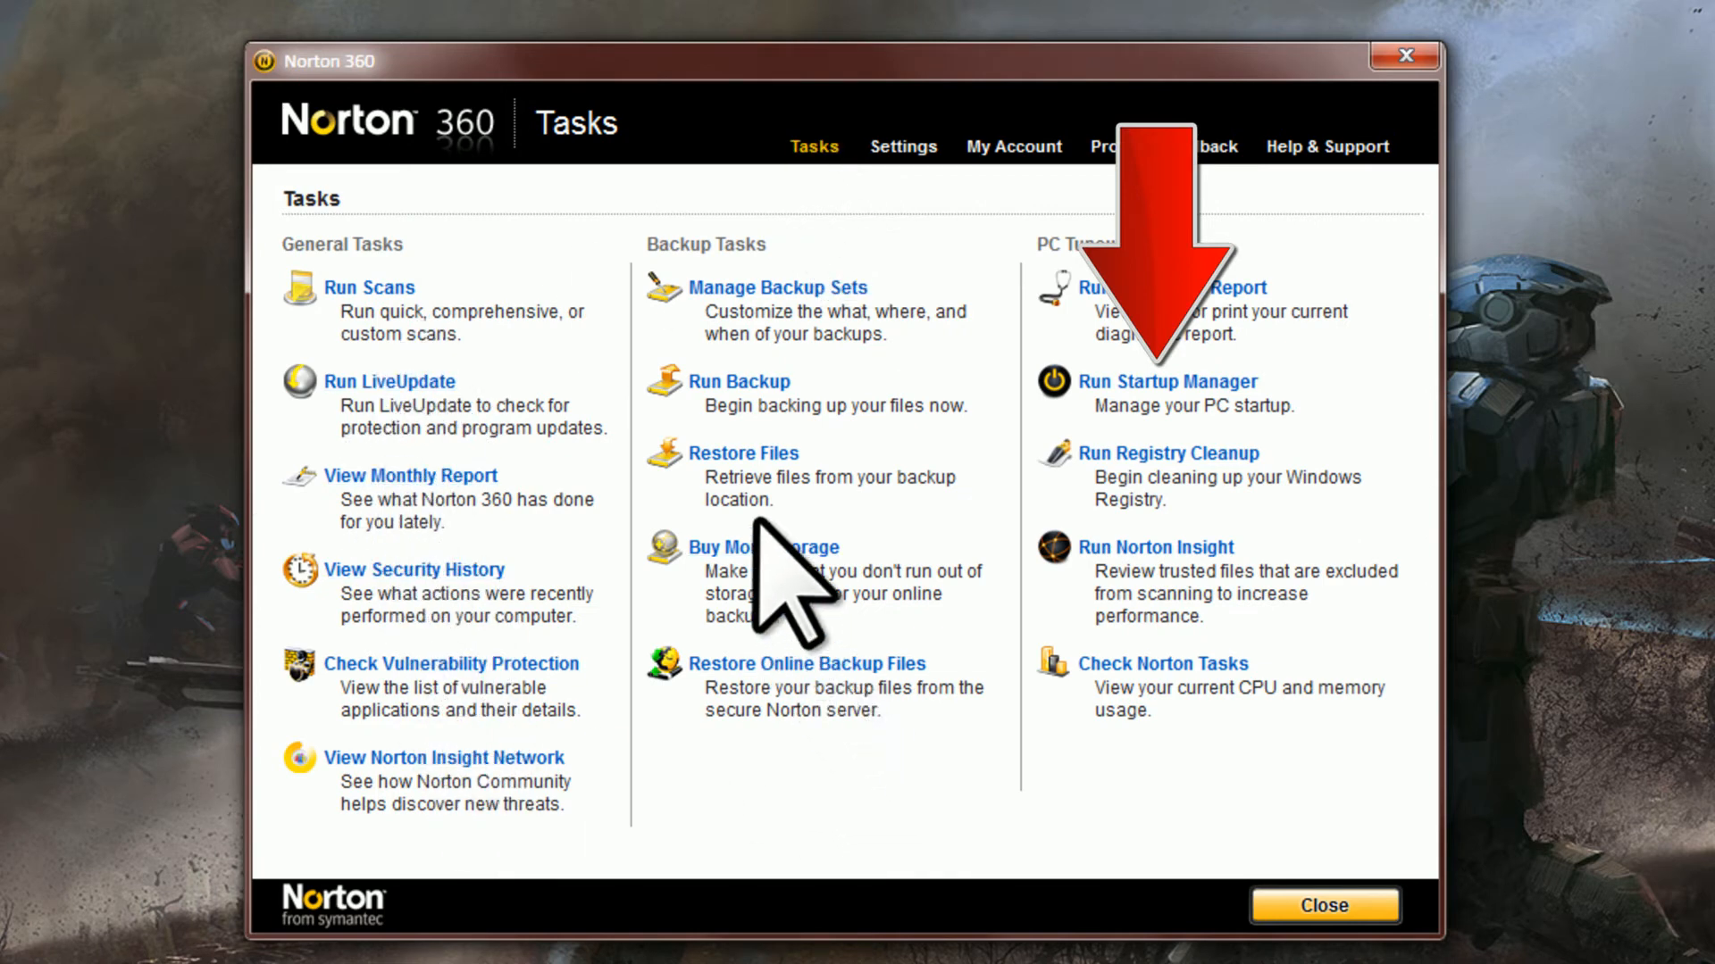
mouse_move(1154, 480)
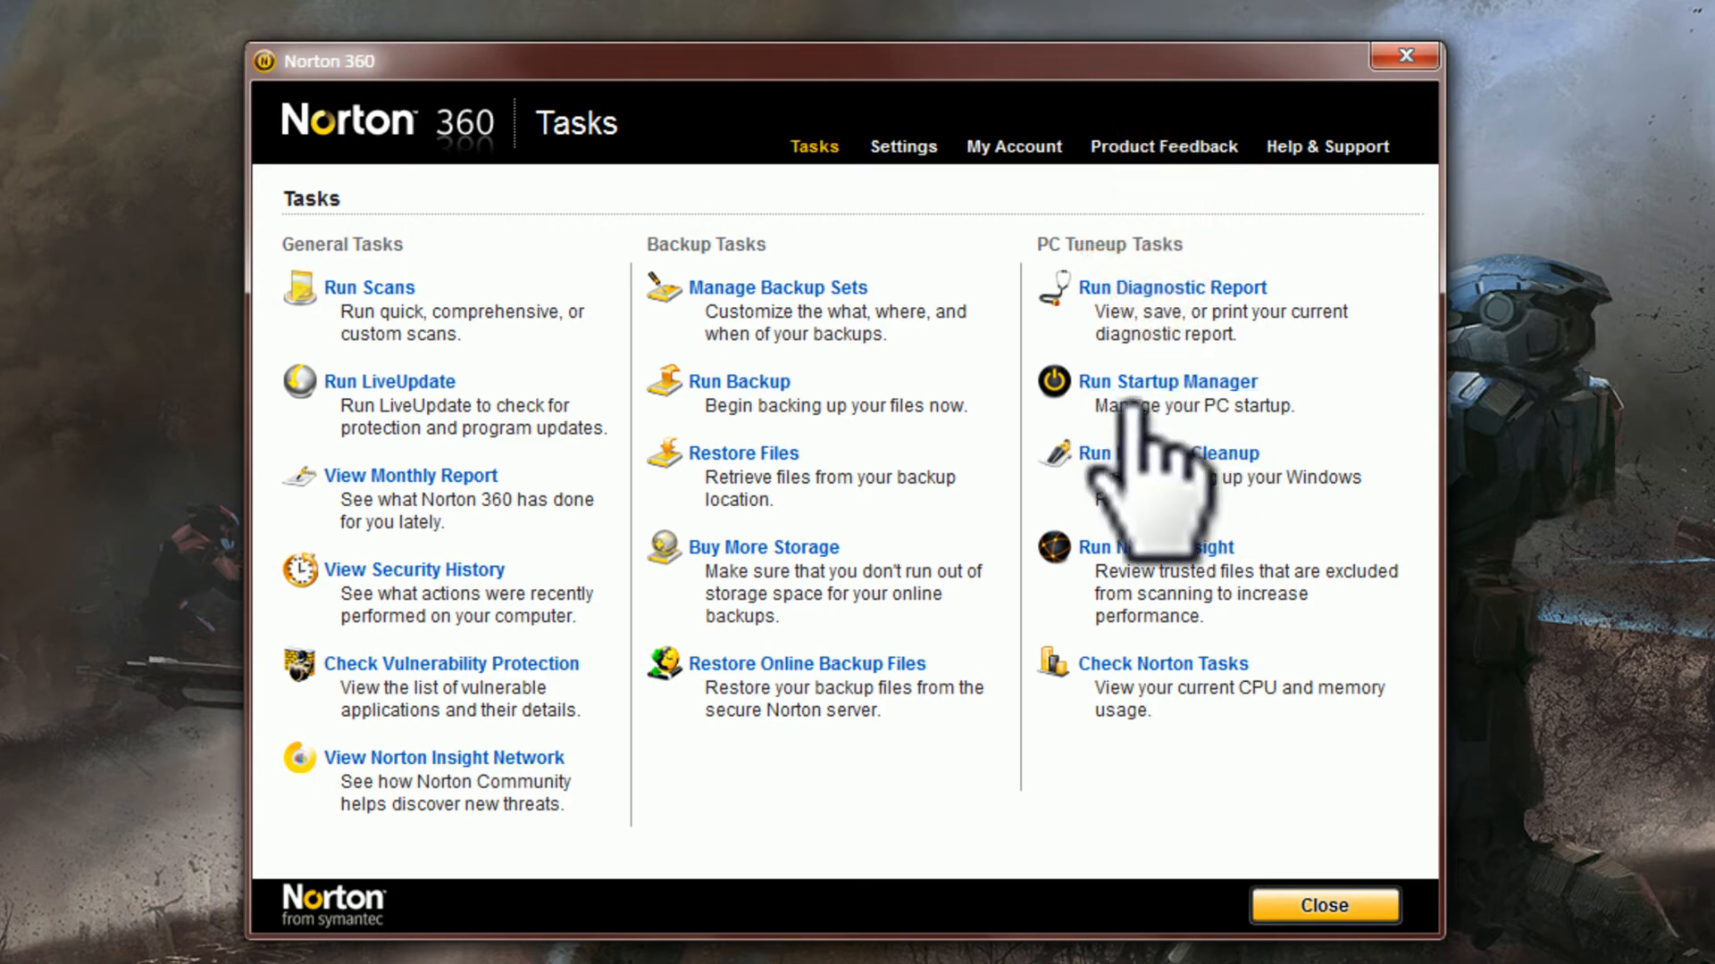
mouse_move(1159, 393)
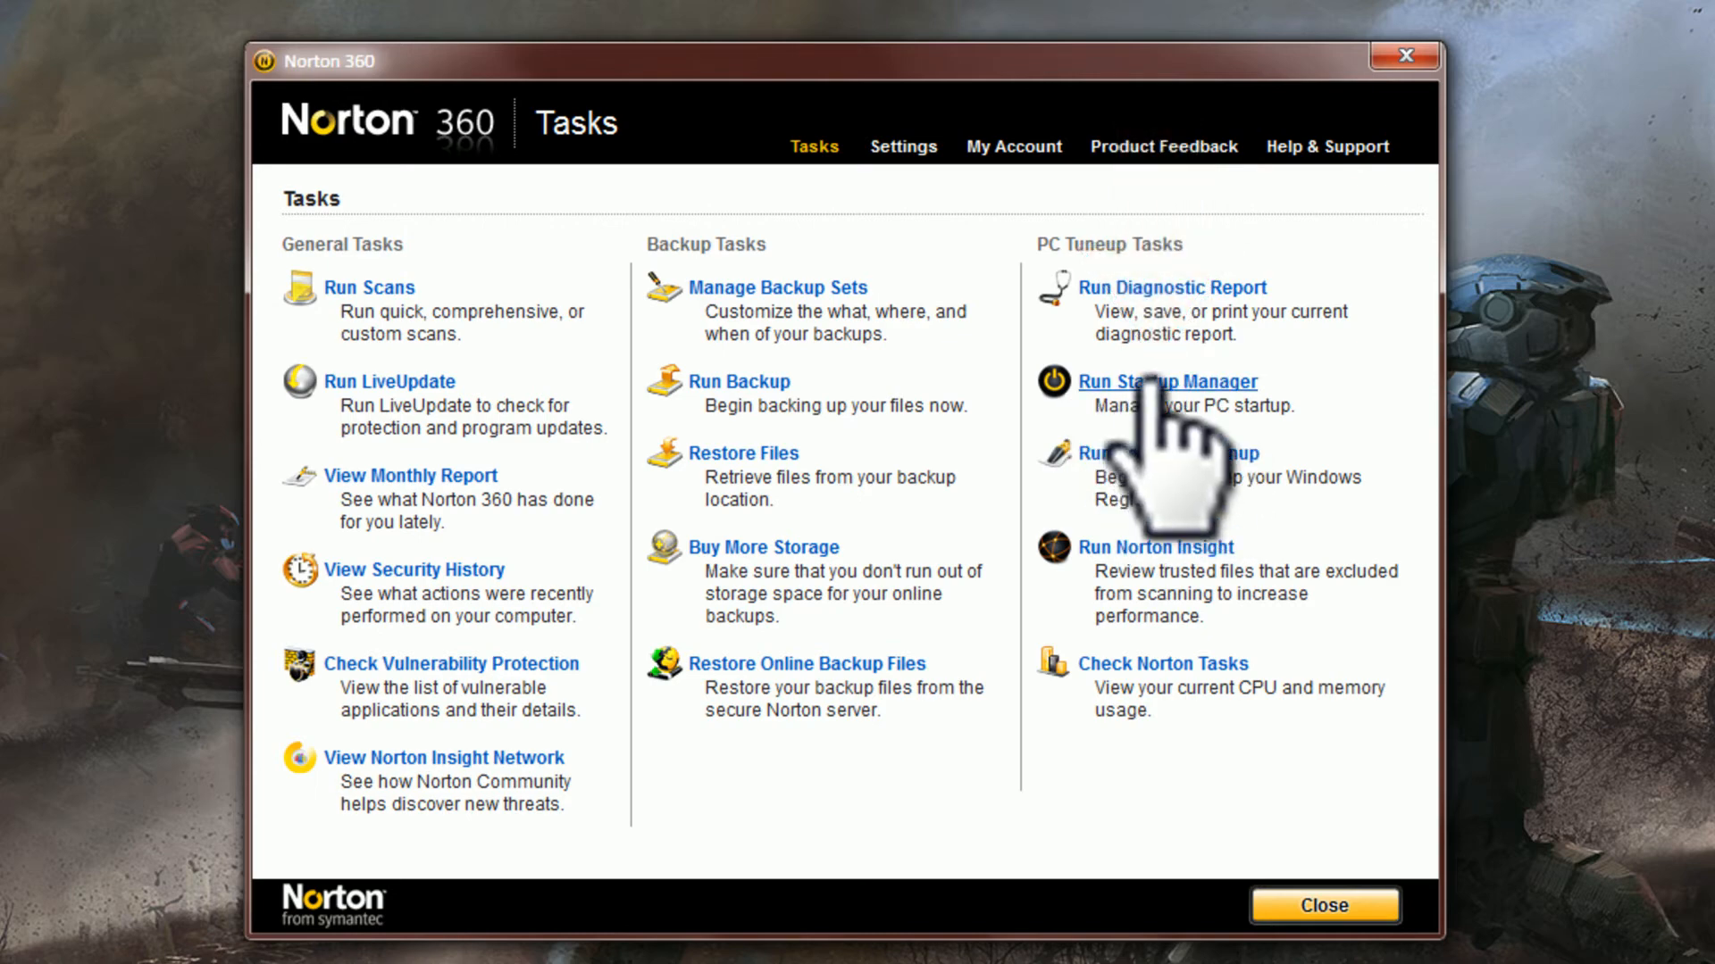
In Startup Manager, set LifeCam to Delay Start and apply the change.
left_click(1166, 382)
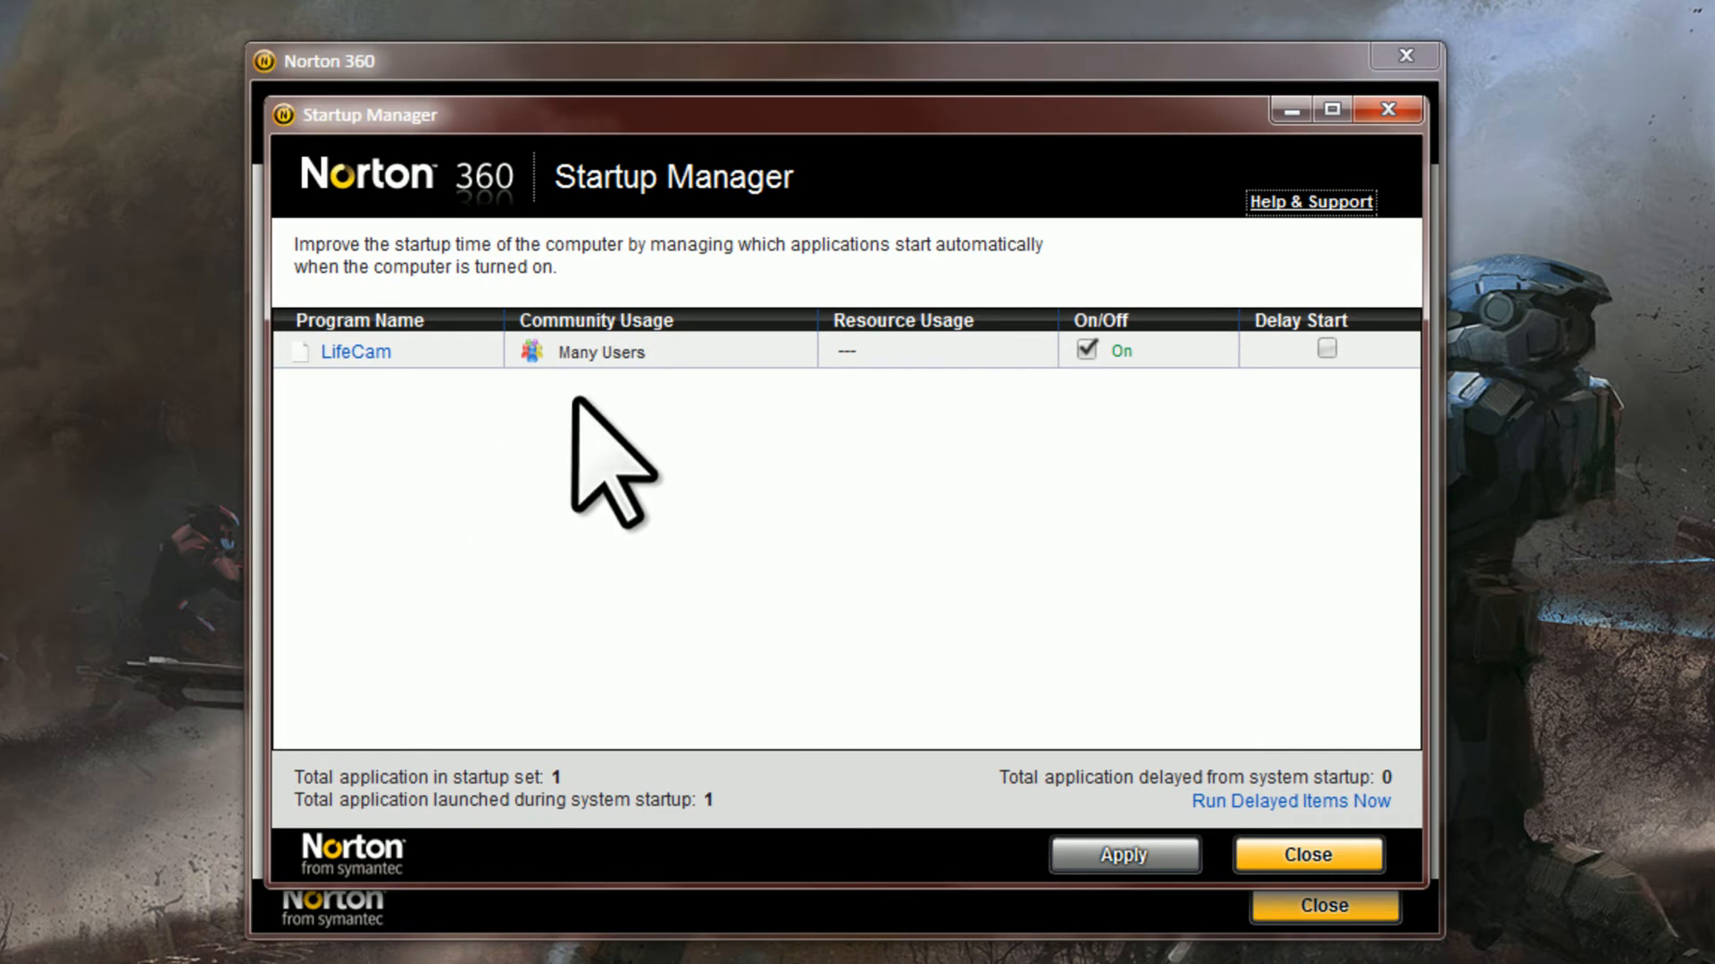
mouse_move(688, 468)
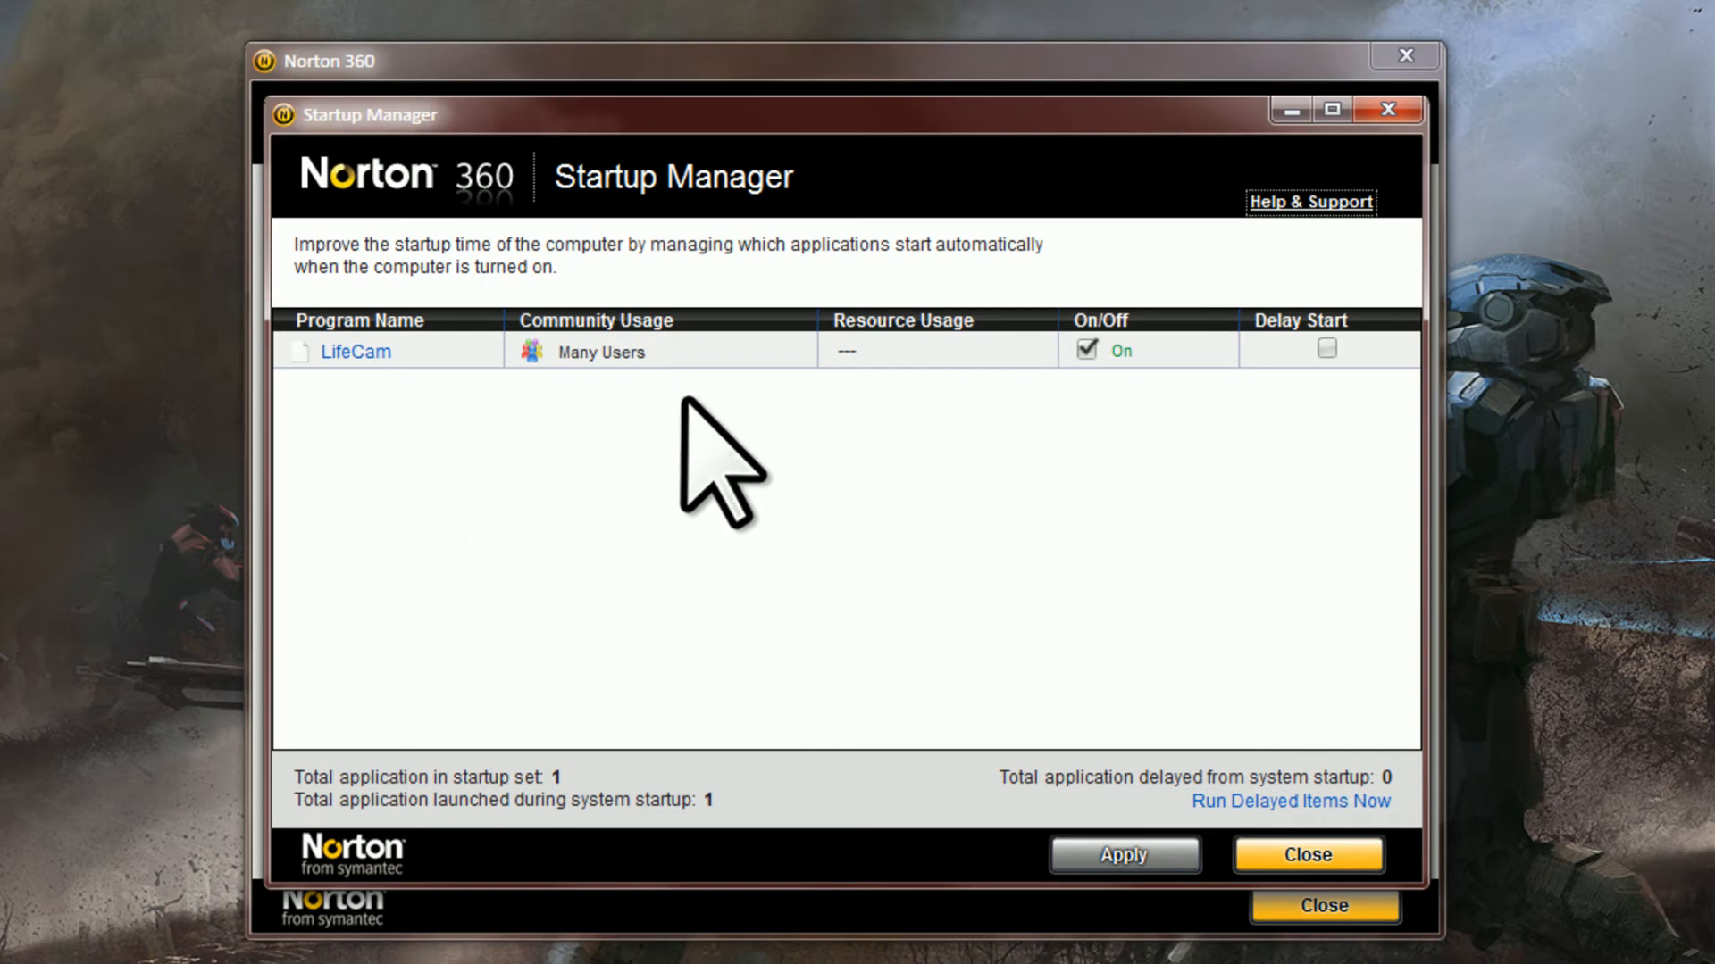
mouse_move(718, 498)
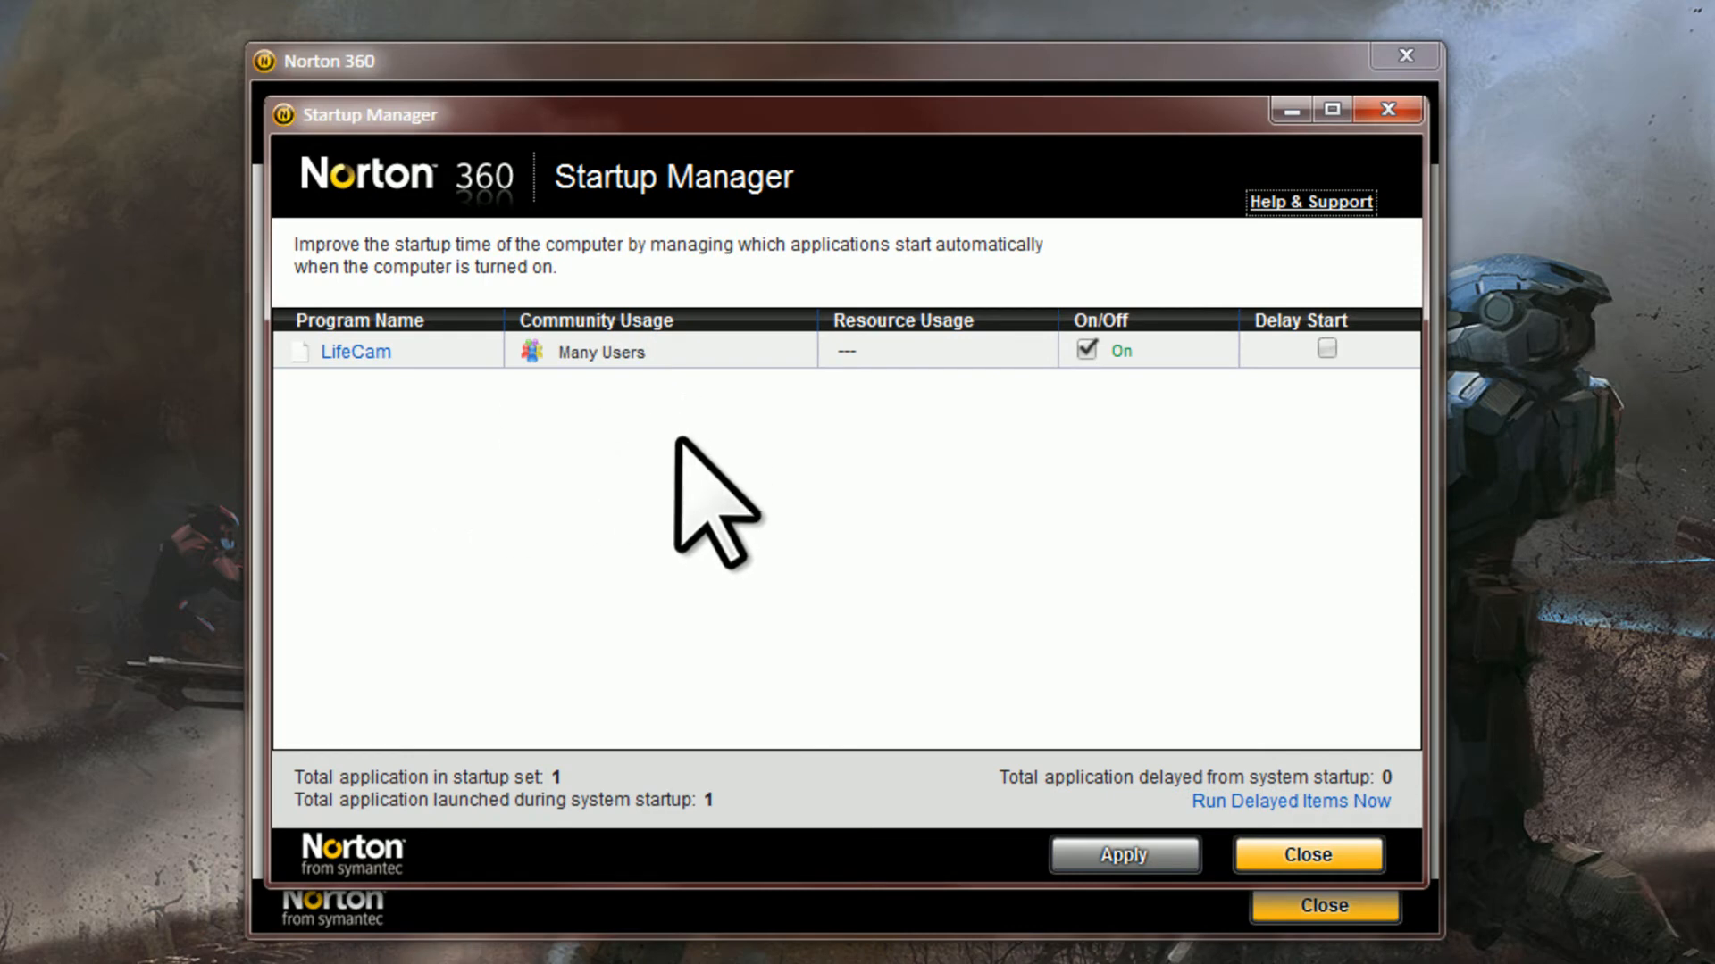
mouse_move(577, 514)
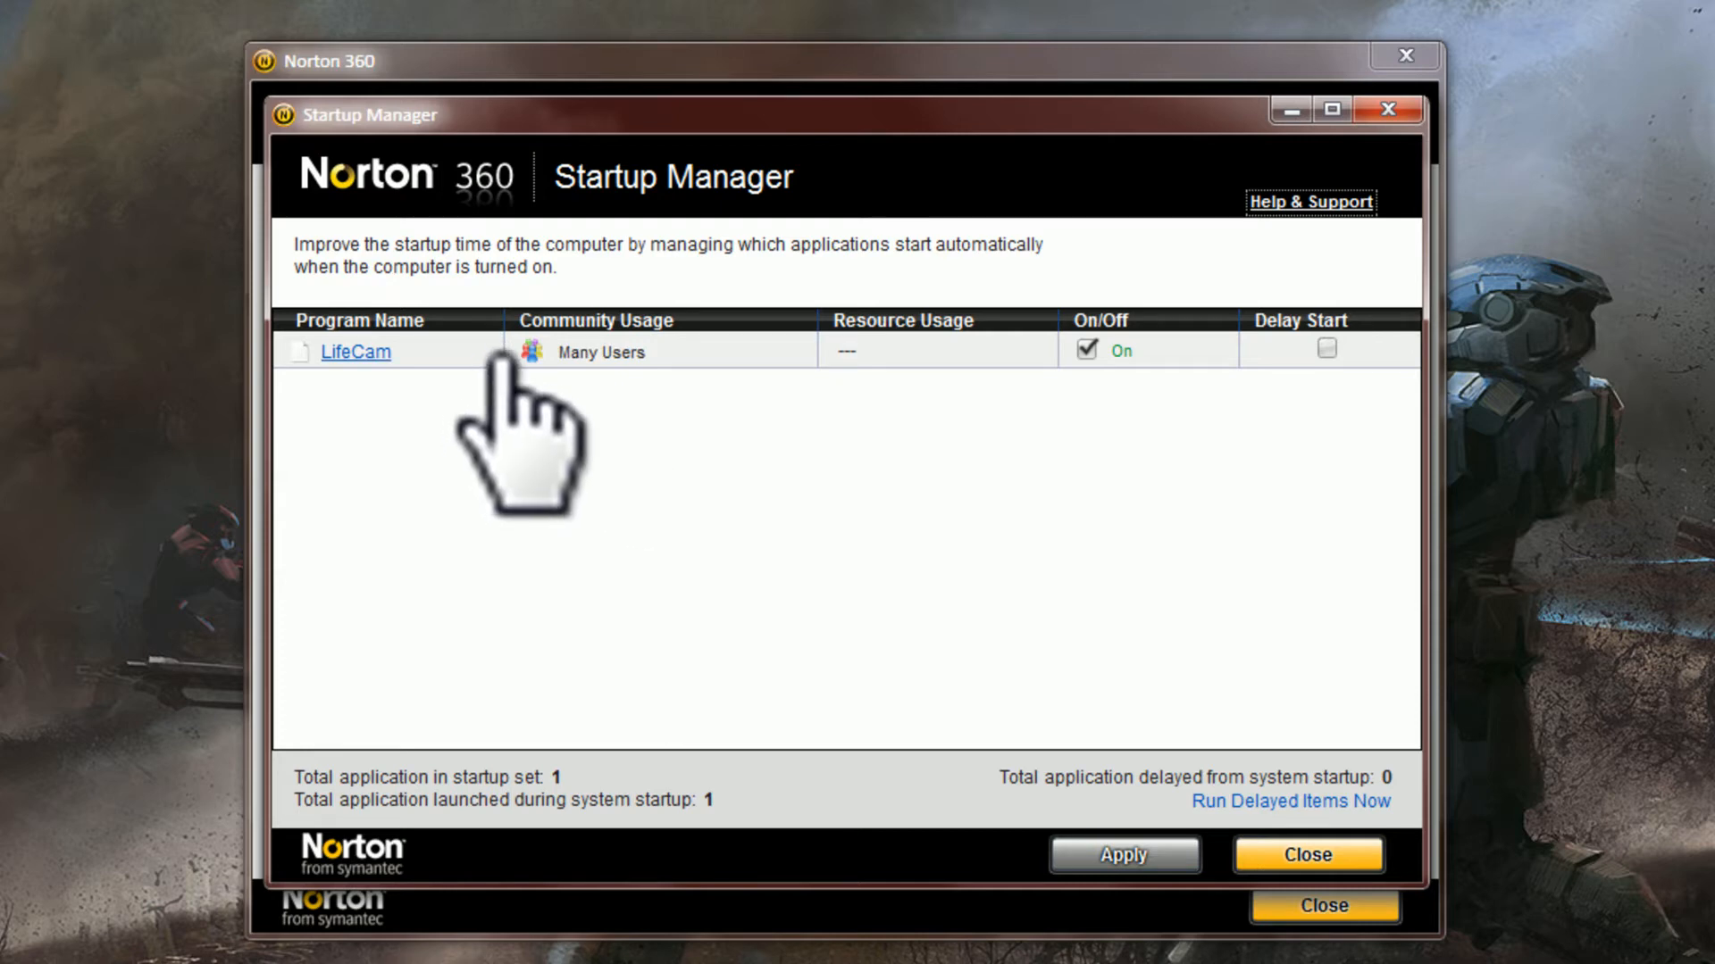
mouse_move(1149, 459)
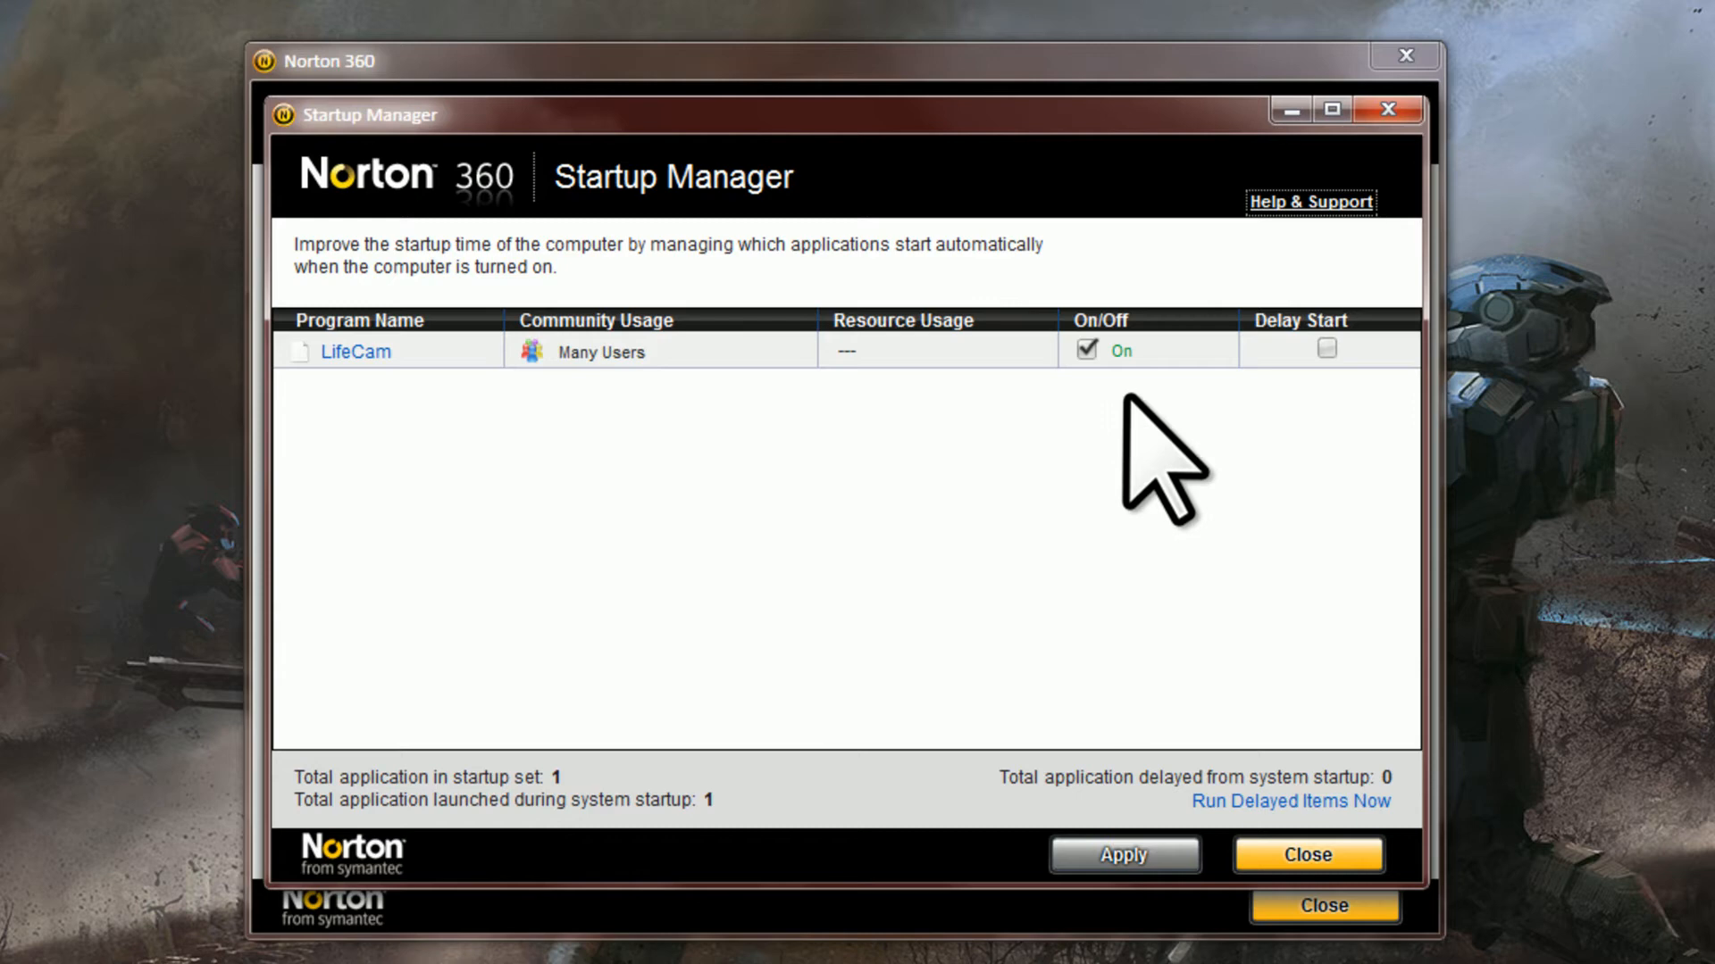
mouse_move(1290, 459)
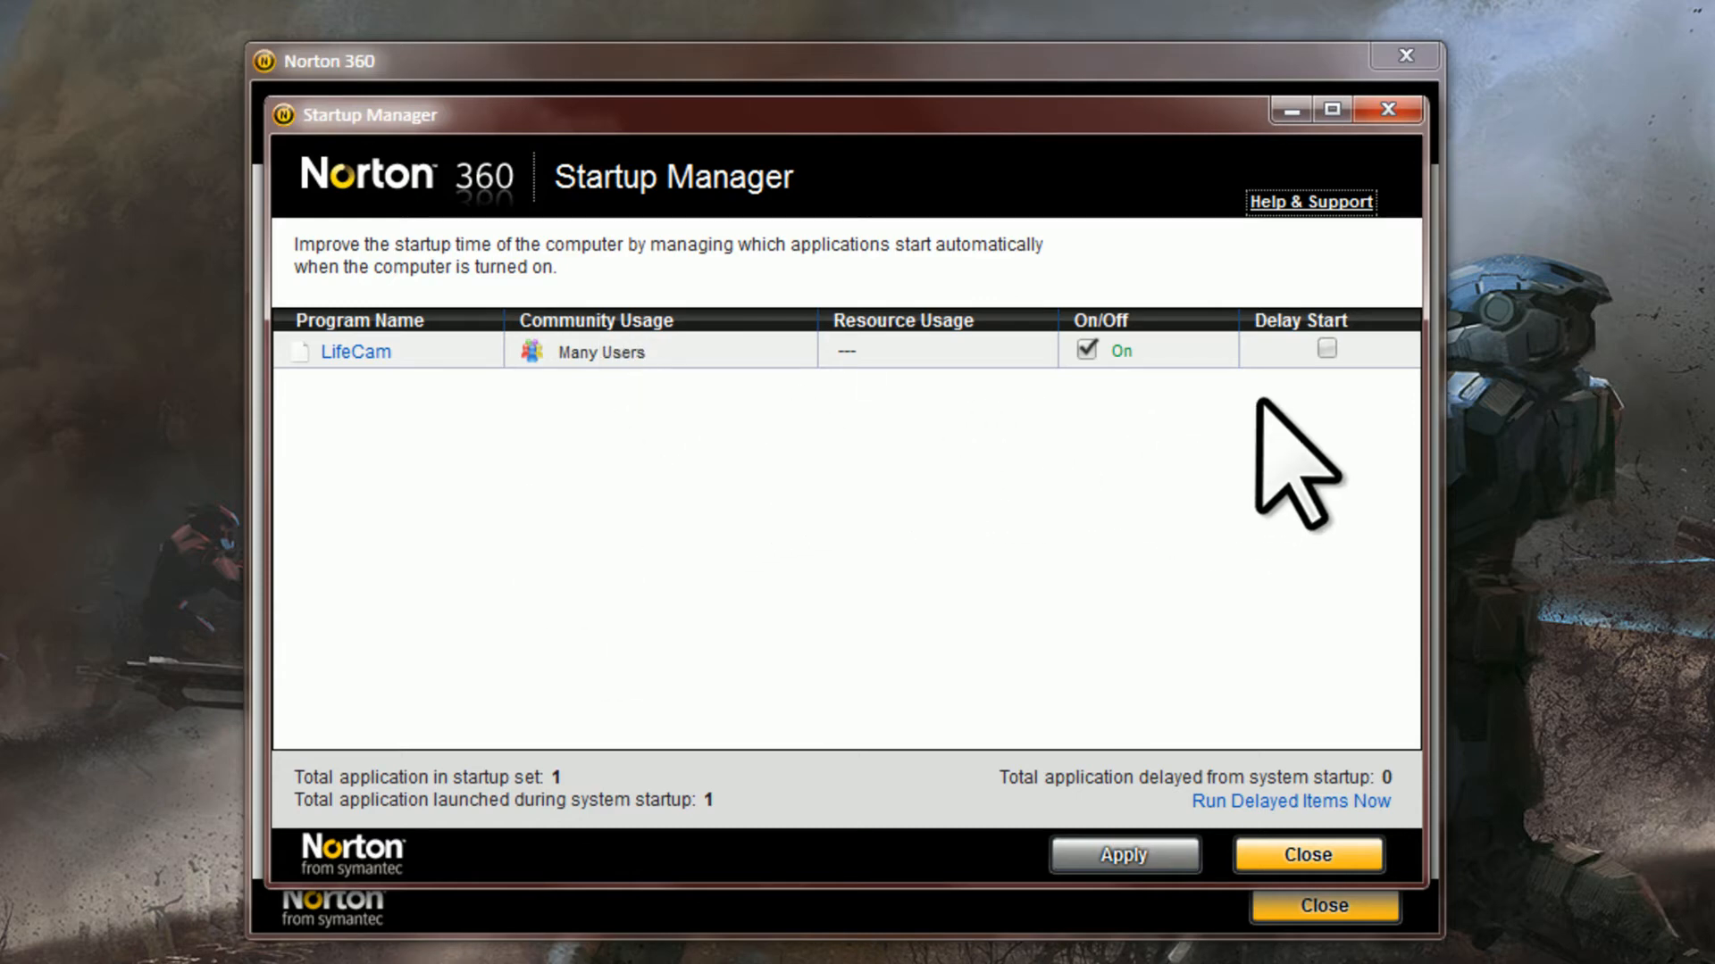
mouse_move(1323, 350)
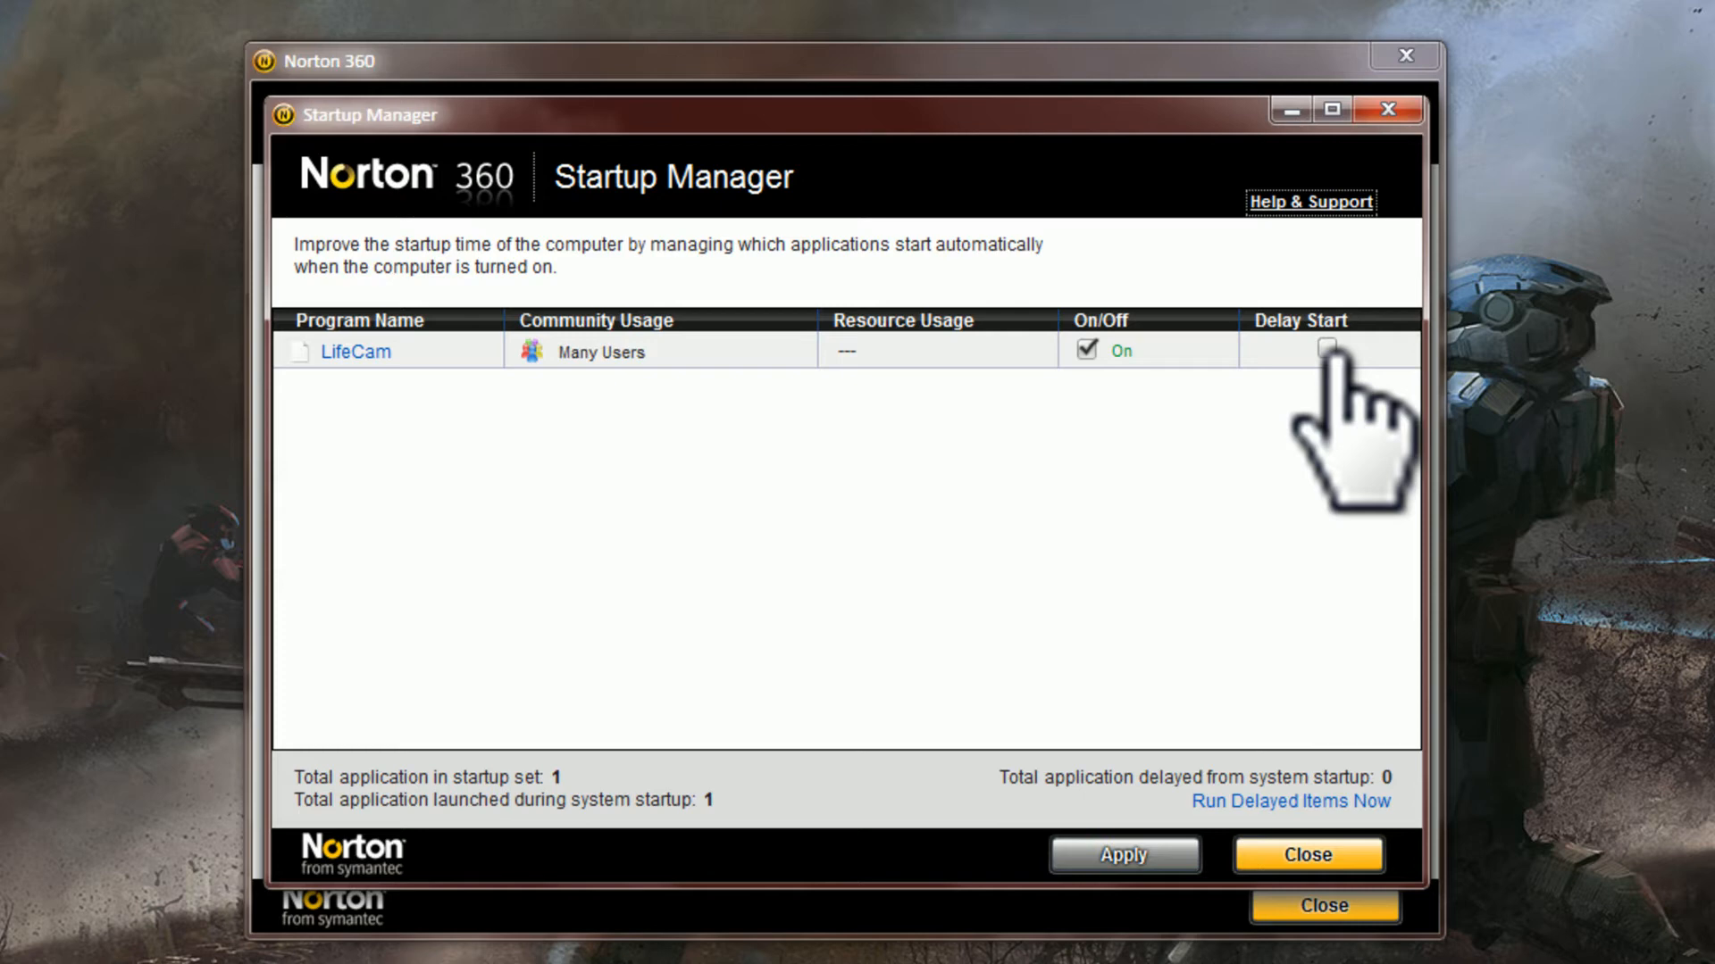
left_click(1327, 352)
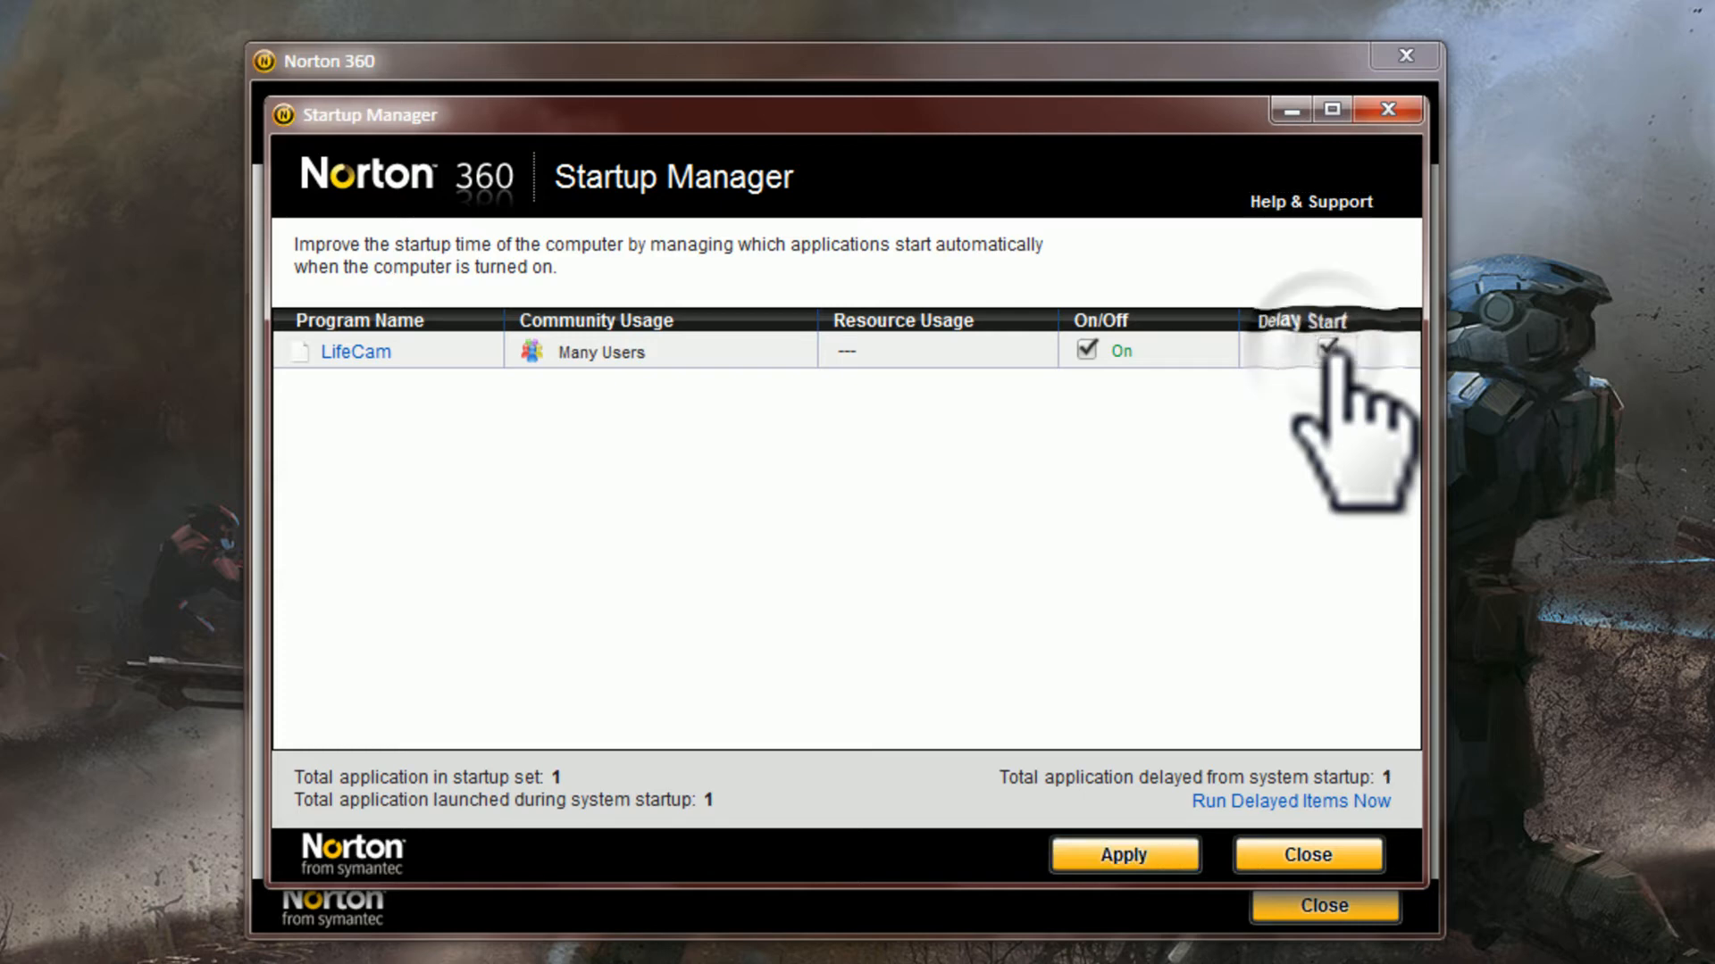
left_click(1329, 350)
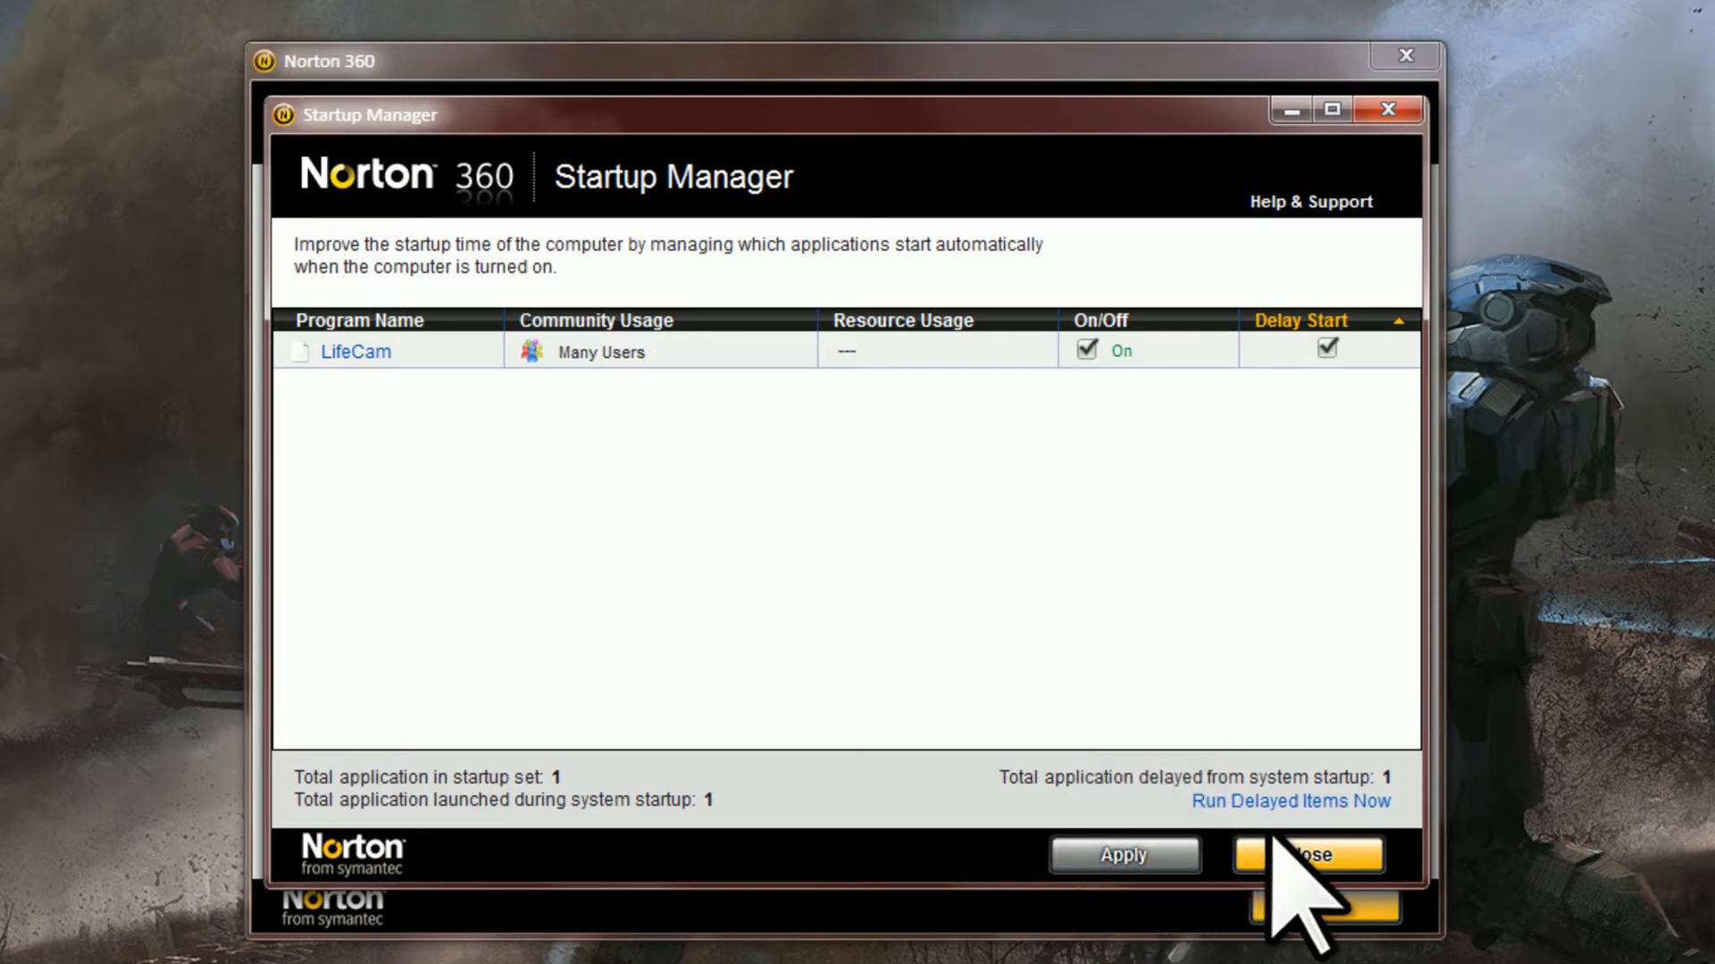
Close Startup Manager and Norton 360, then glance at the hidden tray icons.
left_click(1307, 855)
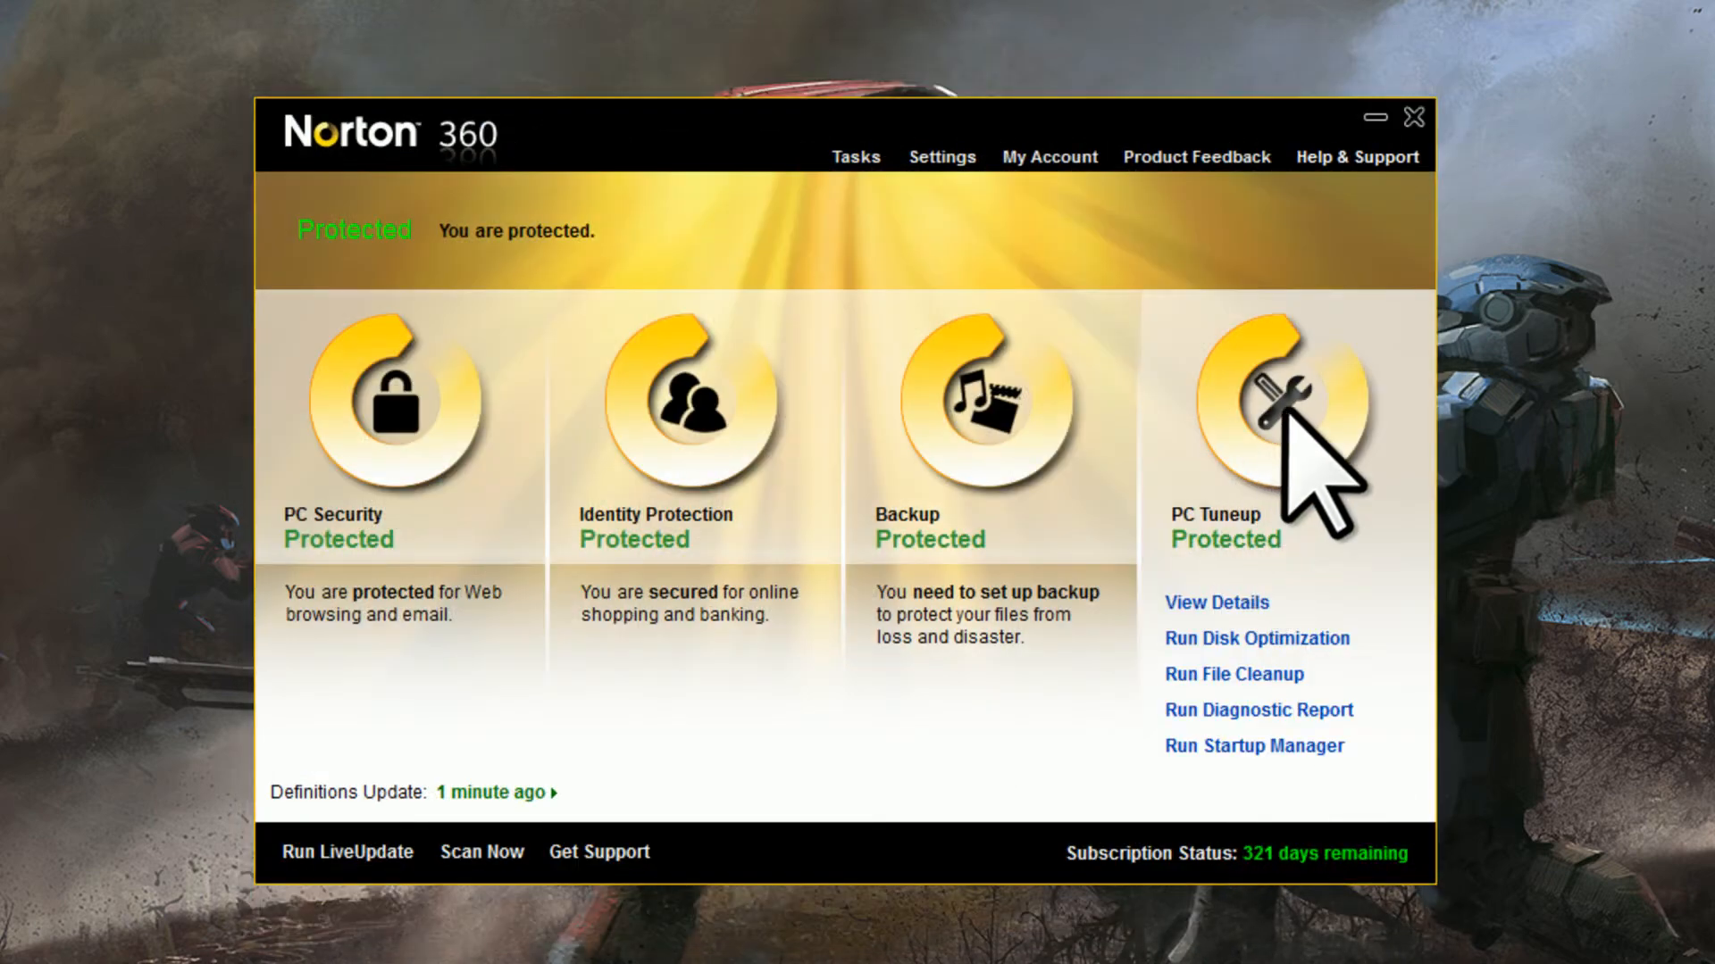
left_click(1411, 118)
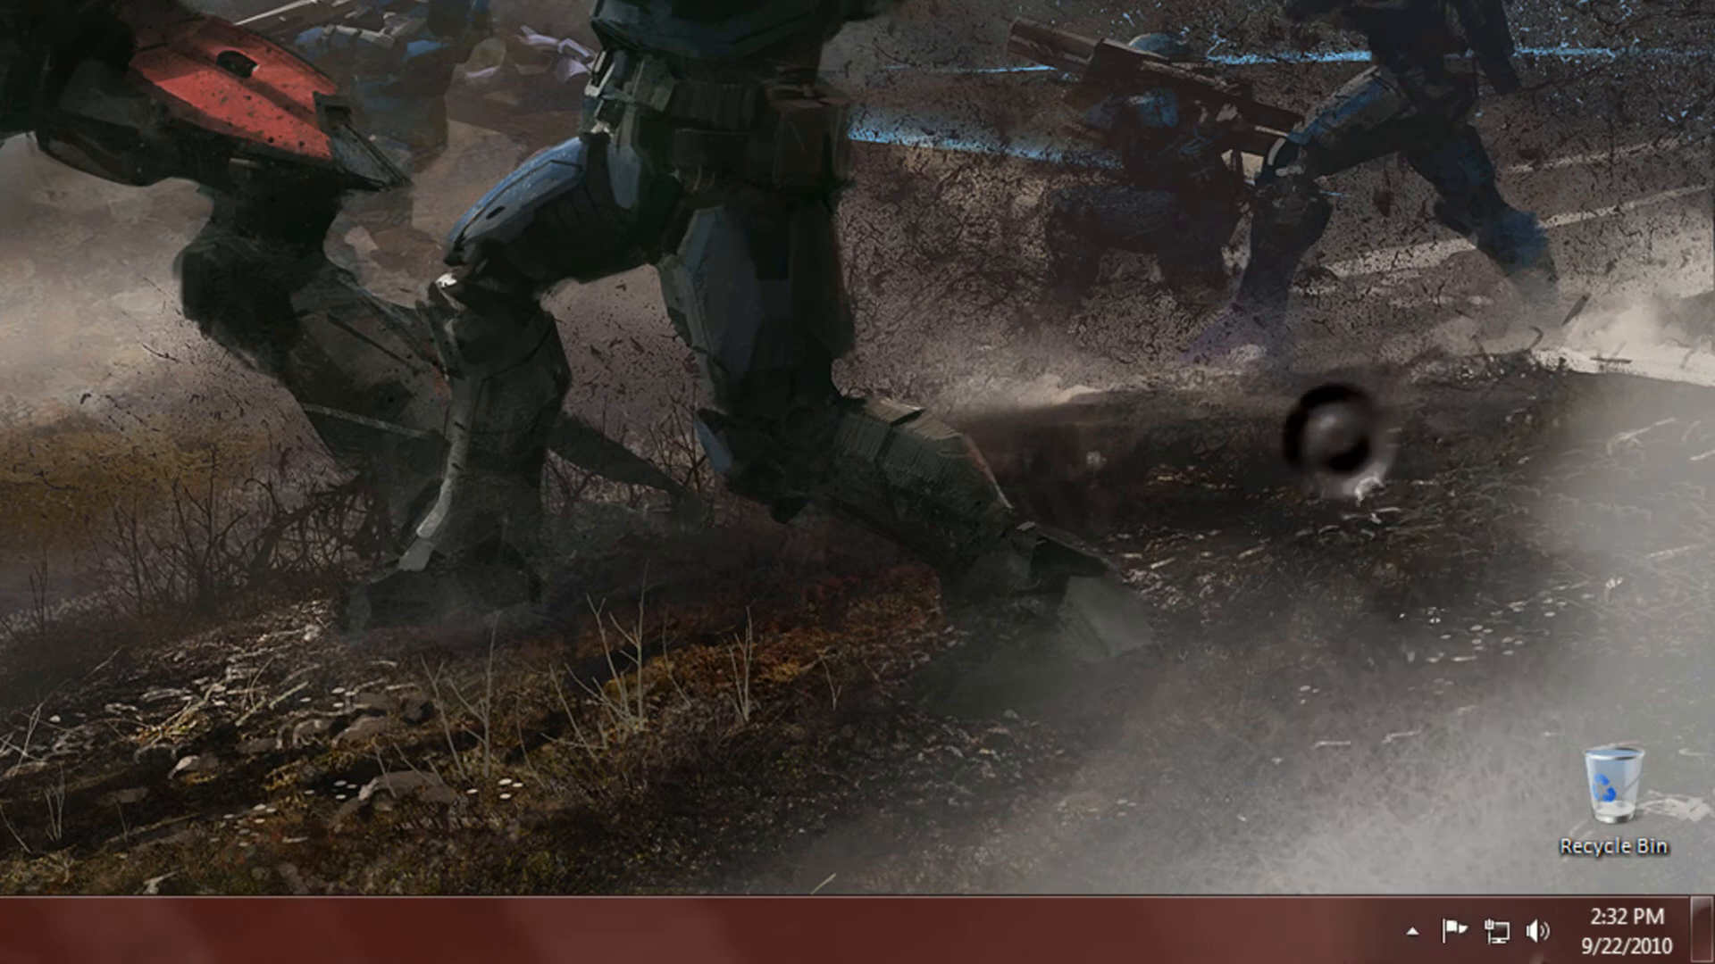
left_click(1411, 930)
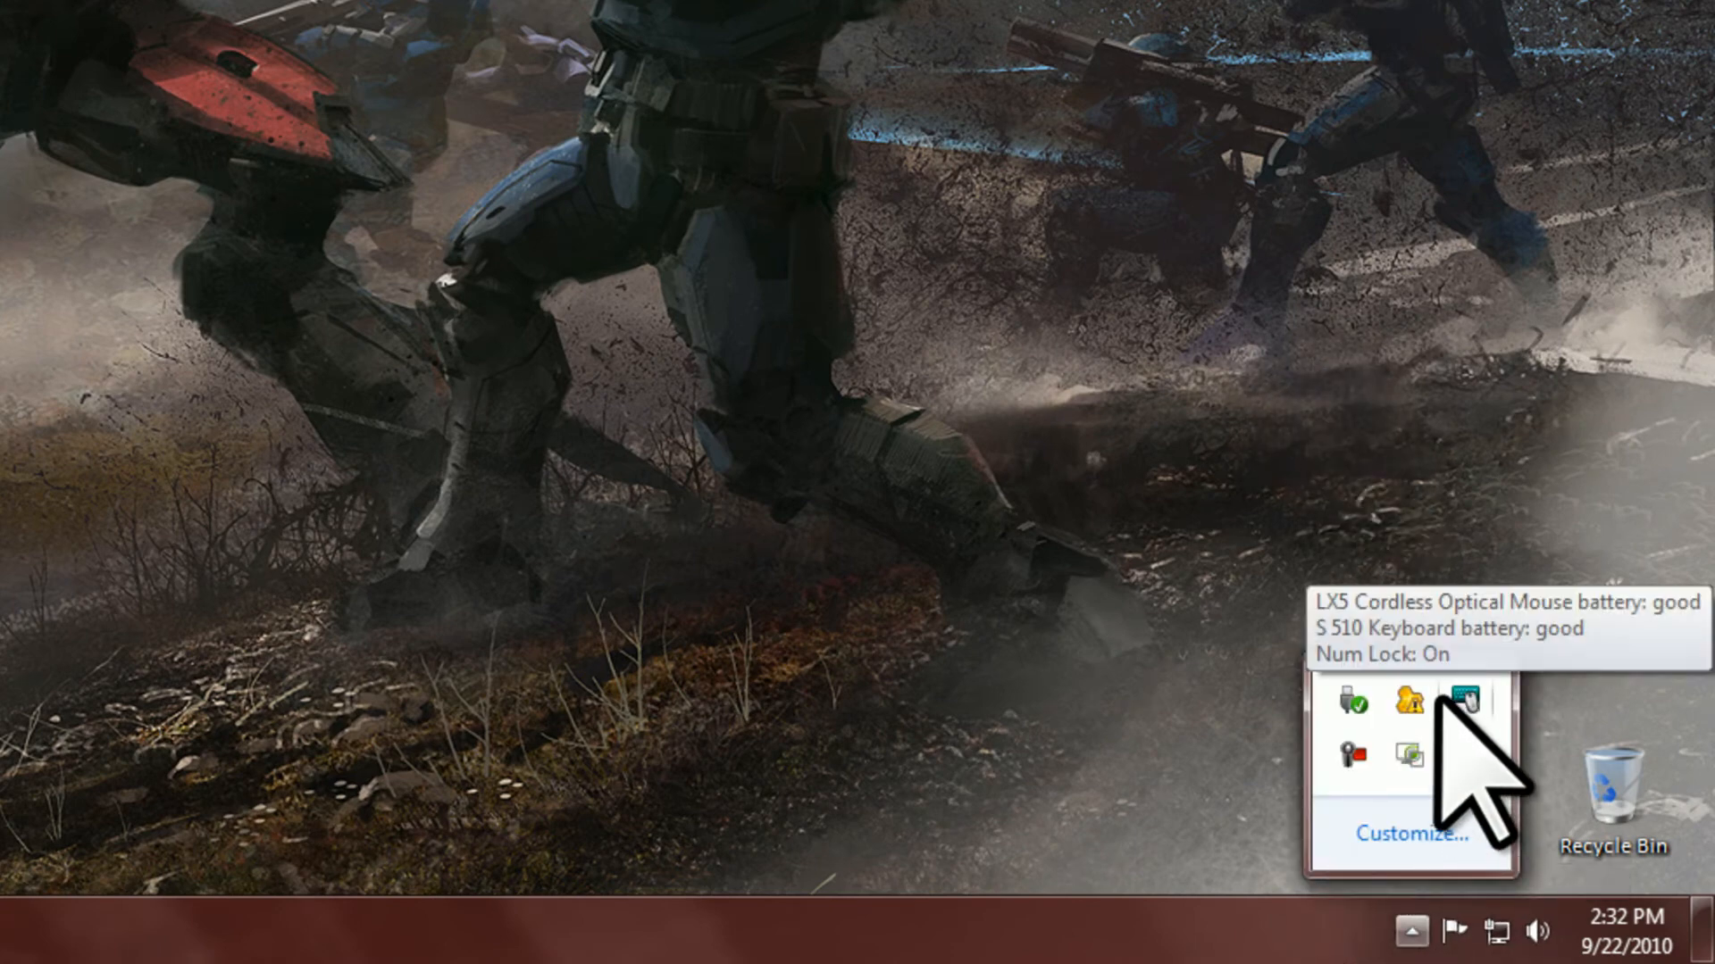
left_click(1411, 702)
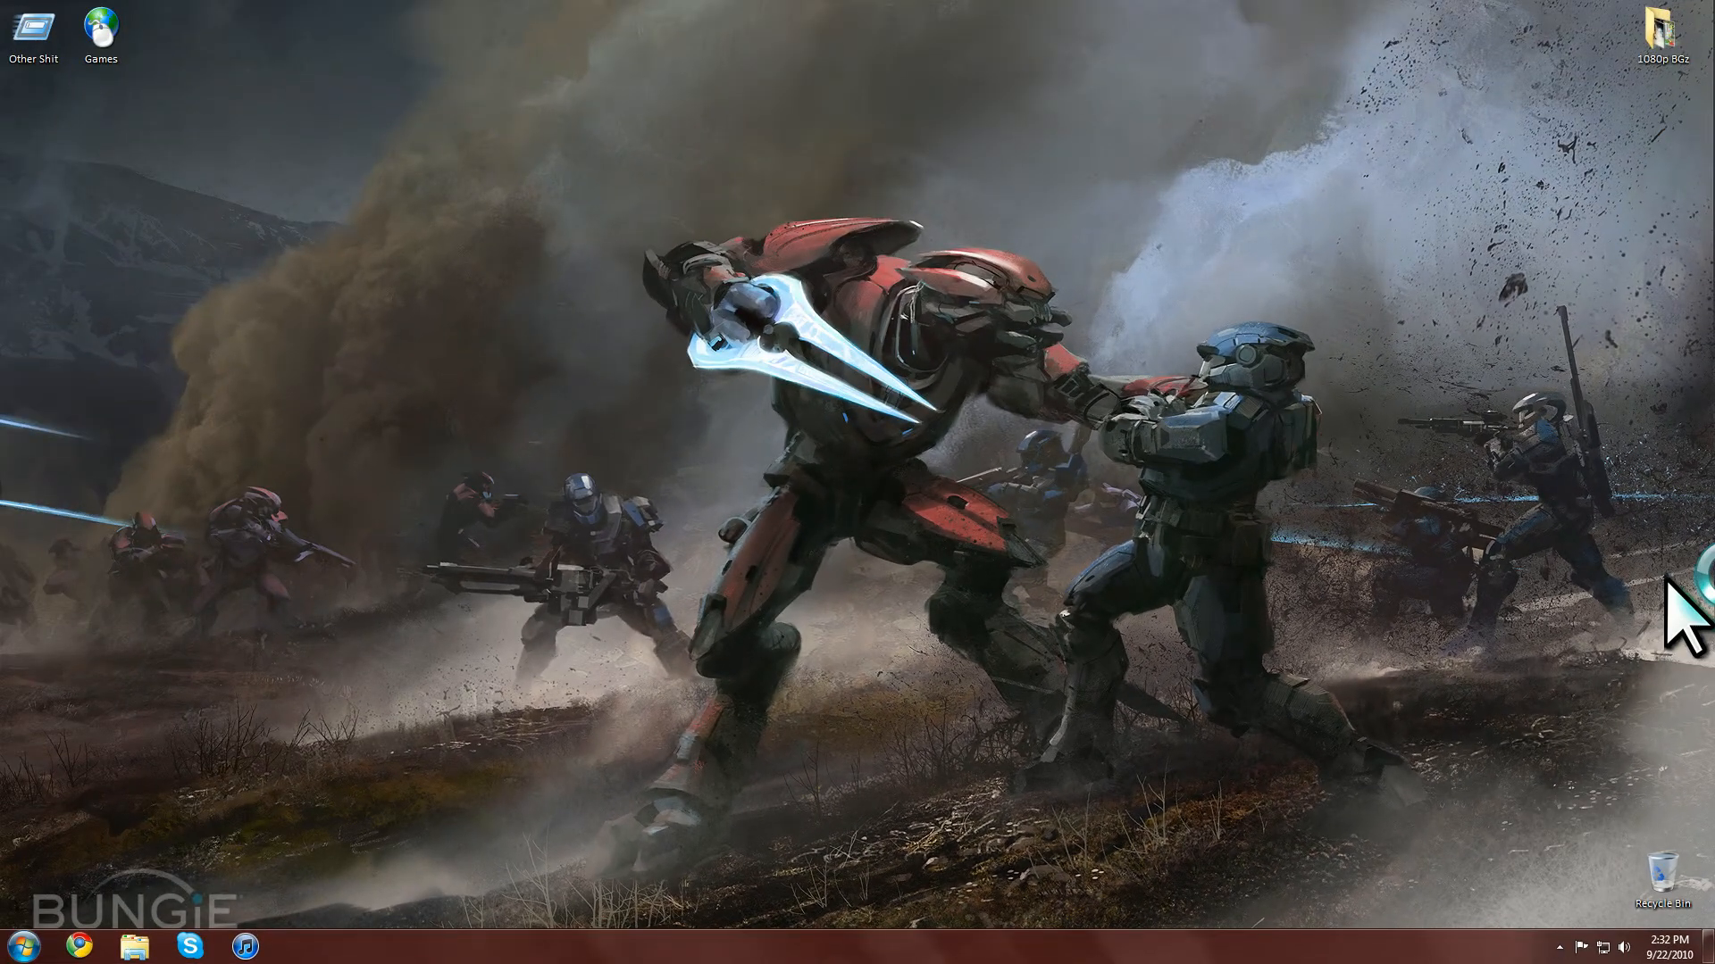
mouse_move(1323, 597)
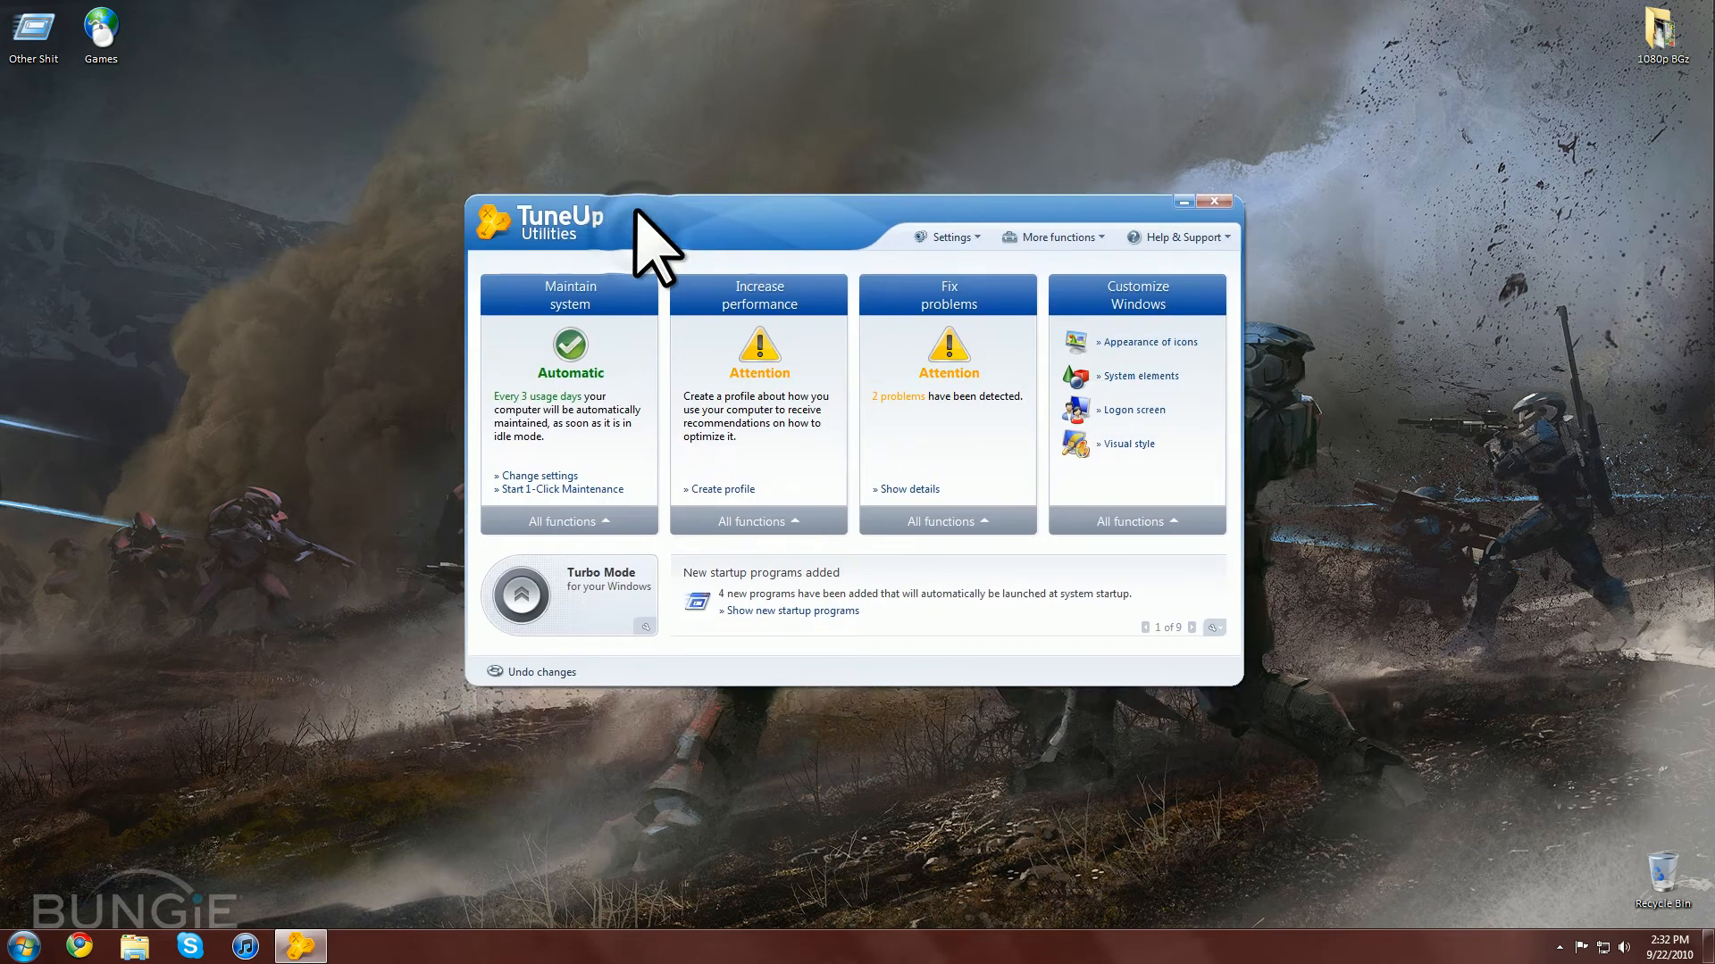
mouse_move(887, 592)
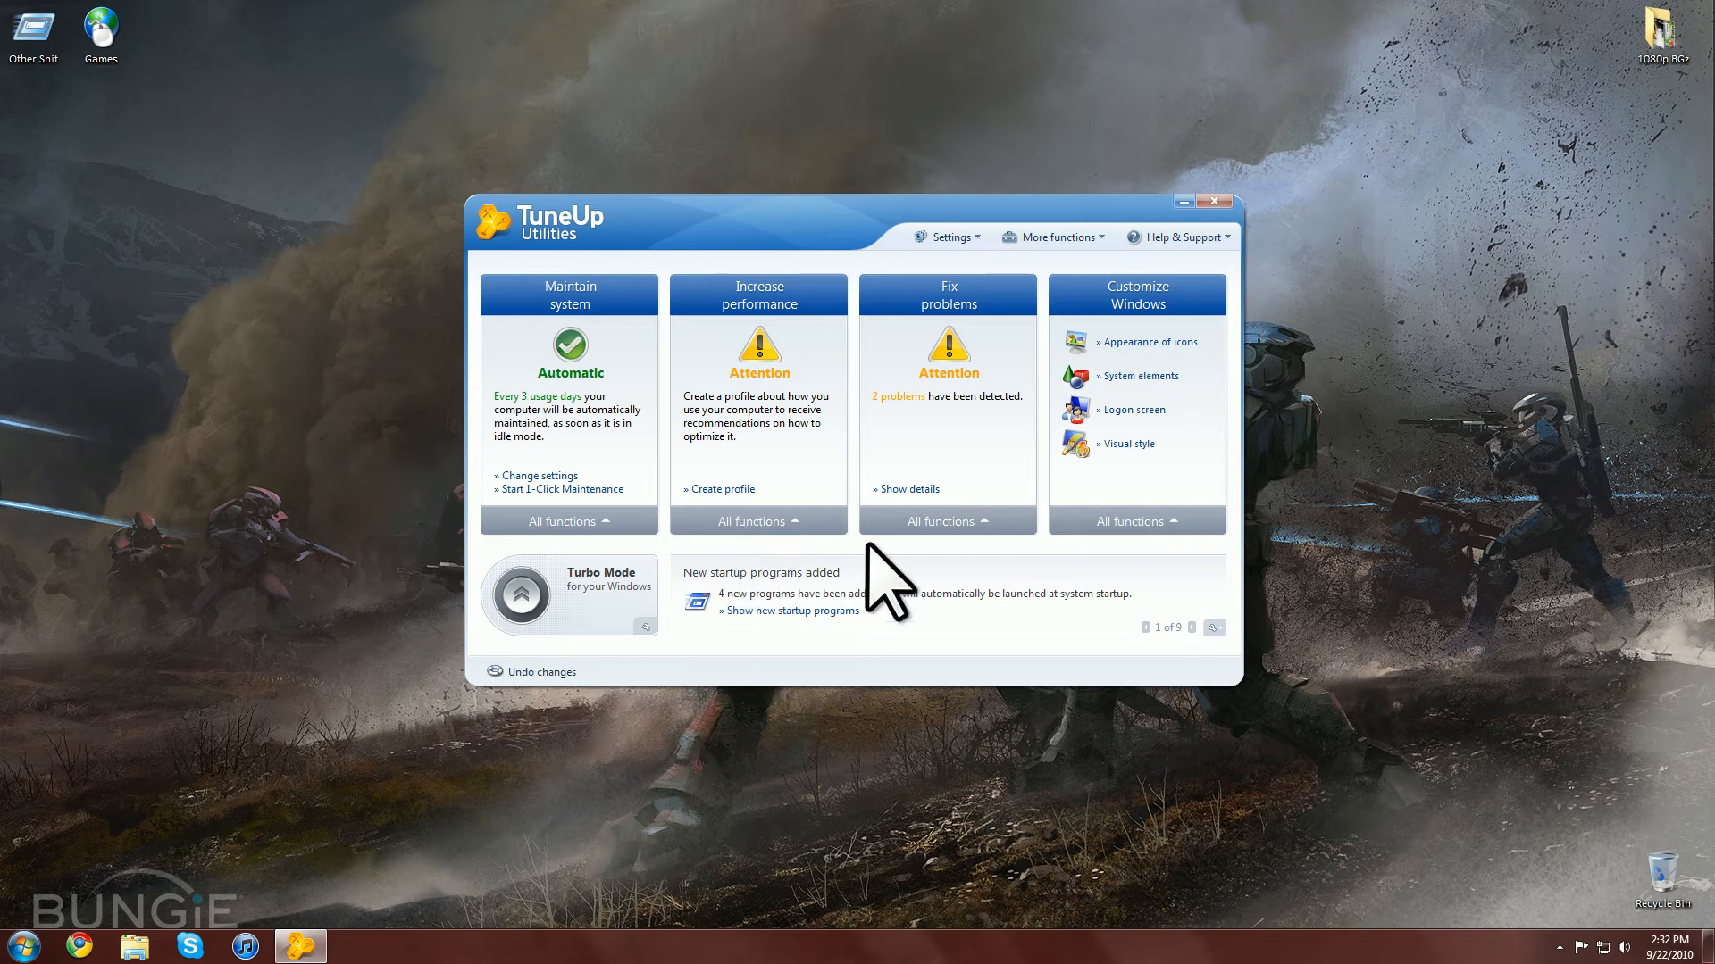
Show the TuneUp Utilities 2010 start center, then bring up the Start menu.
left_click(945, 235)
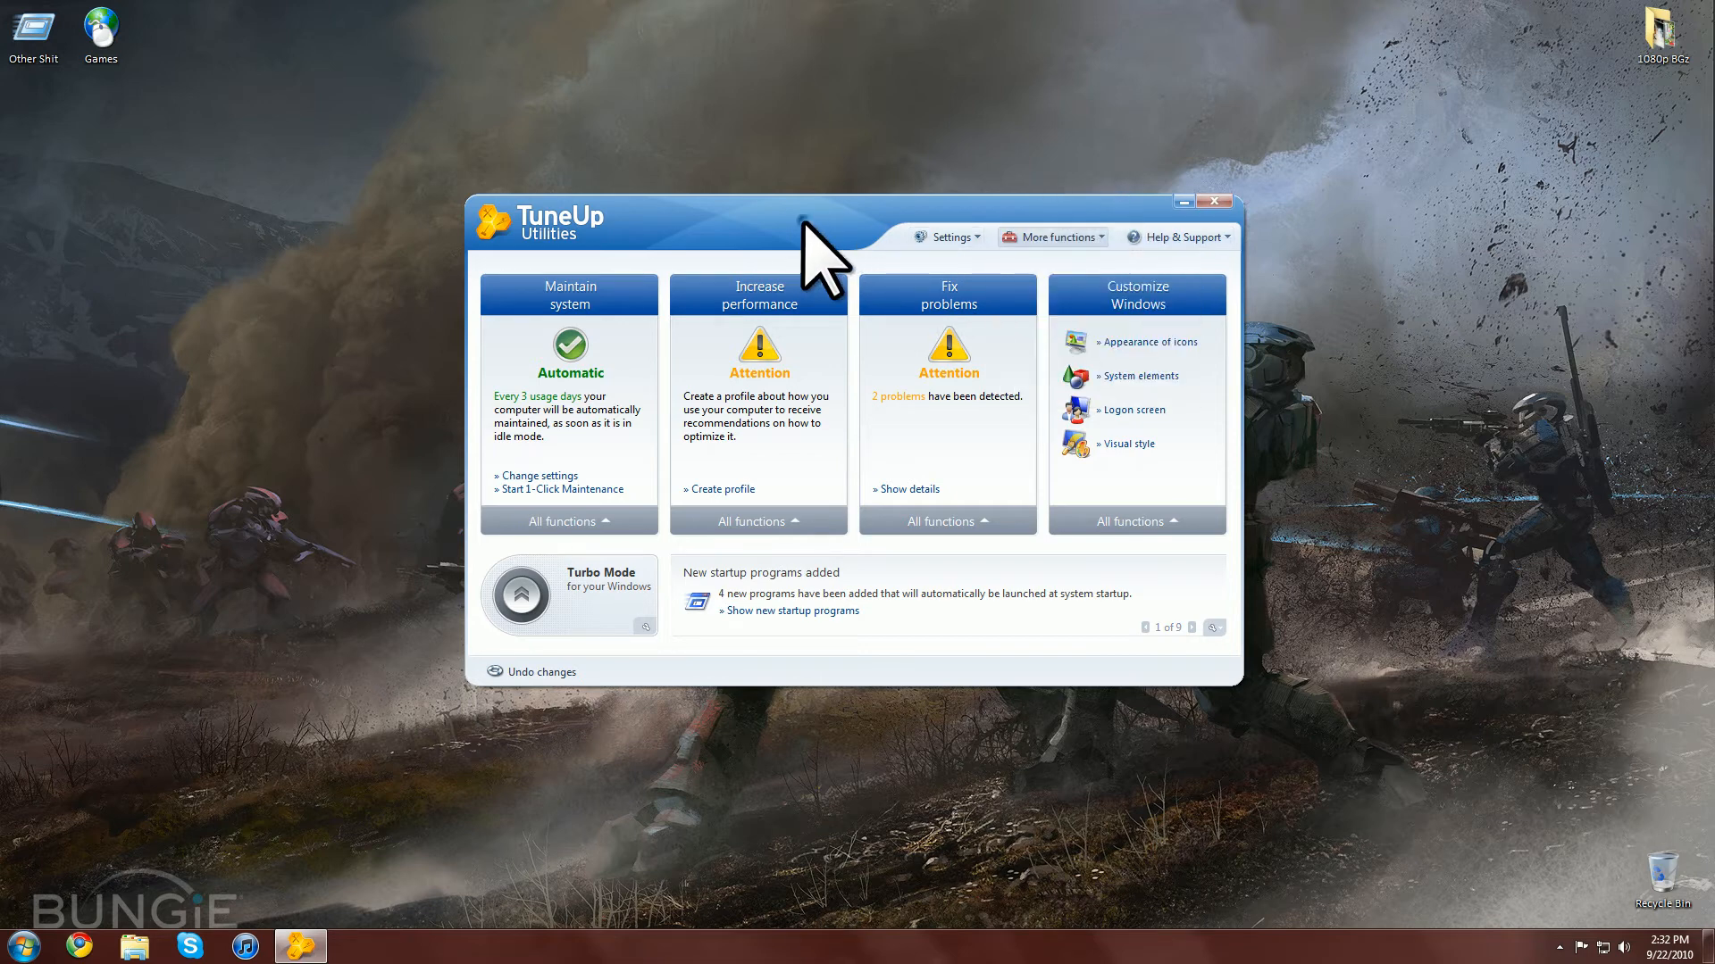
mouse_move(1133, 411)
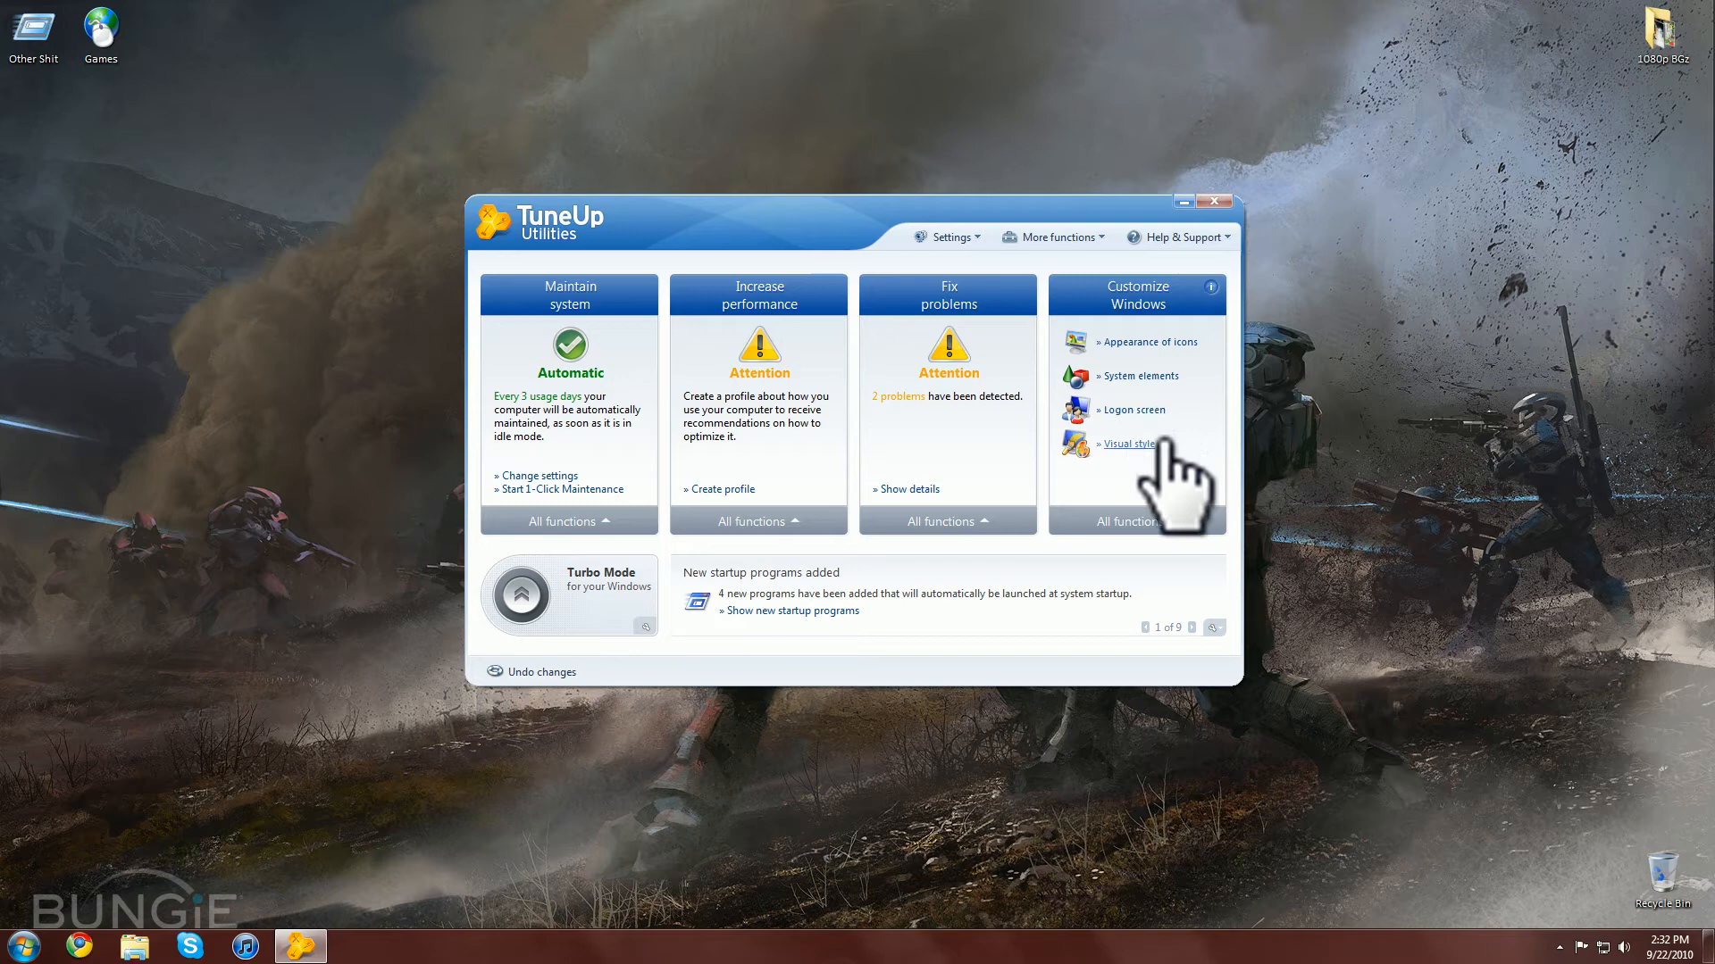
mouse_move(1175, 481)
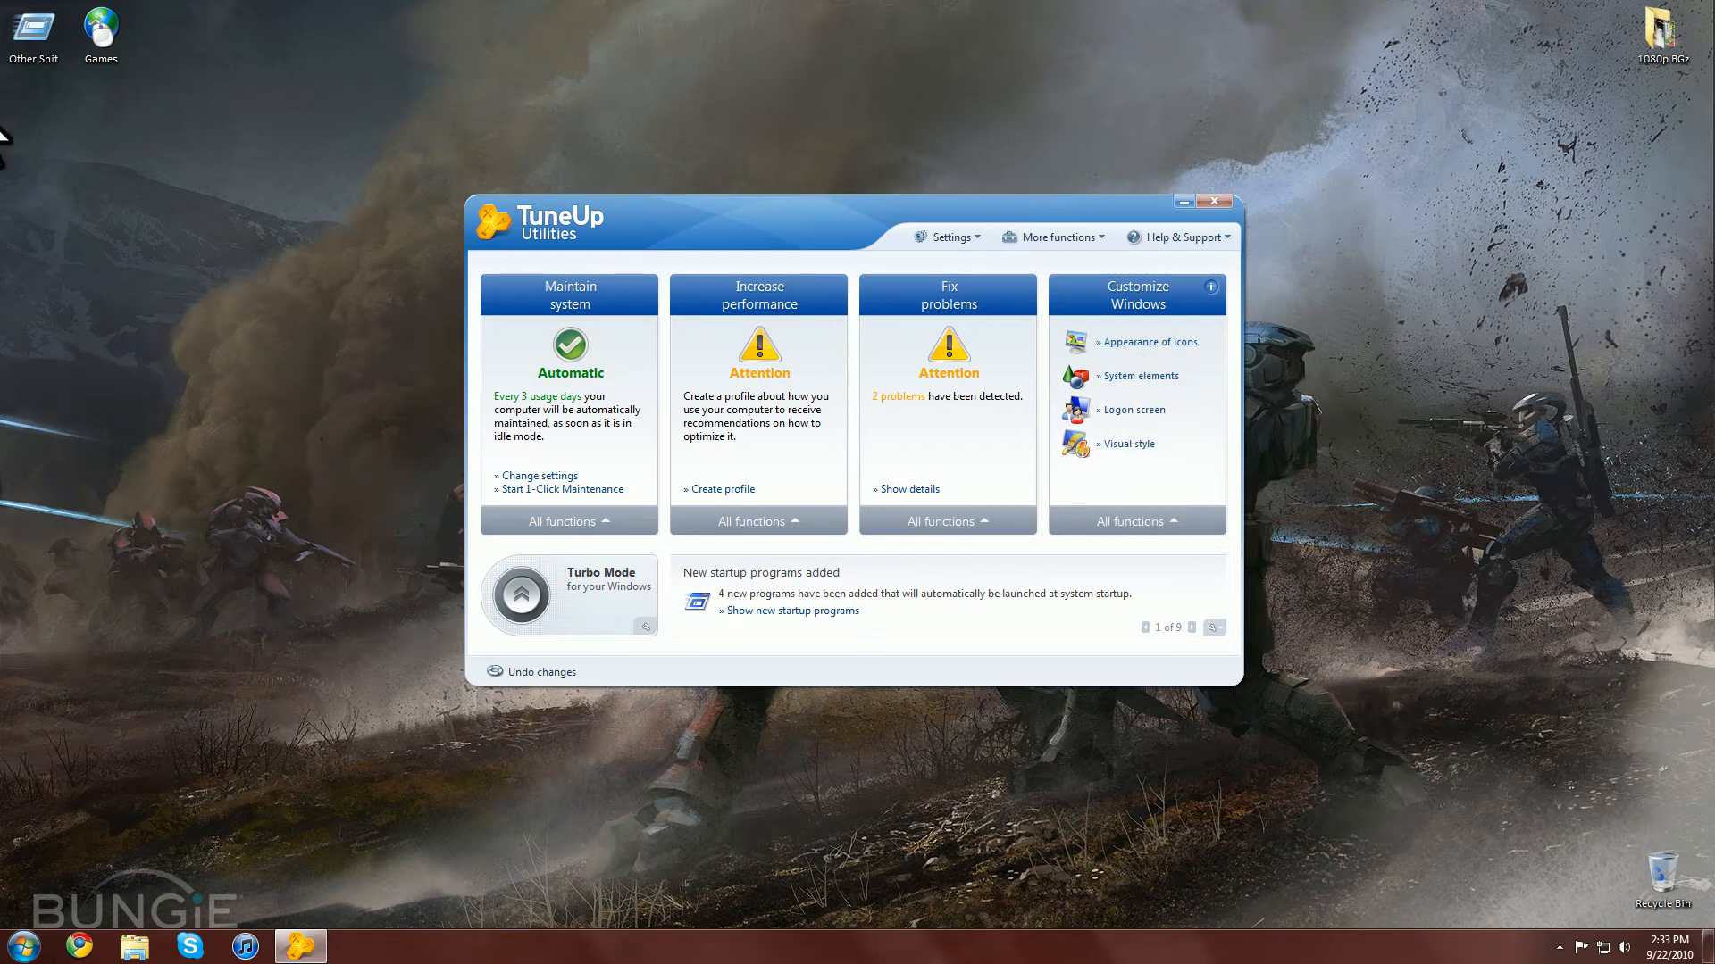
mouse_move(1690, 448)
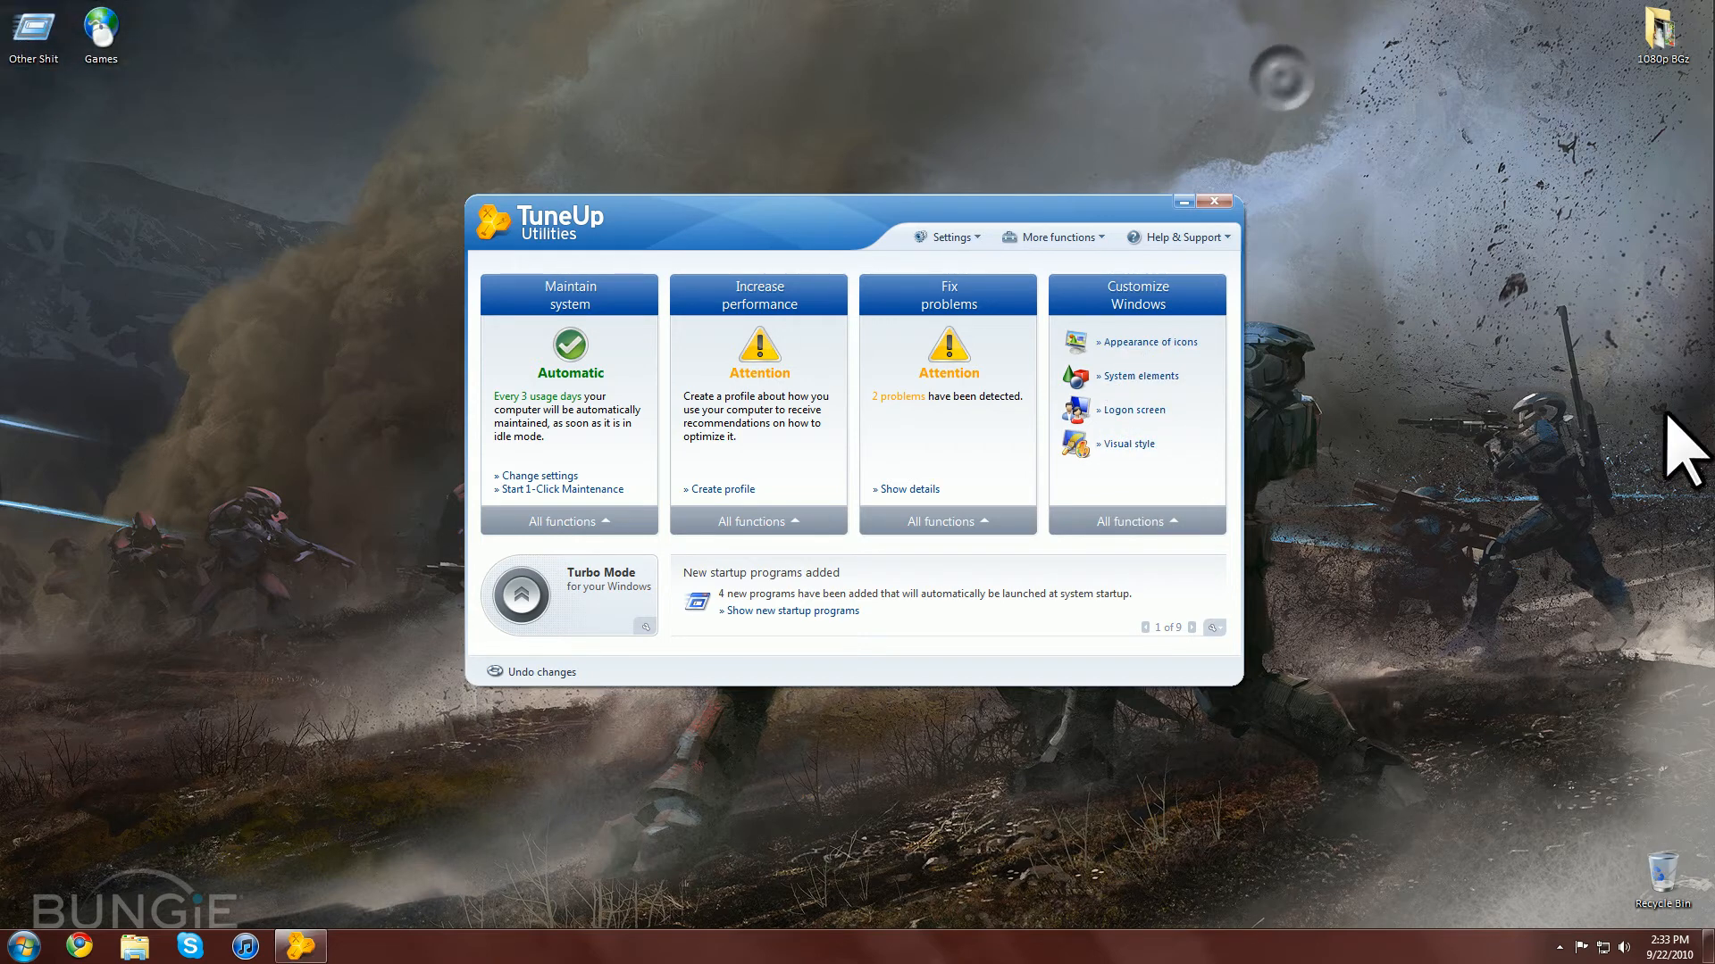
mouse_move(112, 175)
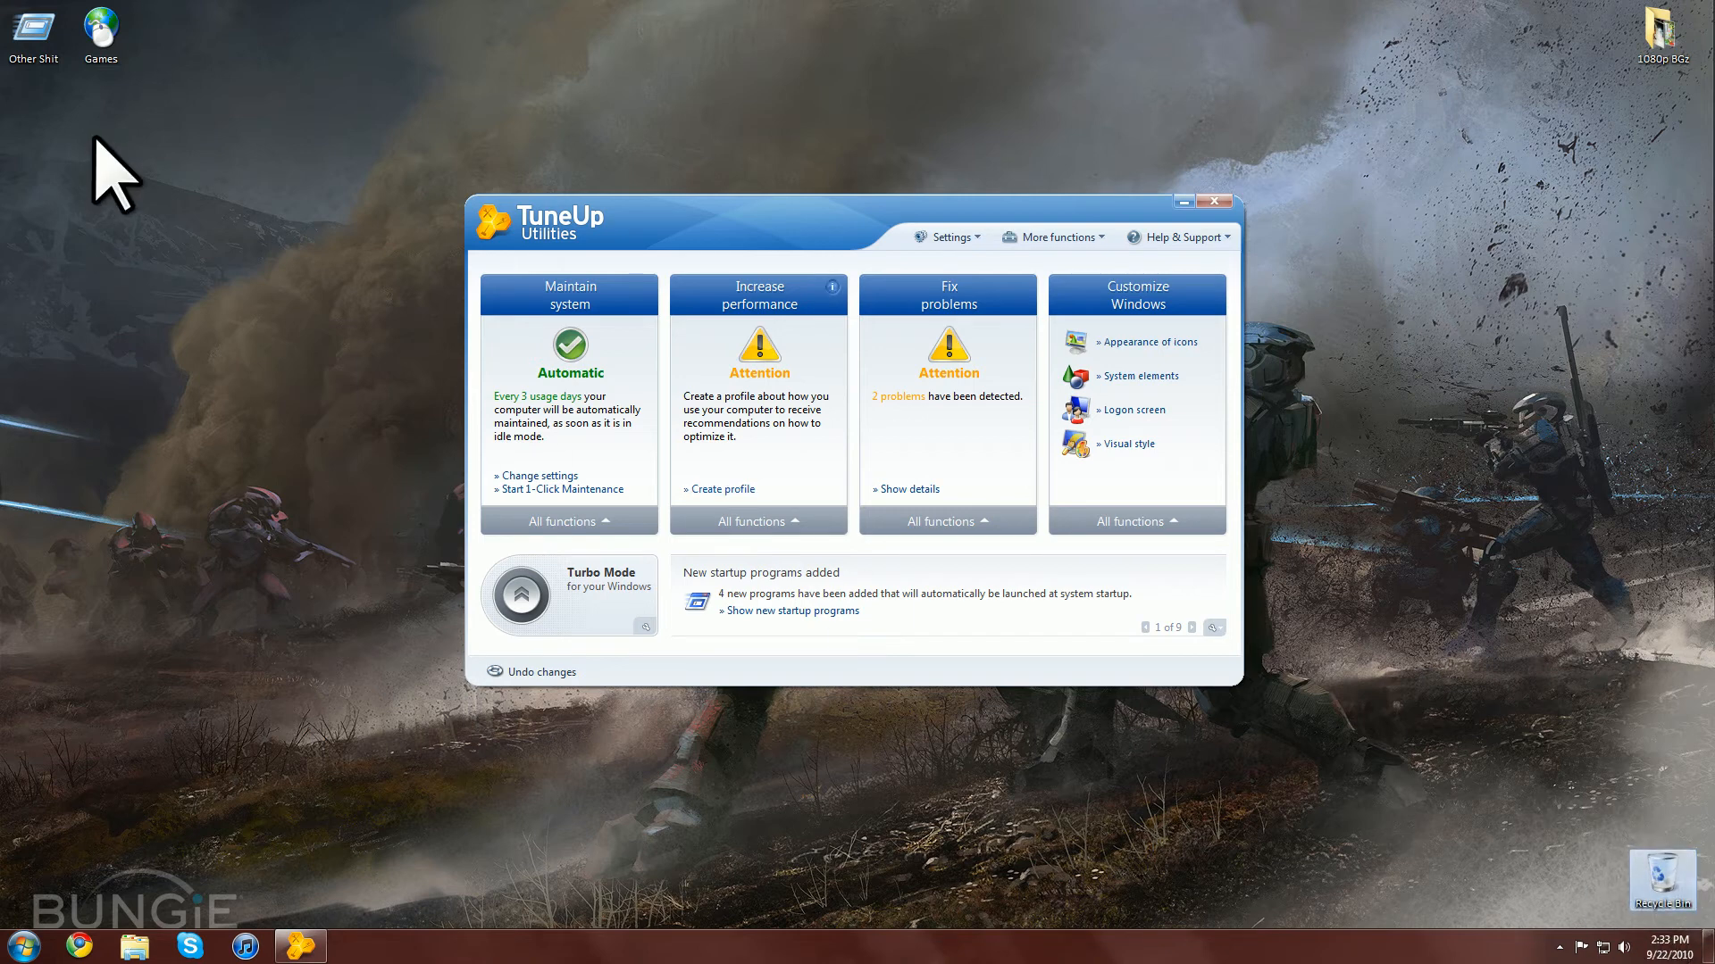
left_click(18, 946)
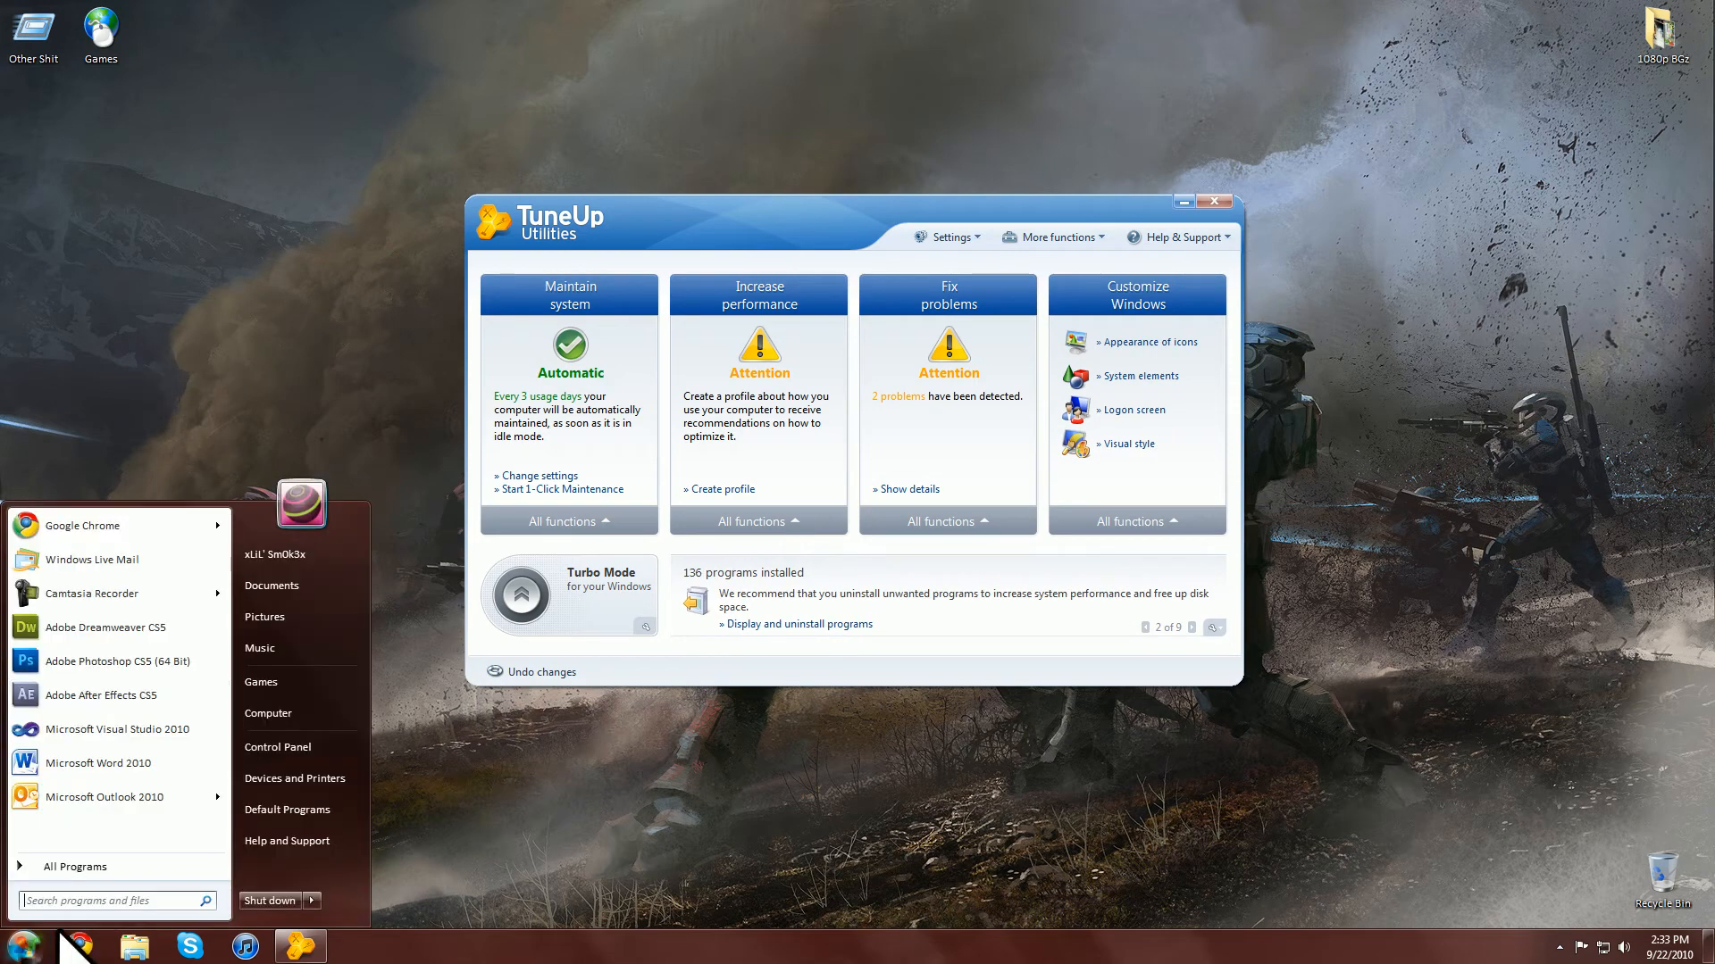
Create a desktop shortcut to Integrator from the TuneUp Utilities 2010 folder.
left_click(268, 712)
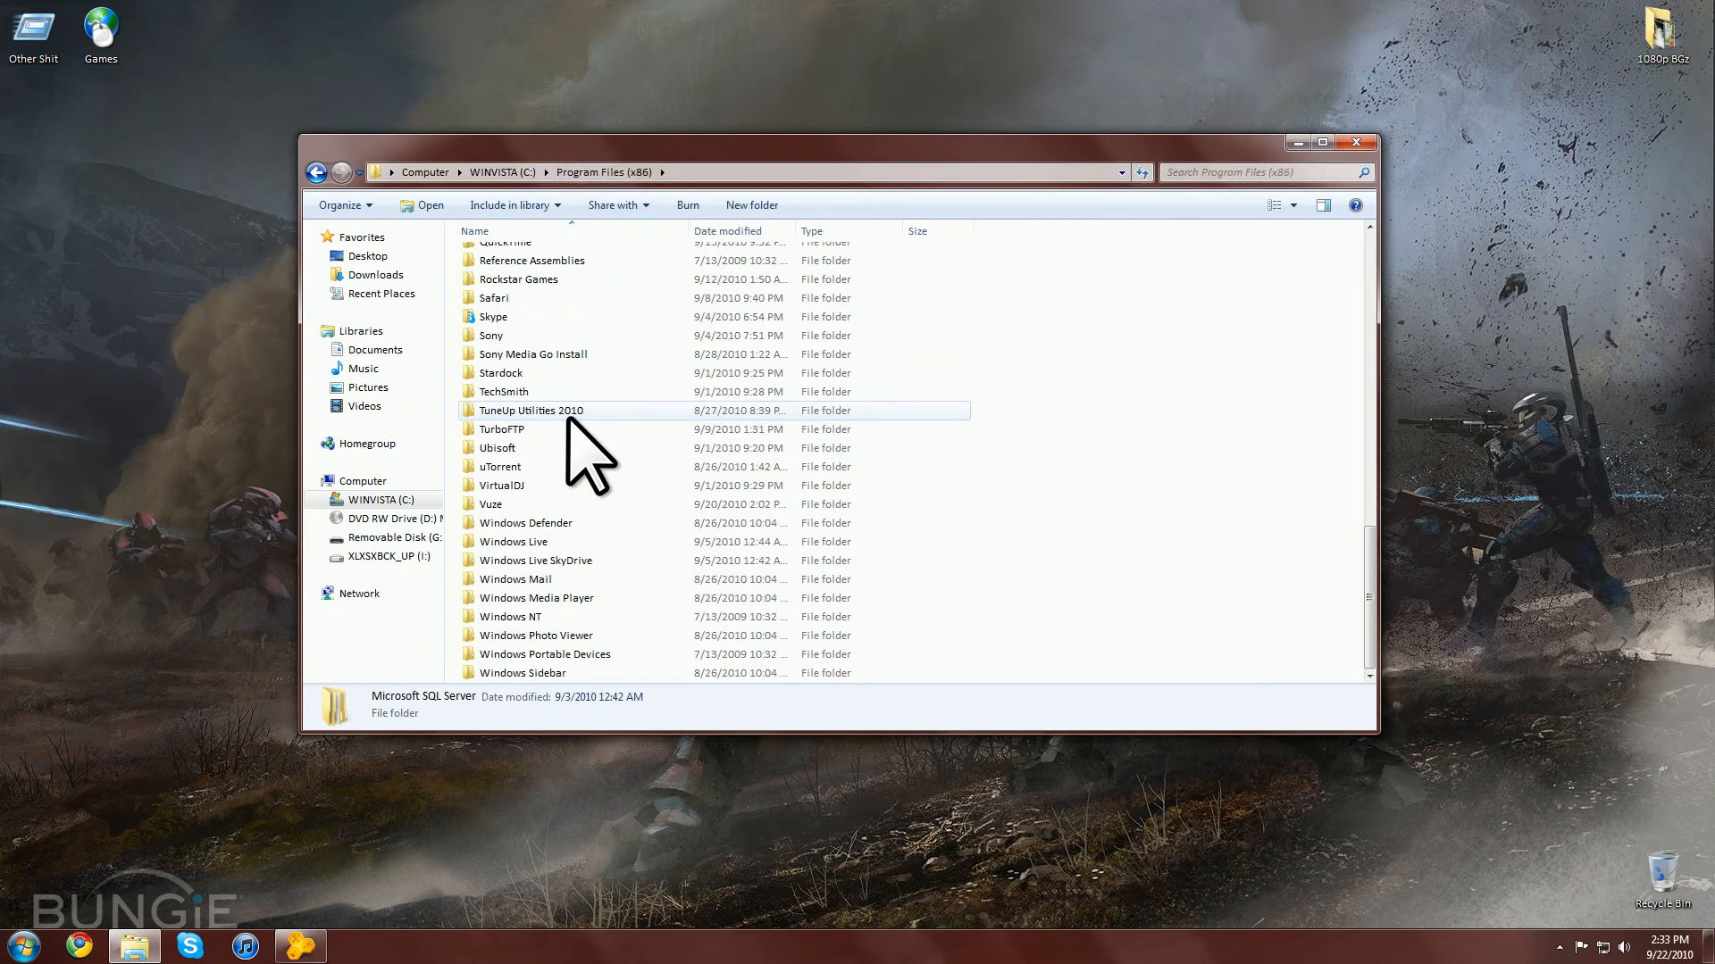
double_click(530, 411)
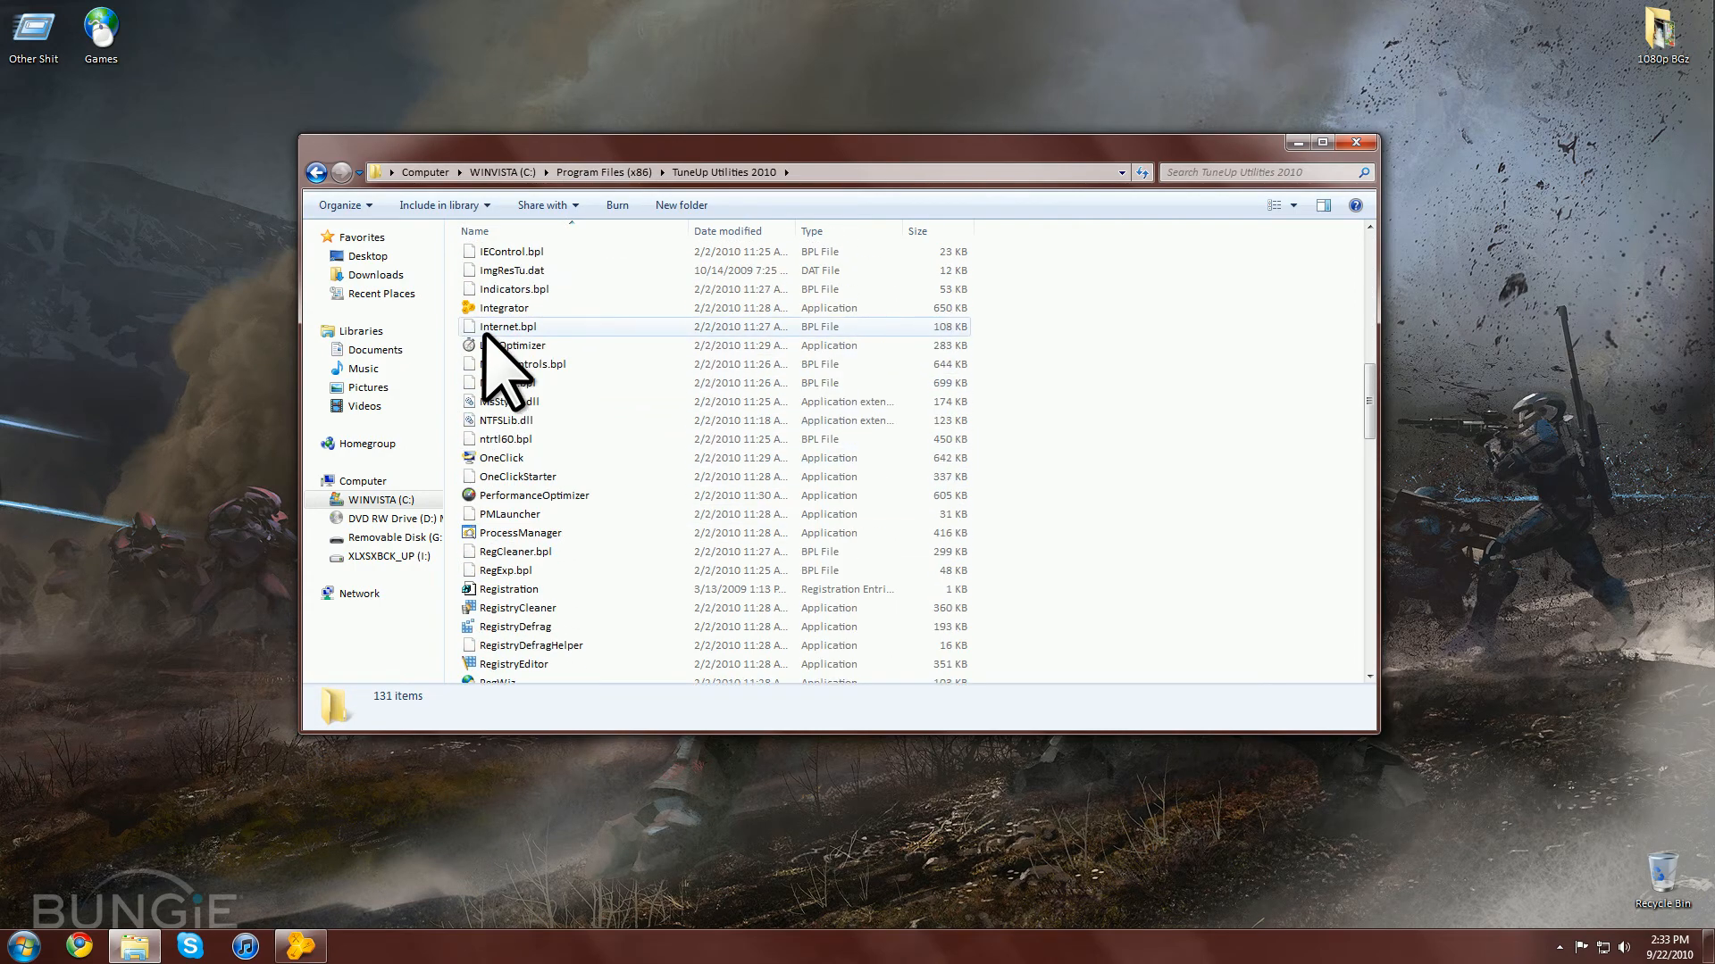
right_click(503, 307)
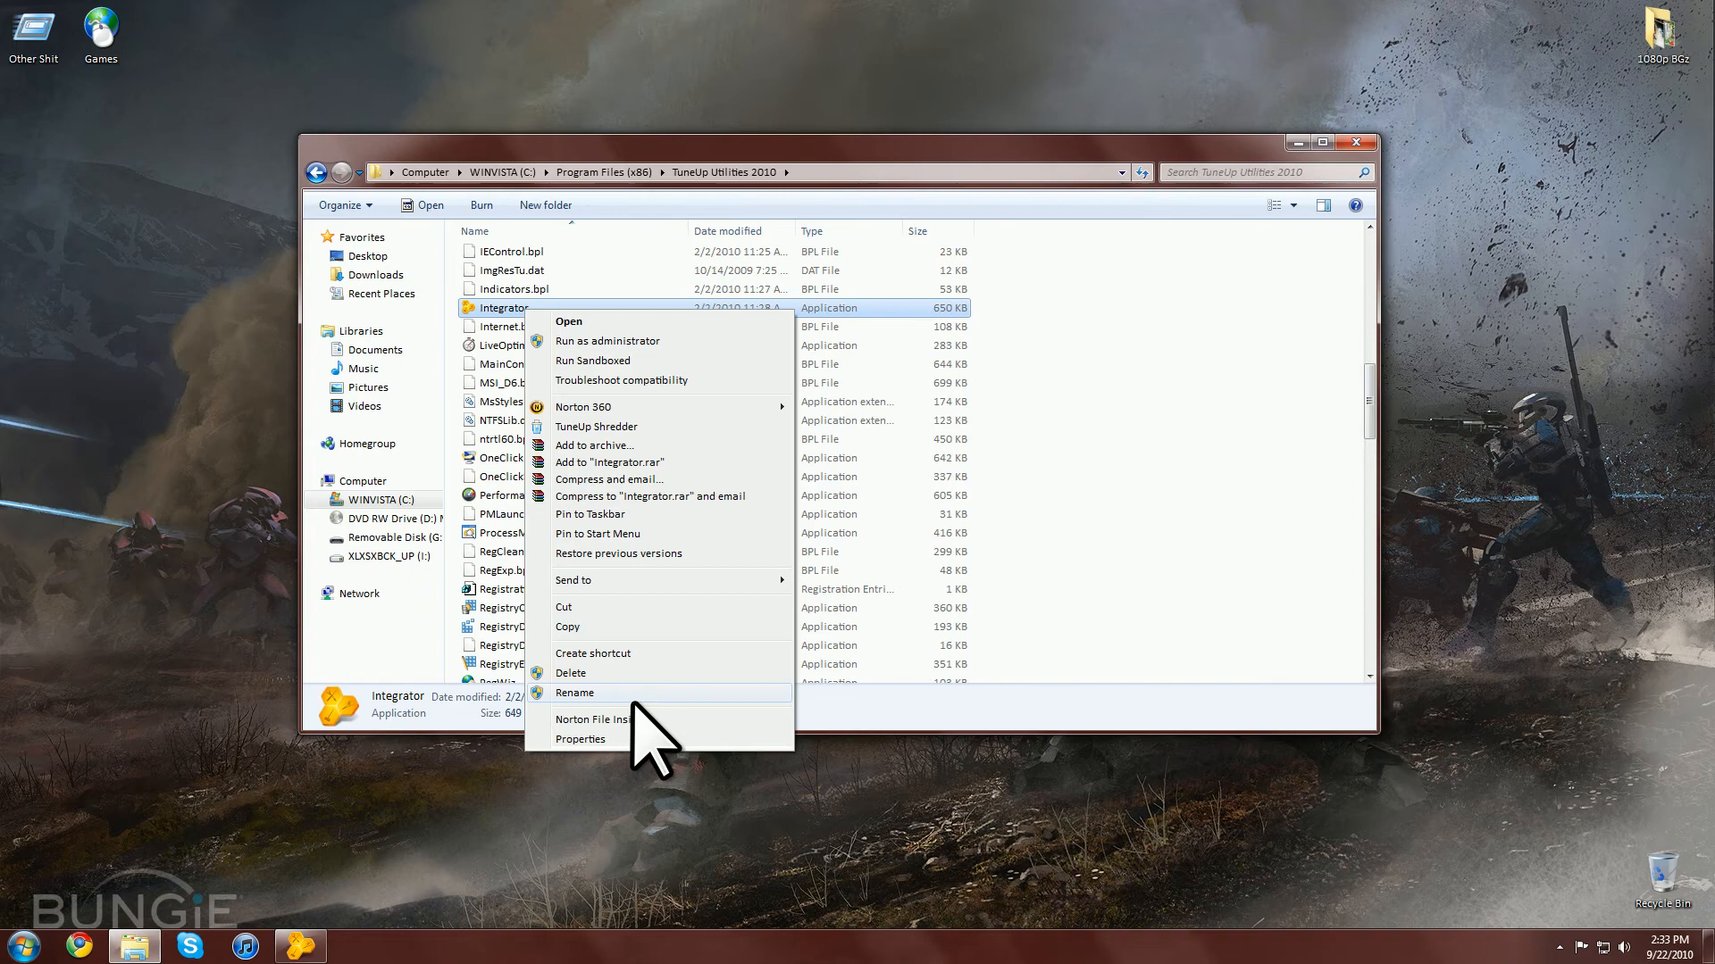
left_click(593, 654)
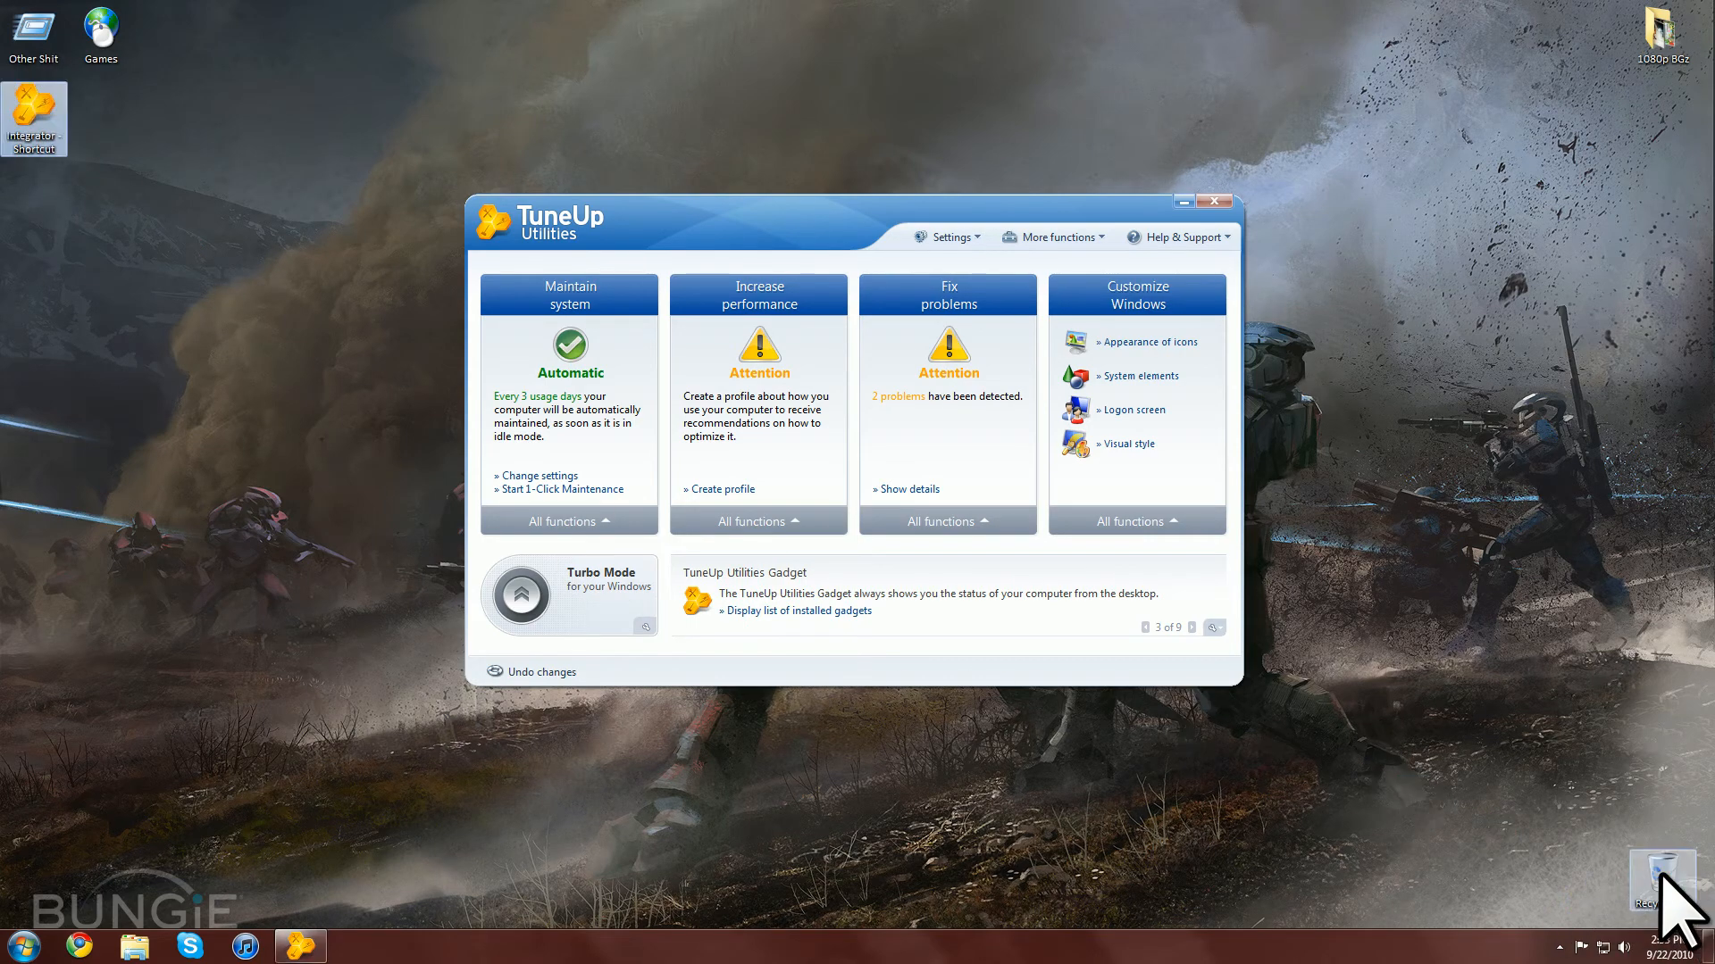
mouse_move(100, 36)
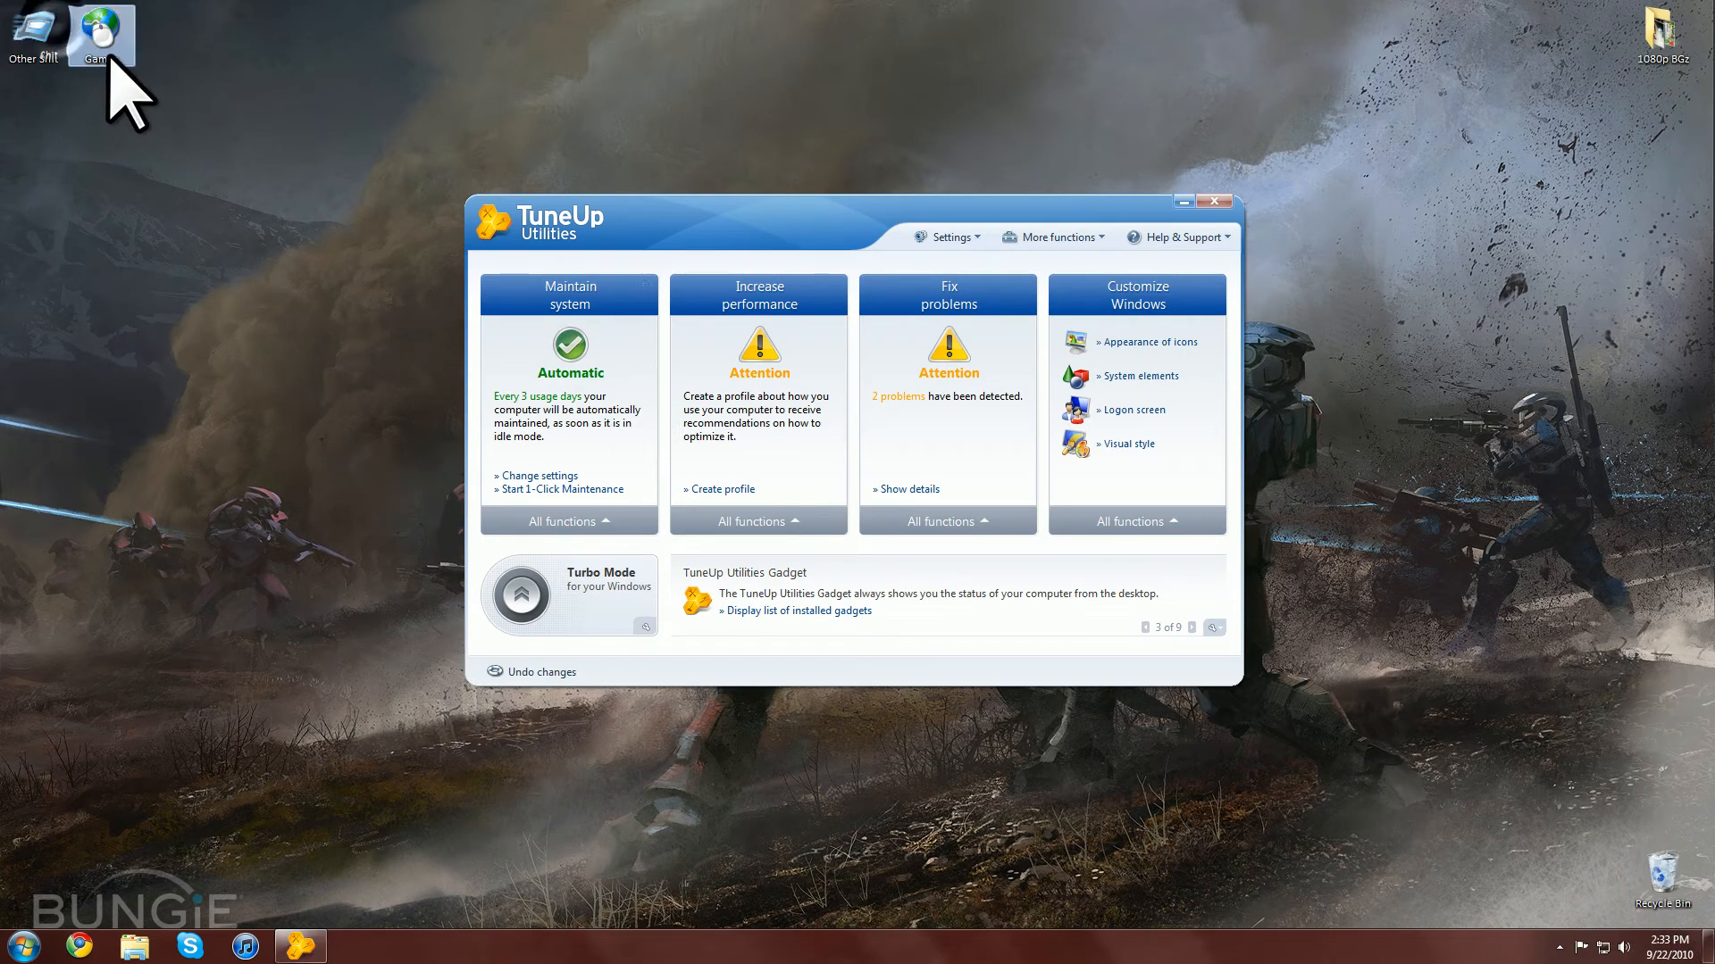
mouse_move(413, 67)
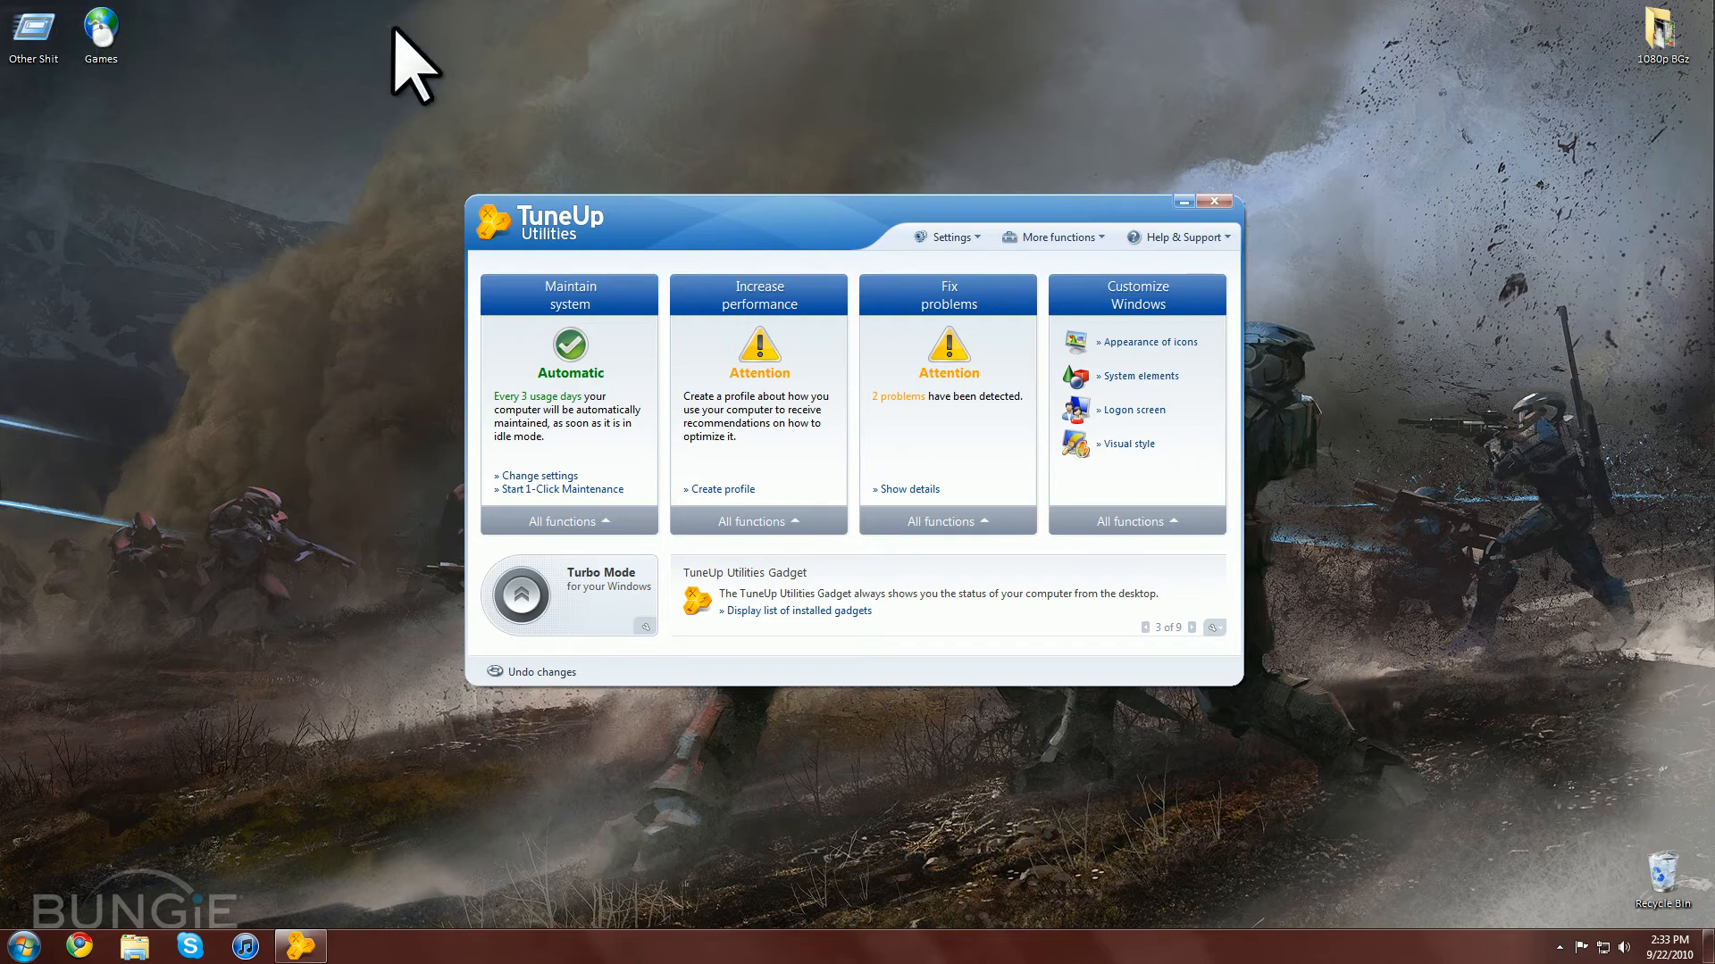
mouse_move(381, 91)
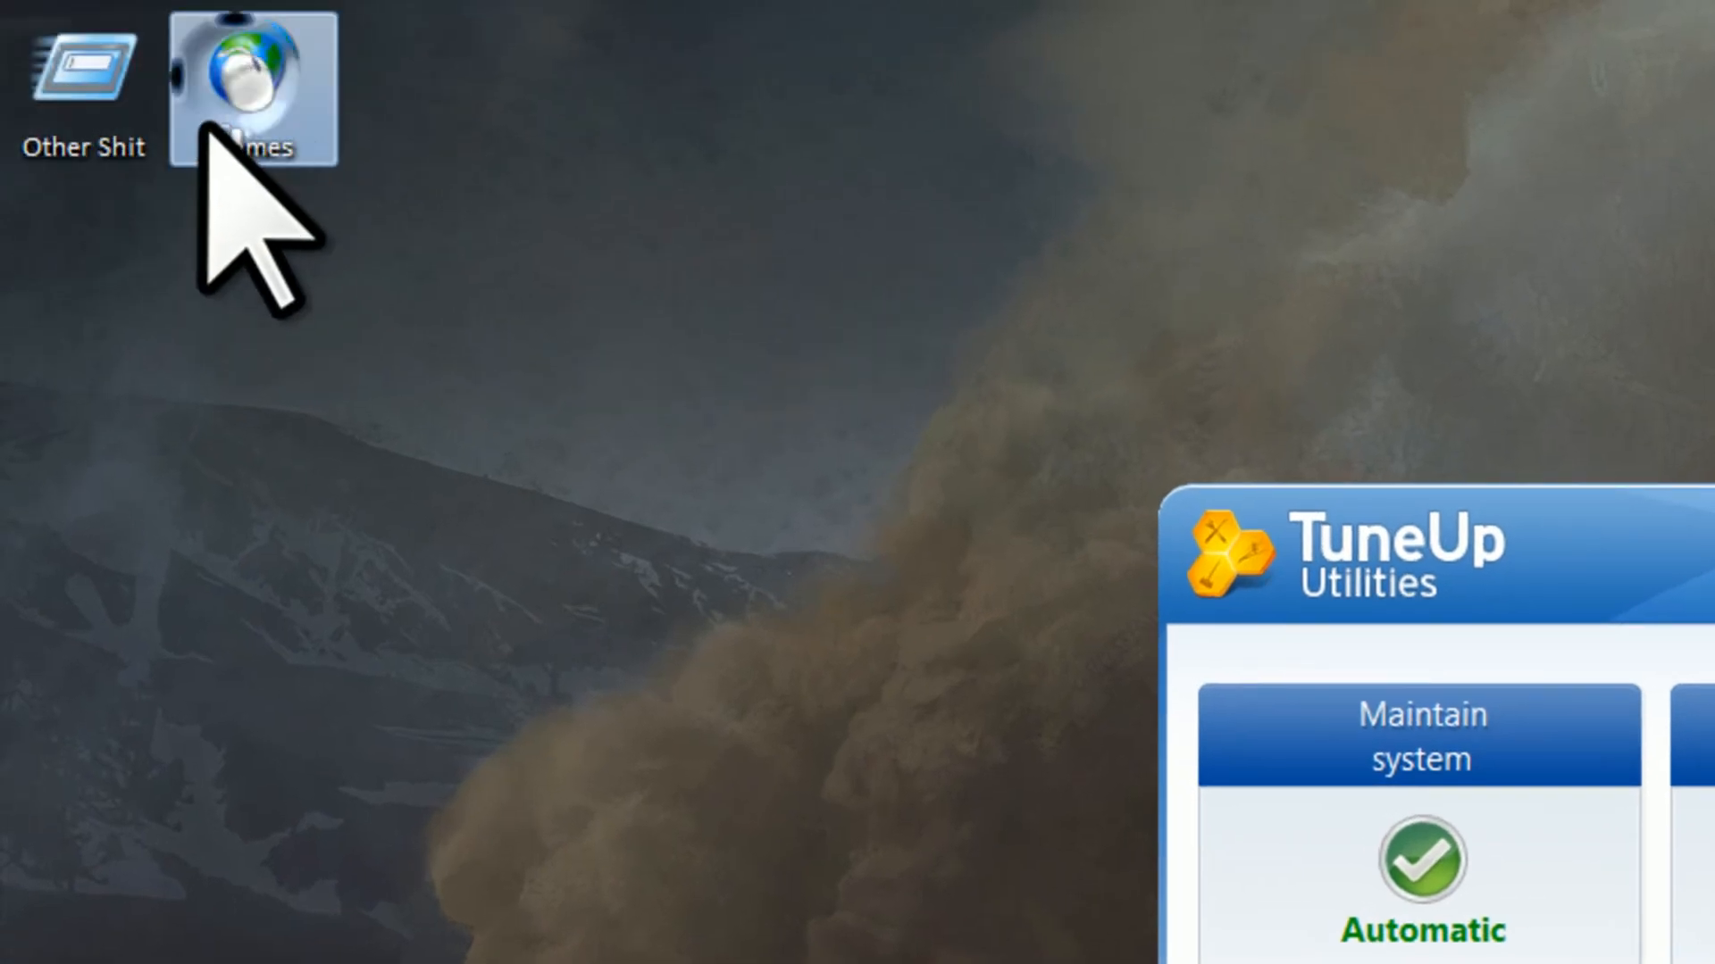
mouse_move(130, 536)
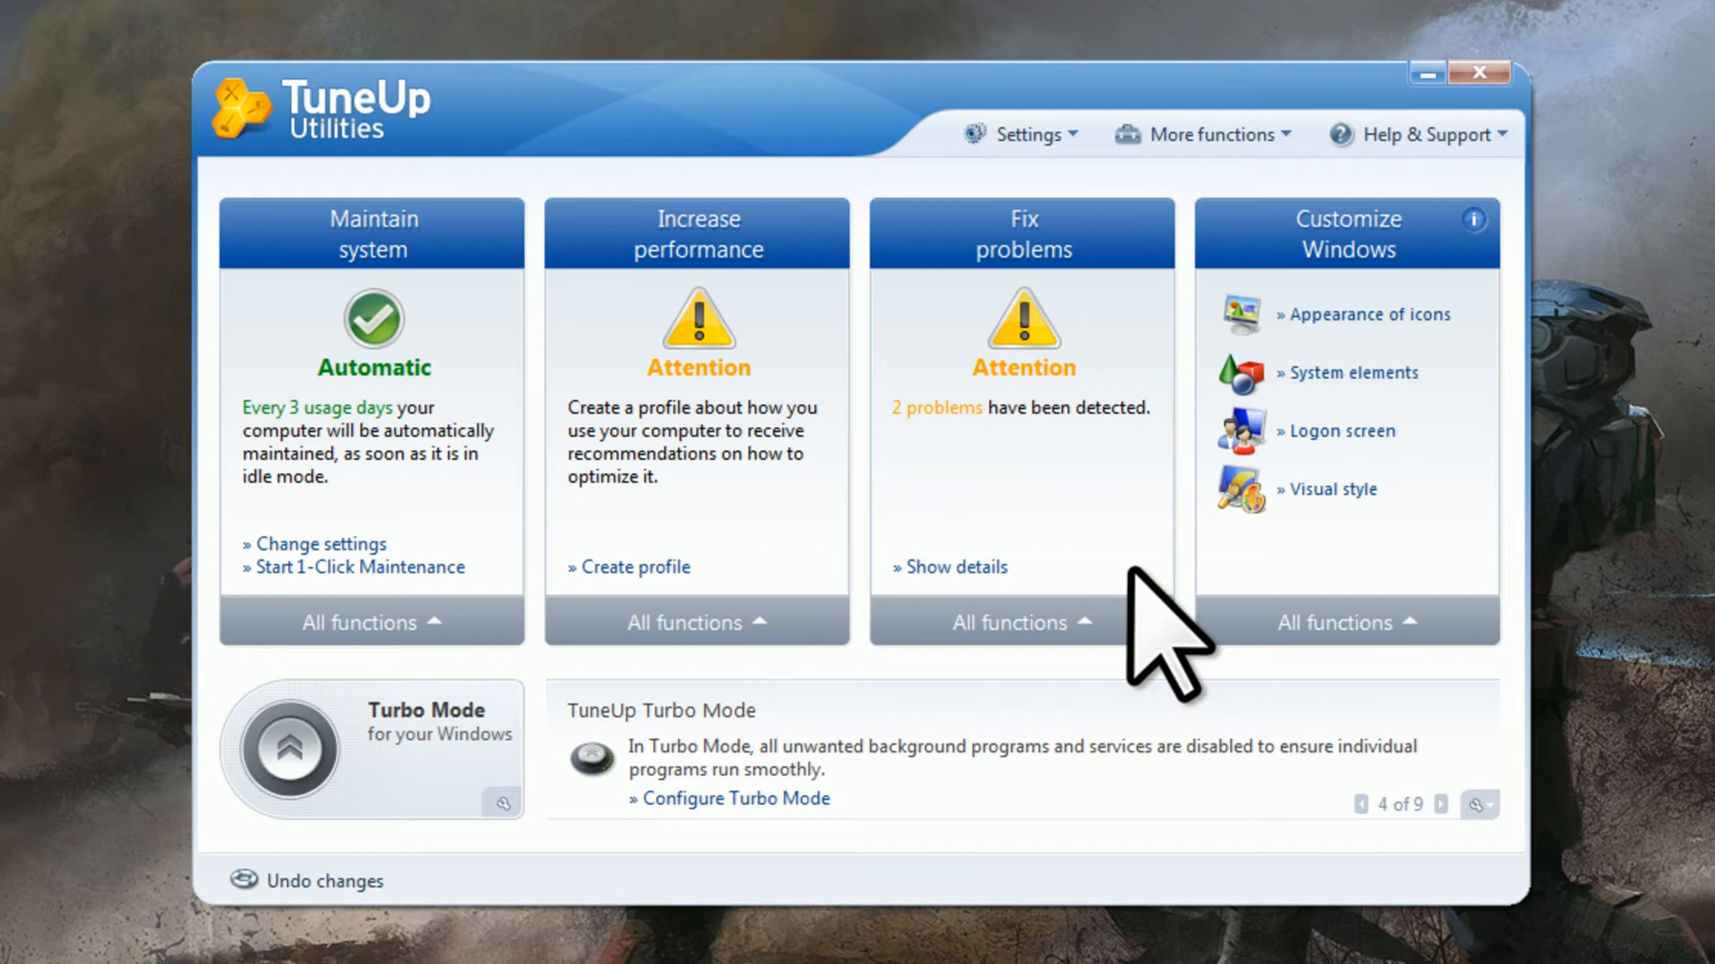
Launch TuneUp StartUp Manager via Increase performance > Configure system start.
left_click(697, 622)
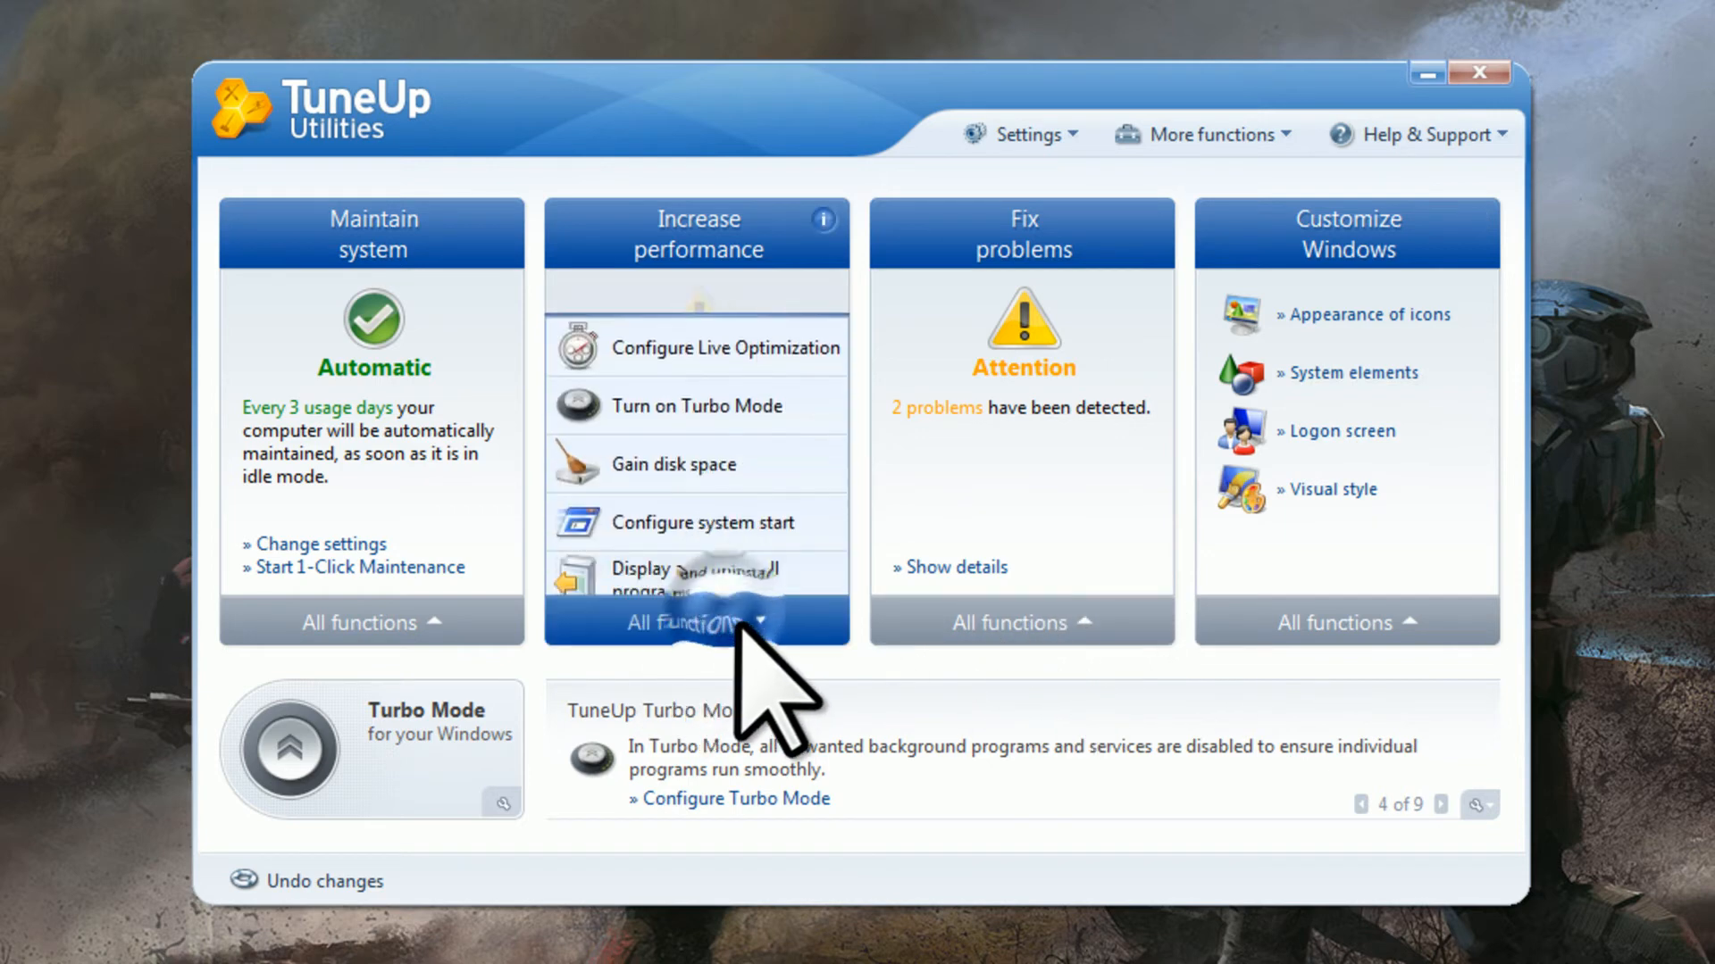
left_click(703, 509)
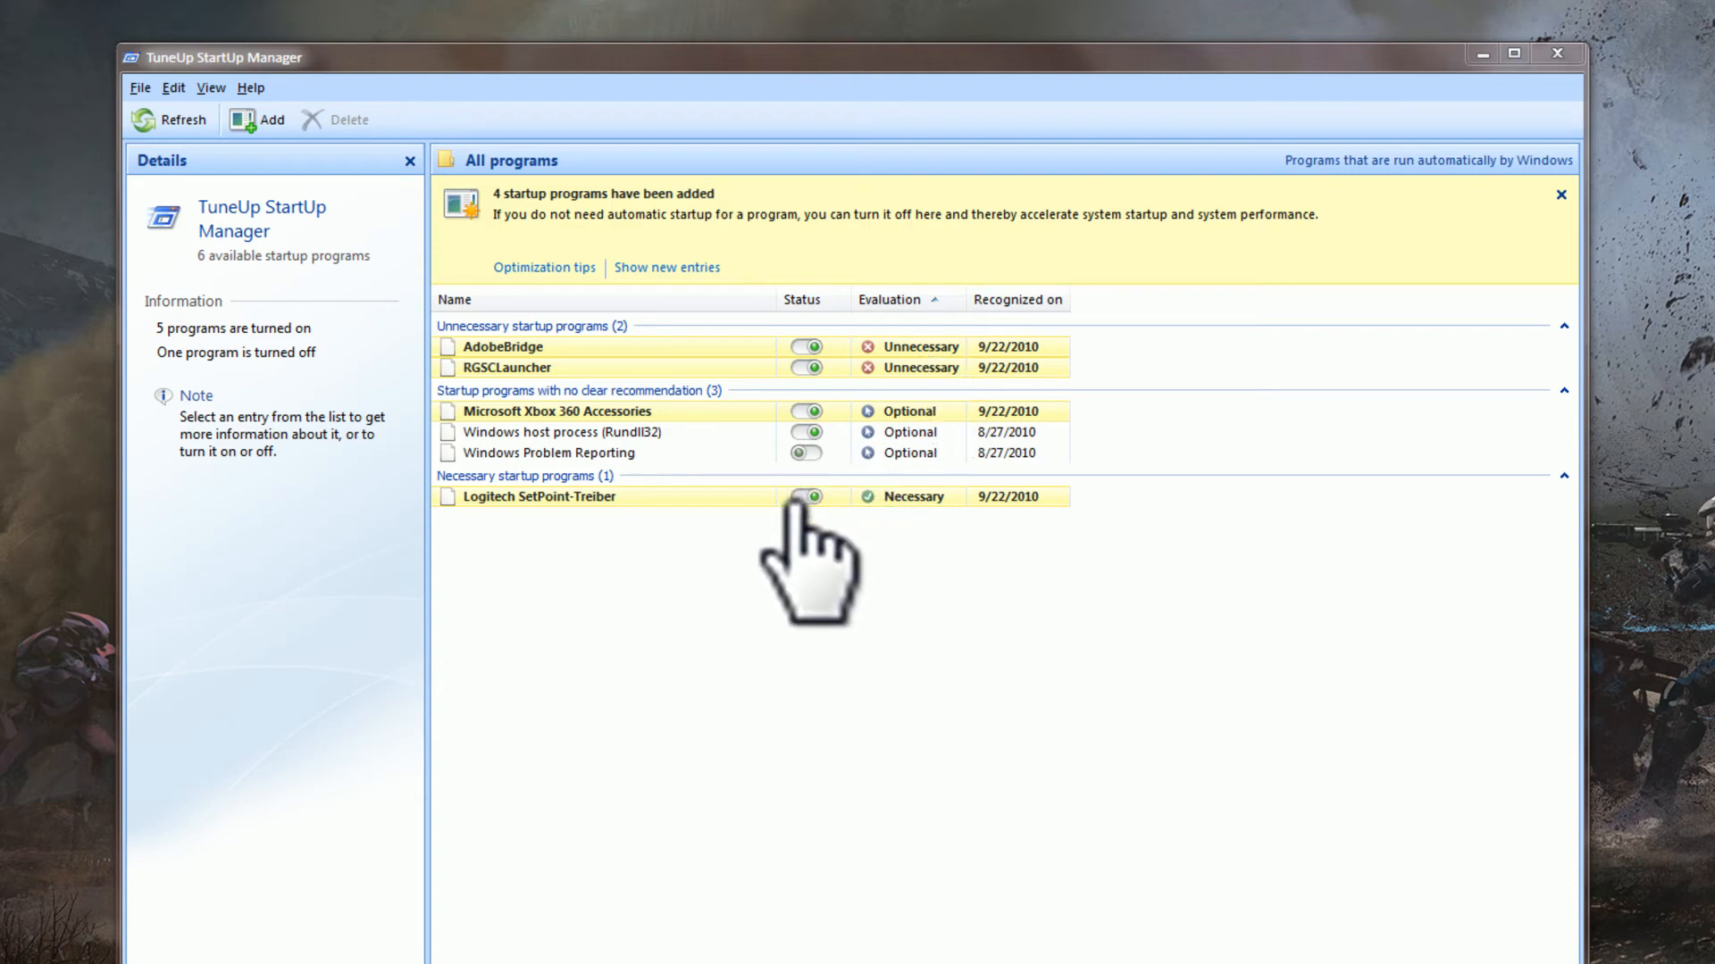
Review entries' details, then switch AdobeBridge's startup Status to Off.
left_click(550, 452)
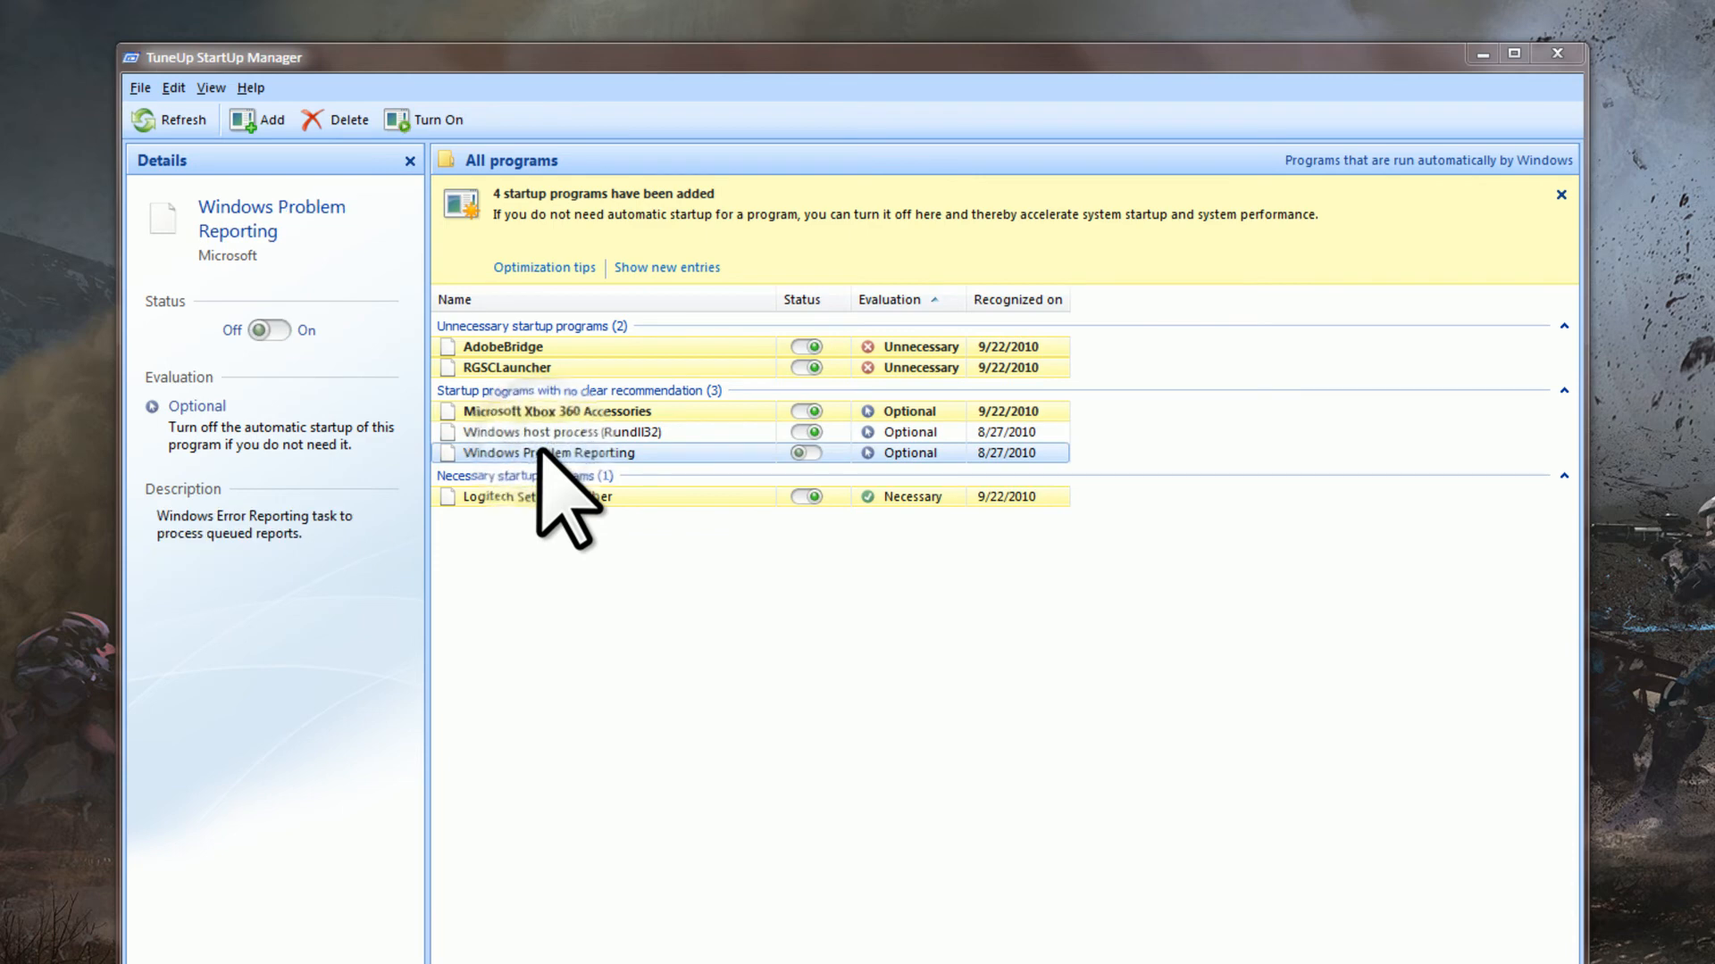
left_click(557, 411)
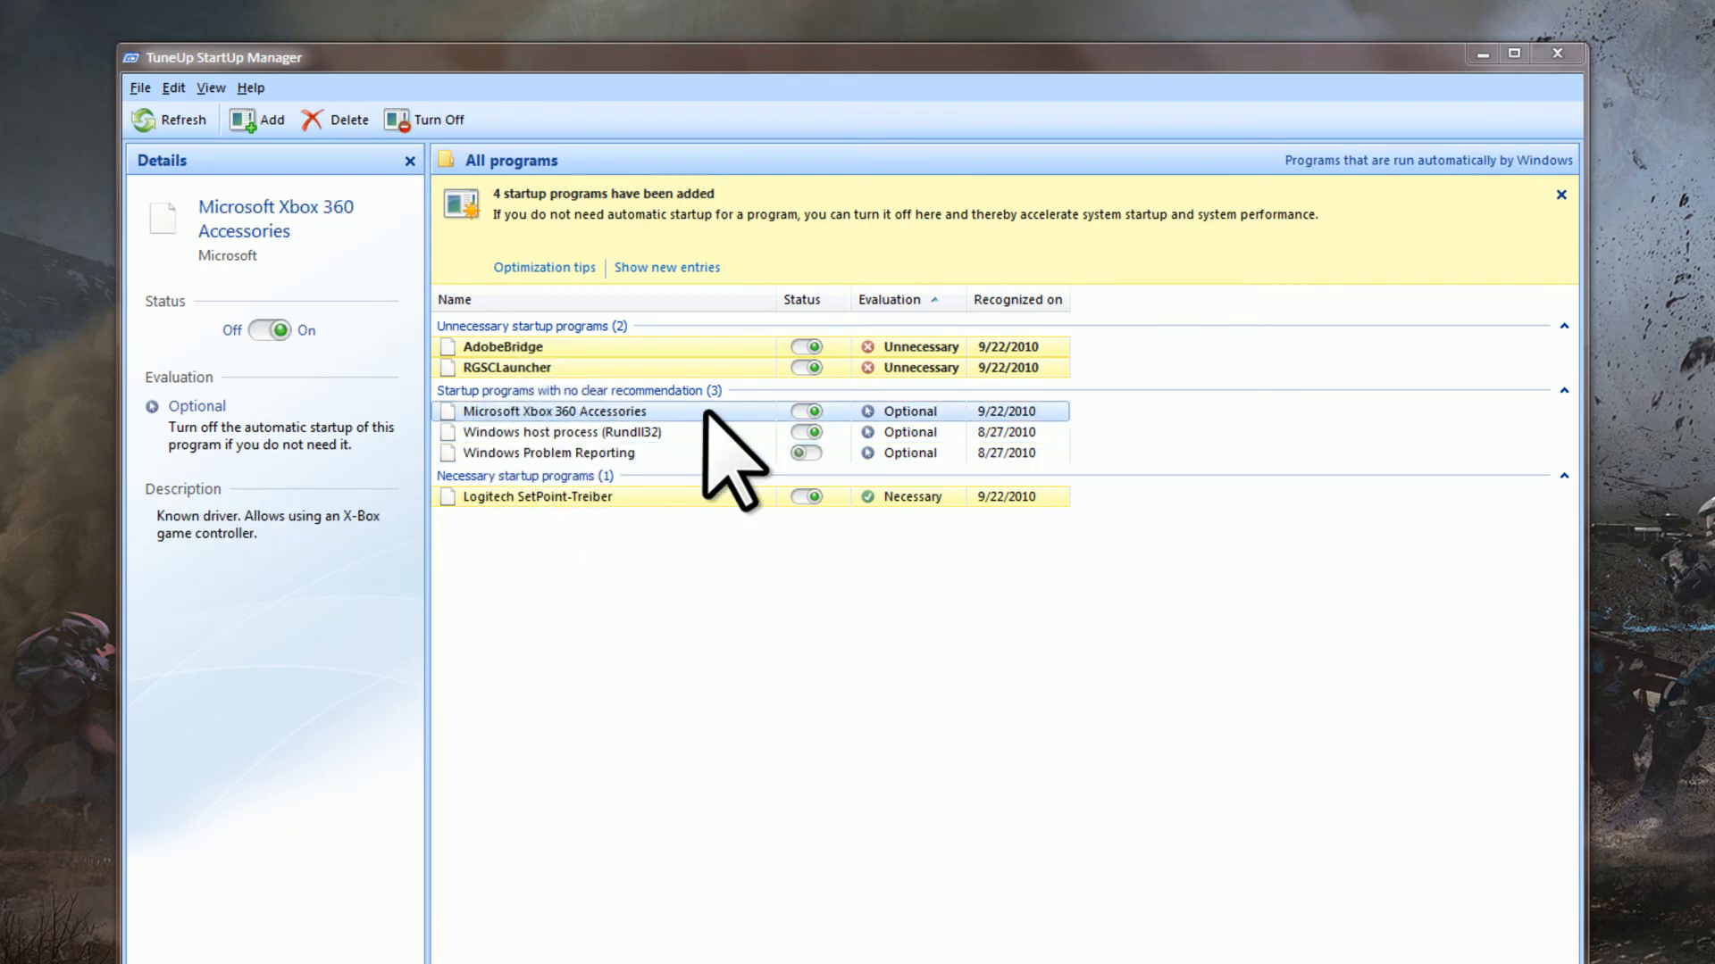
mouse_move(530, 411)
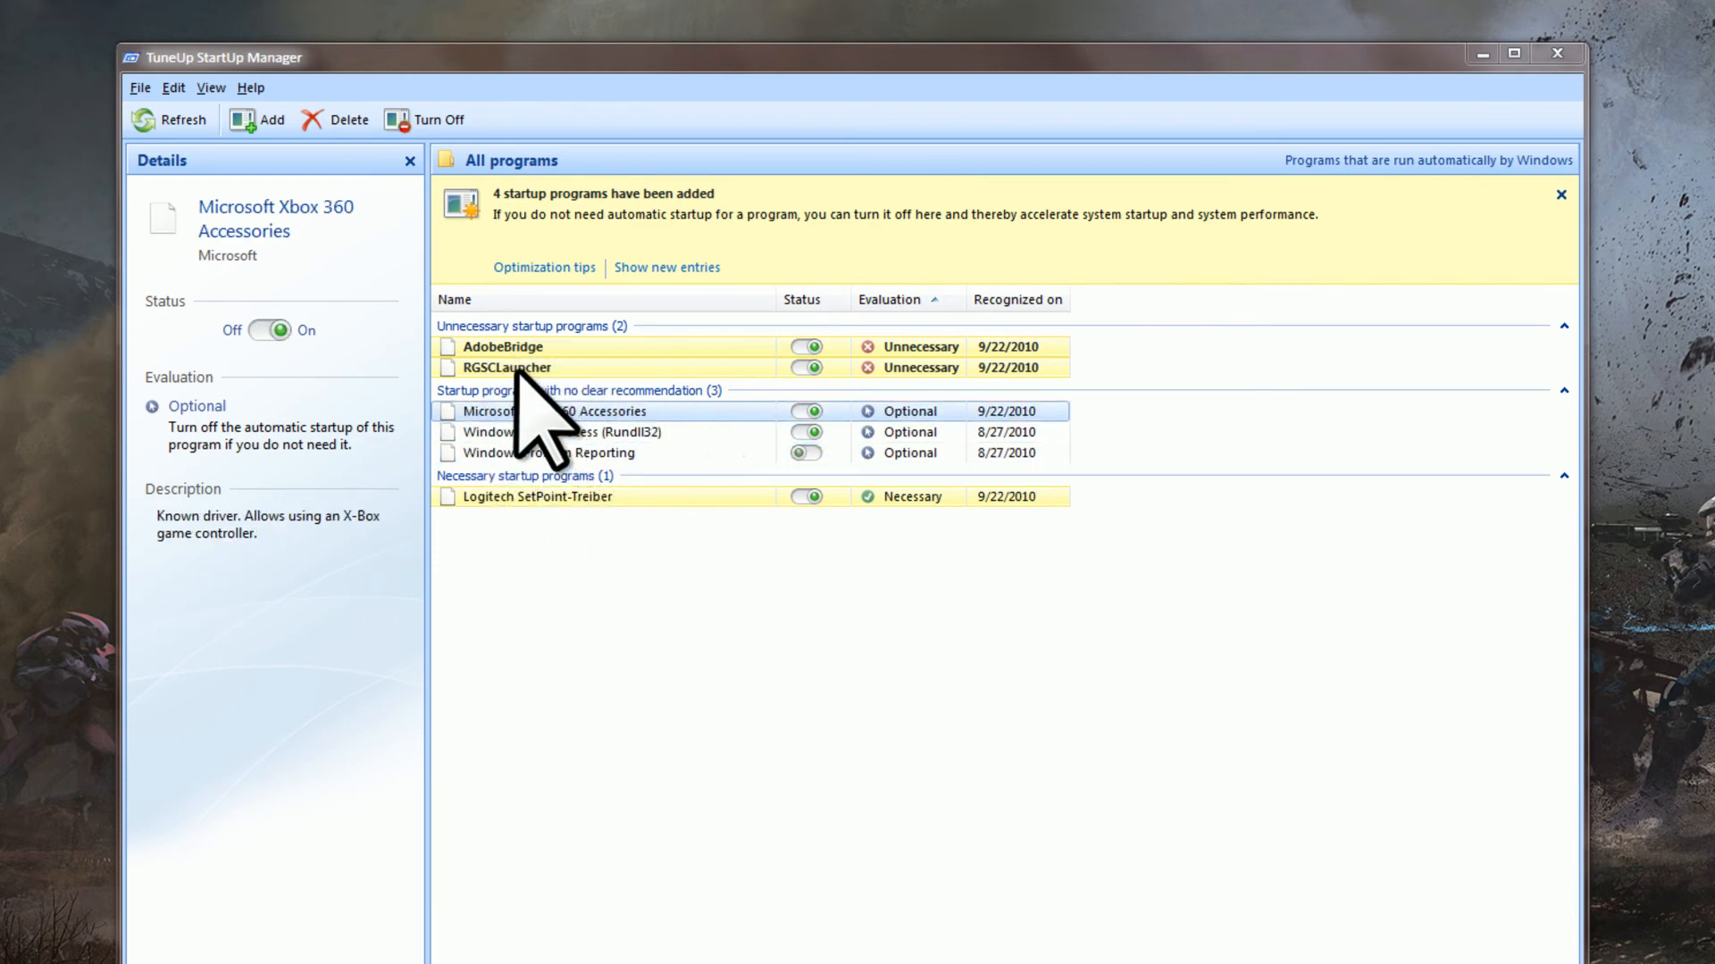
left_click(506, 368)
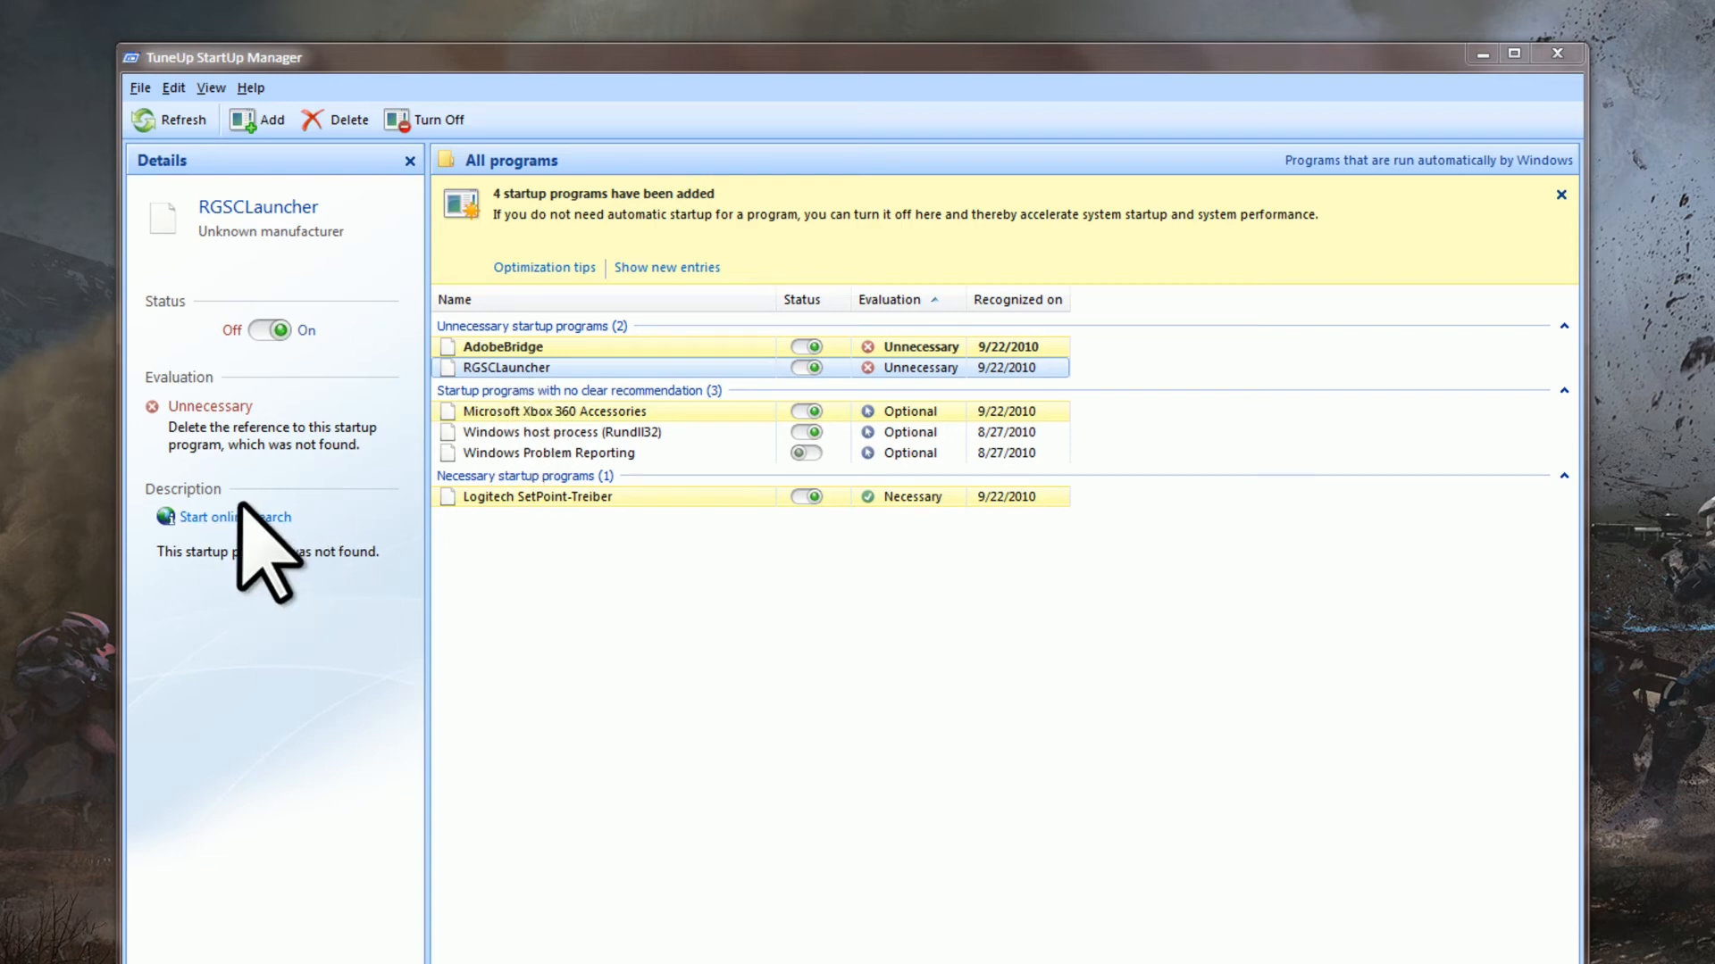
mouse_move(236, 516)
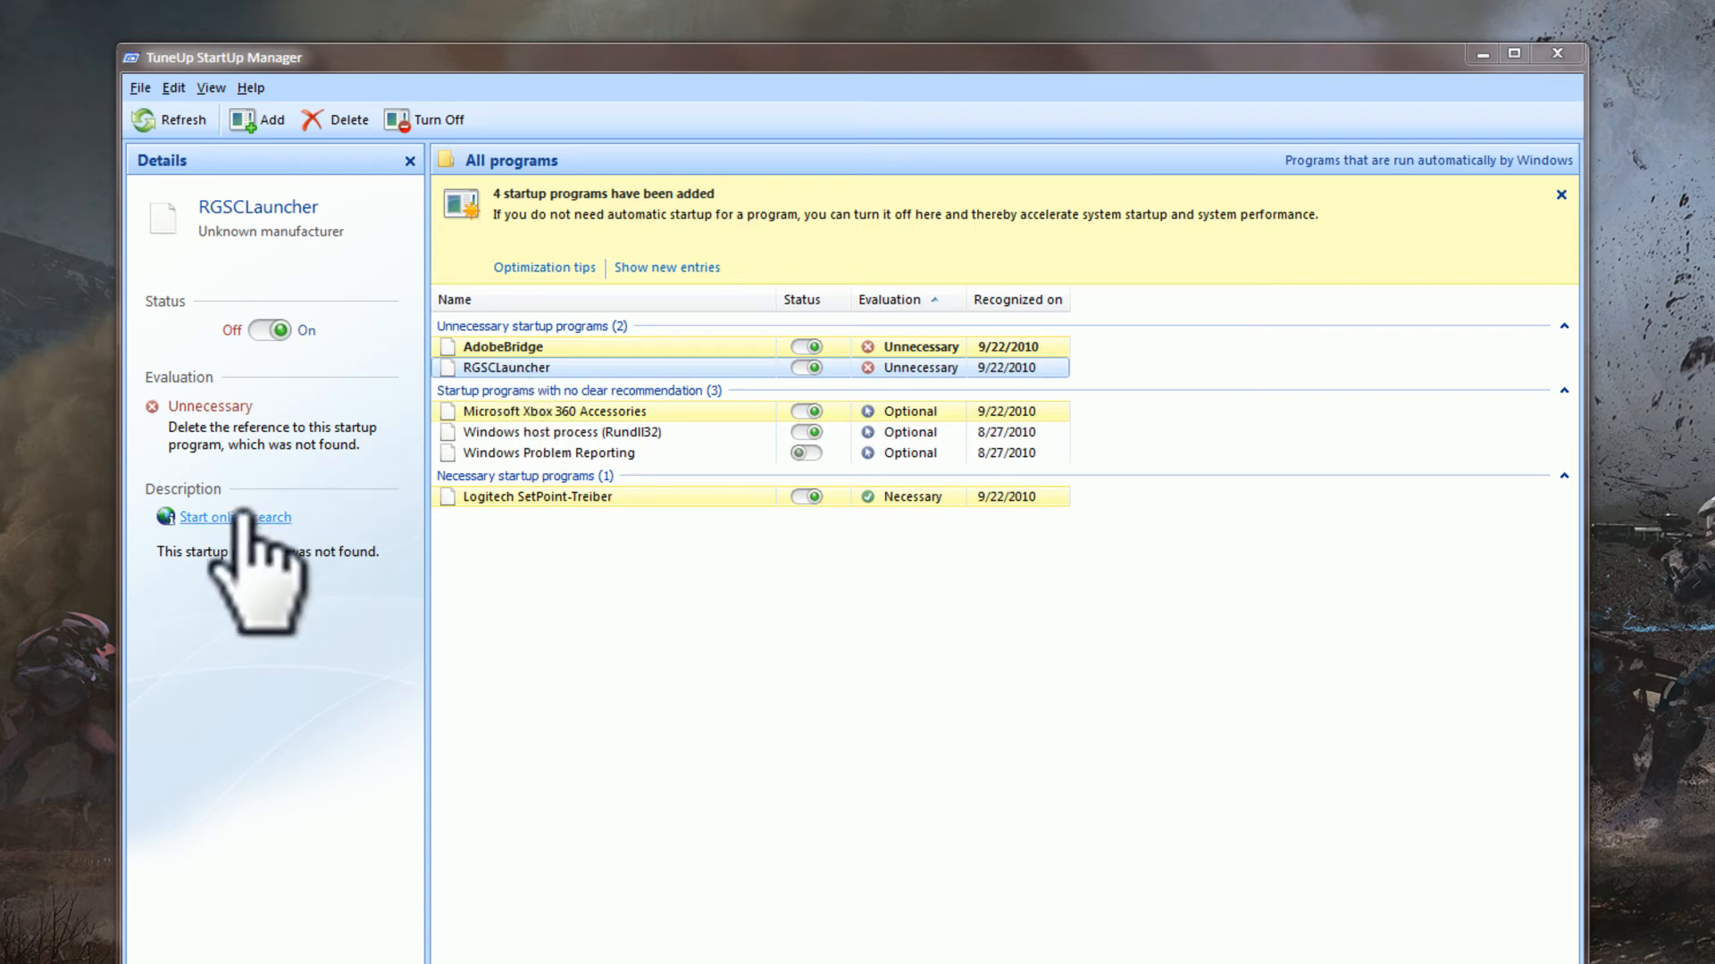
mouse_move(459, 427)
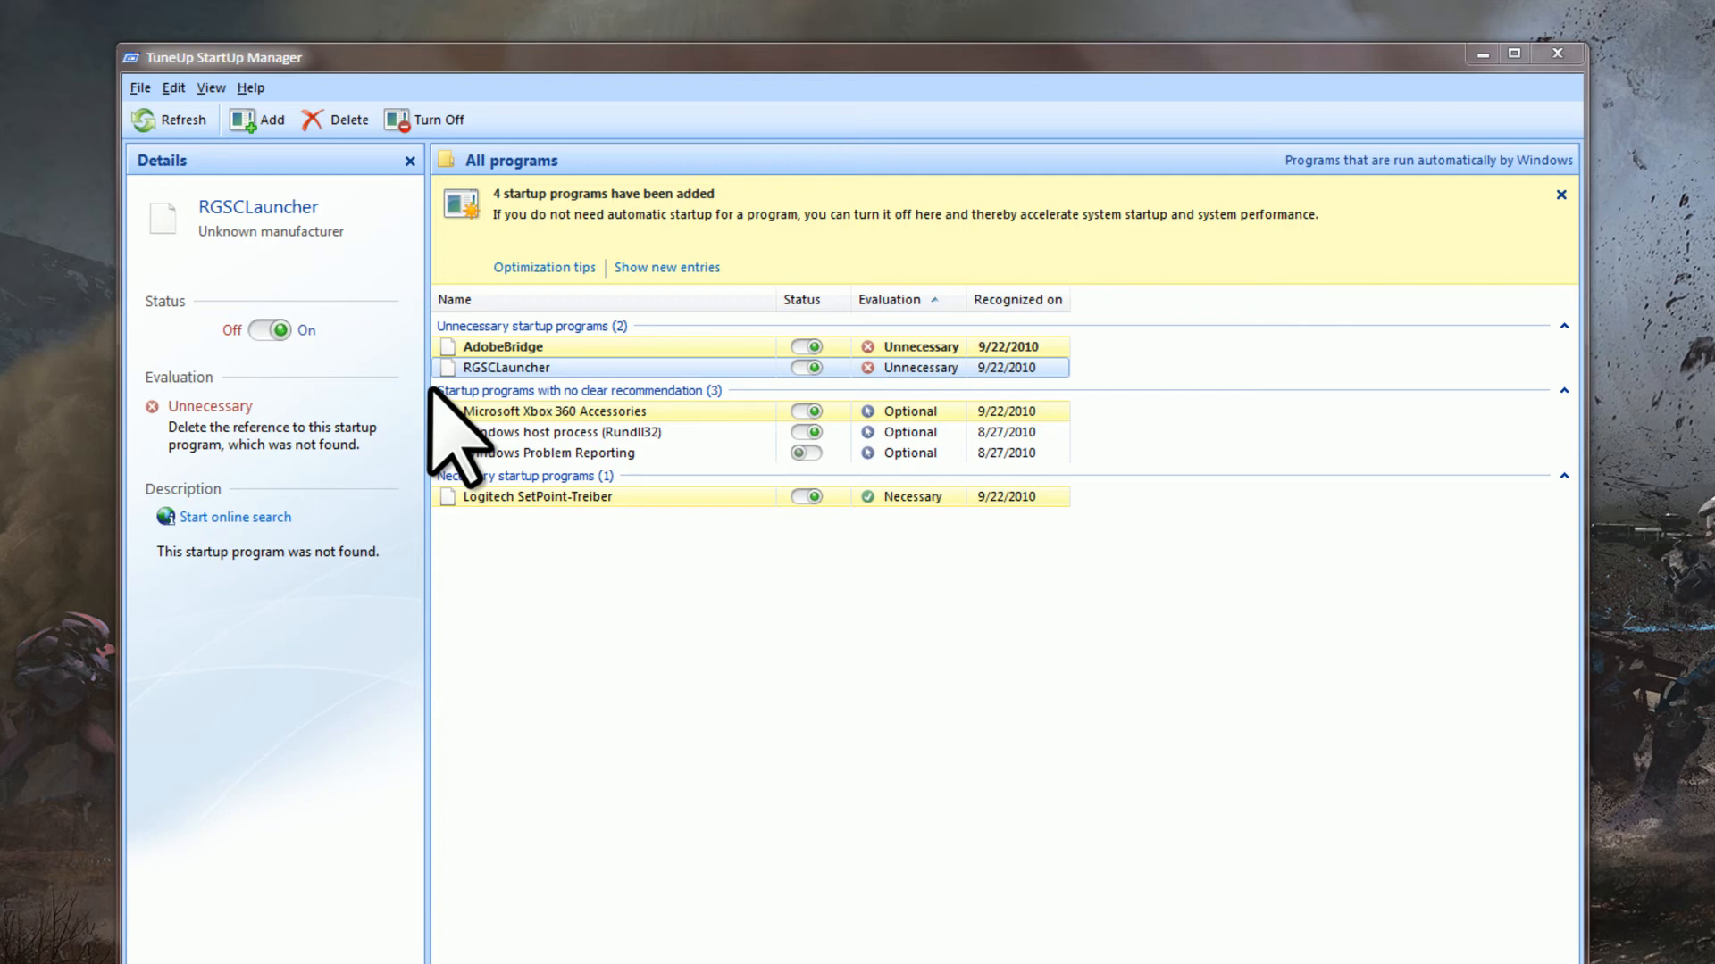
left_click(498, 346)
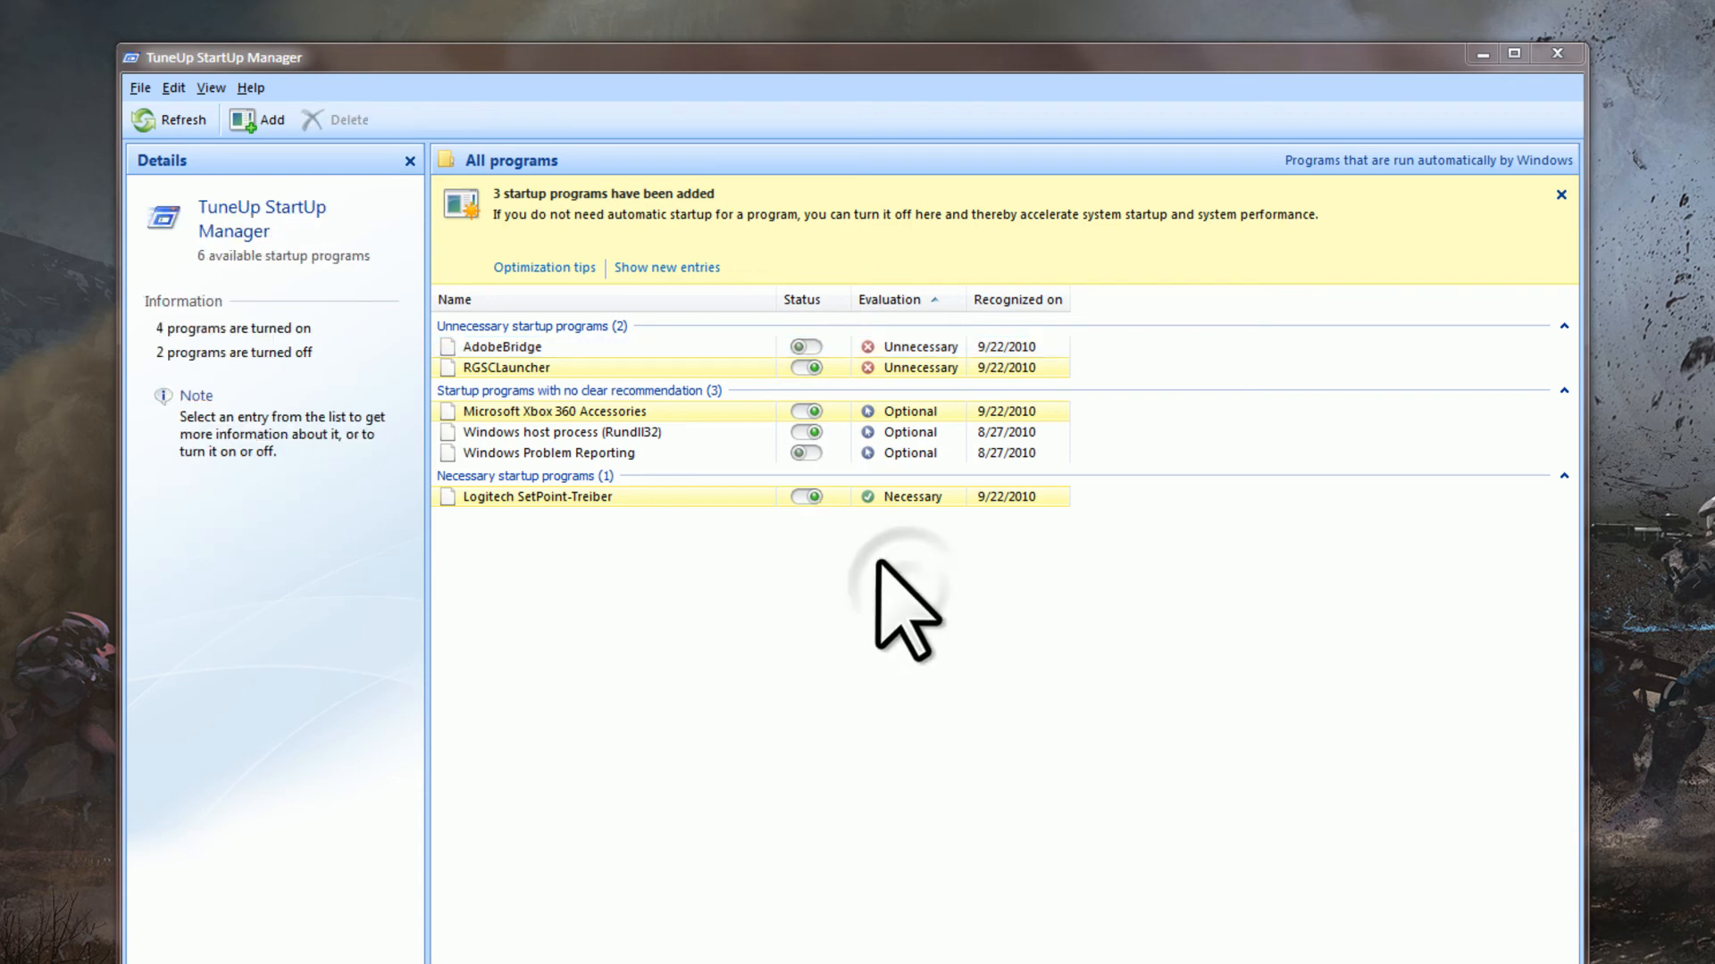
mouse_move(896, 449)
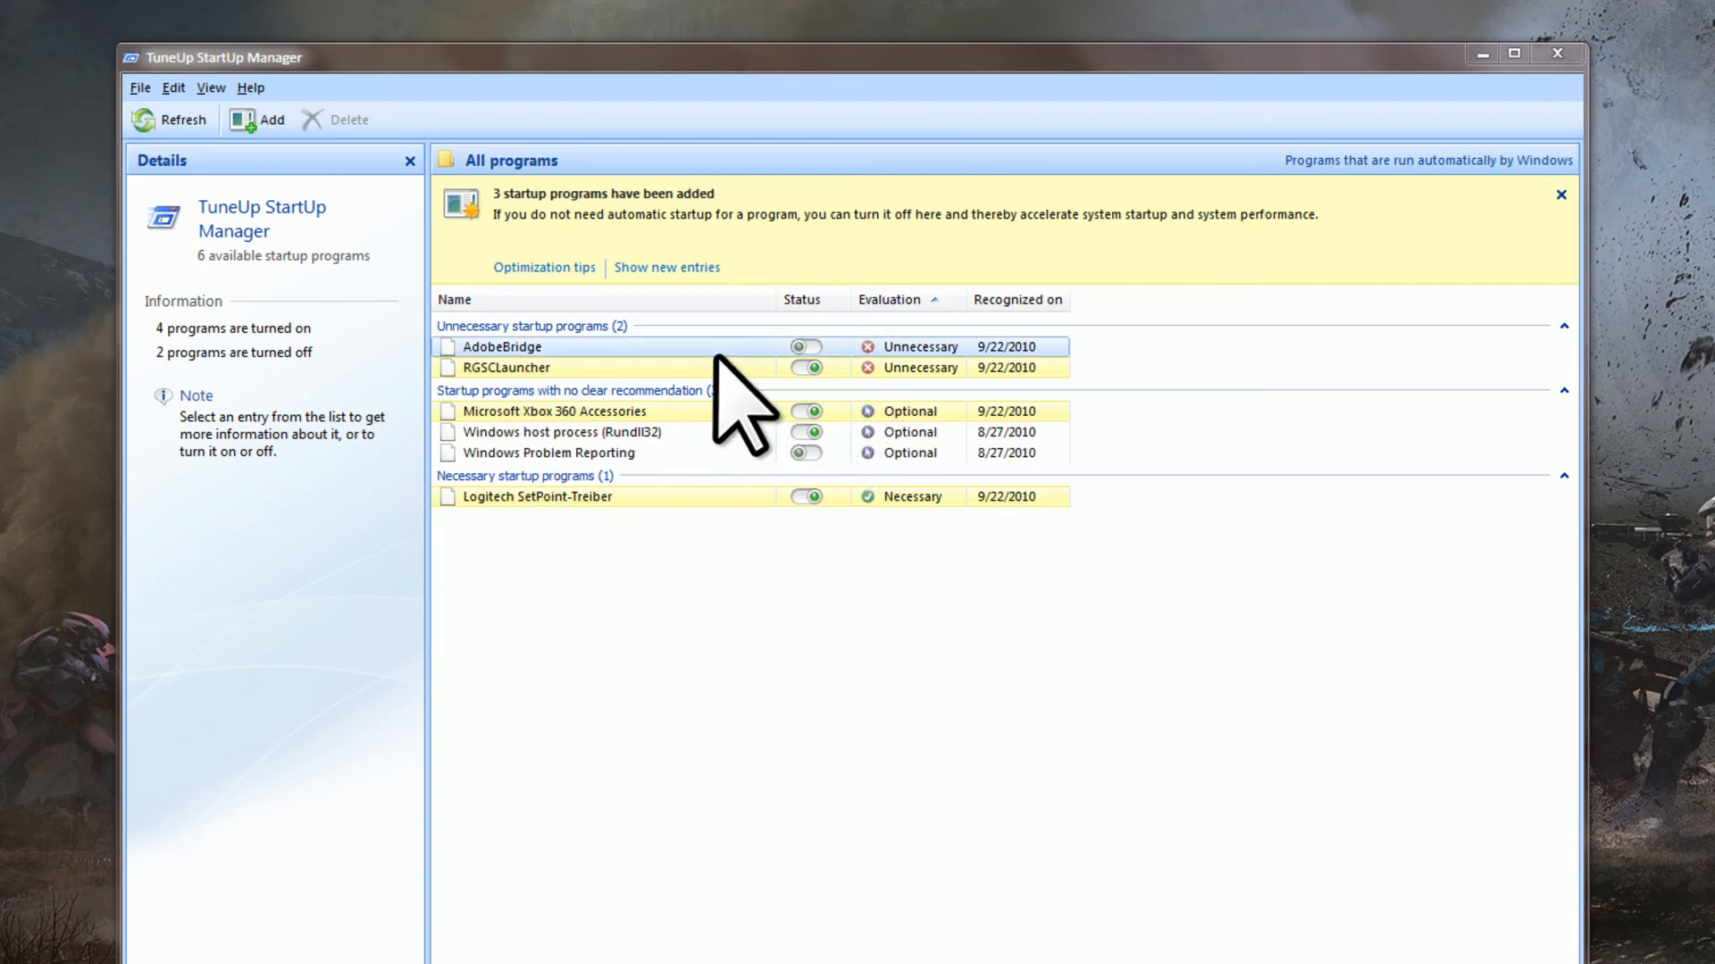
Switch RGSCLauncher's status to Off, review the Windows host process and Xbox 360 Accessories entries, and close StartUp Manager.
left_click(505, 368)
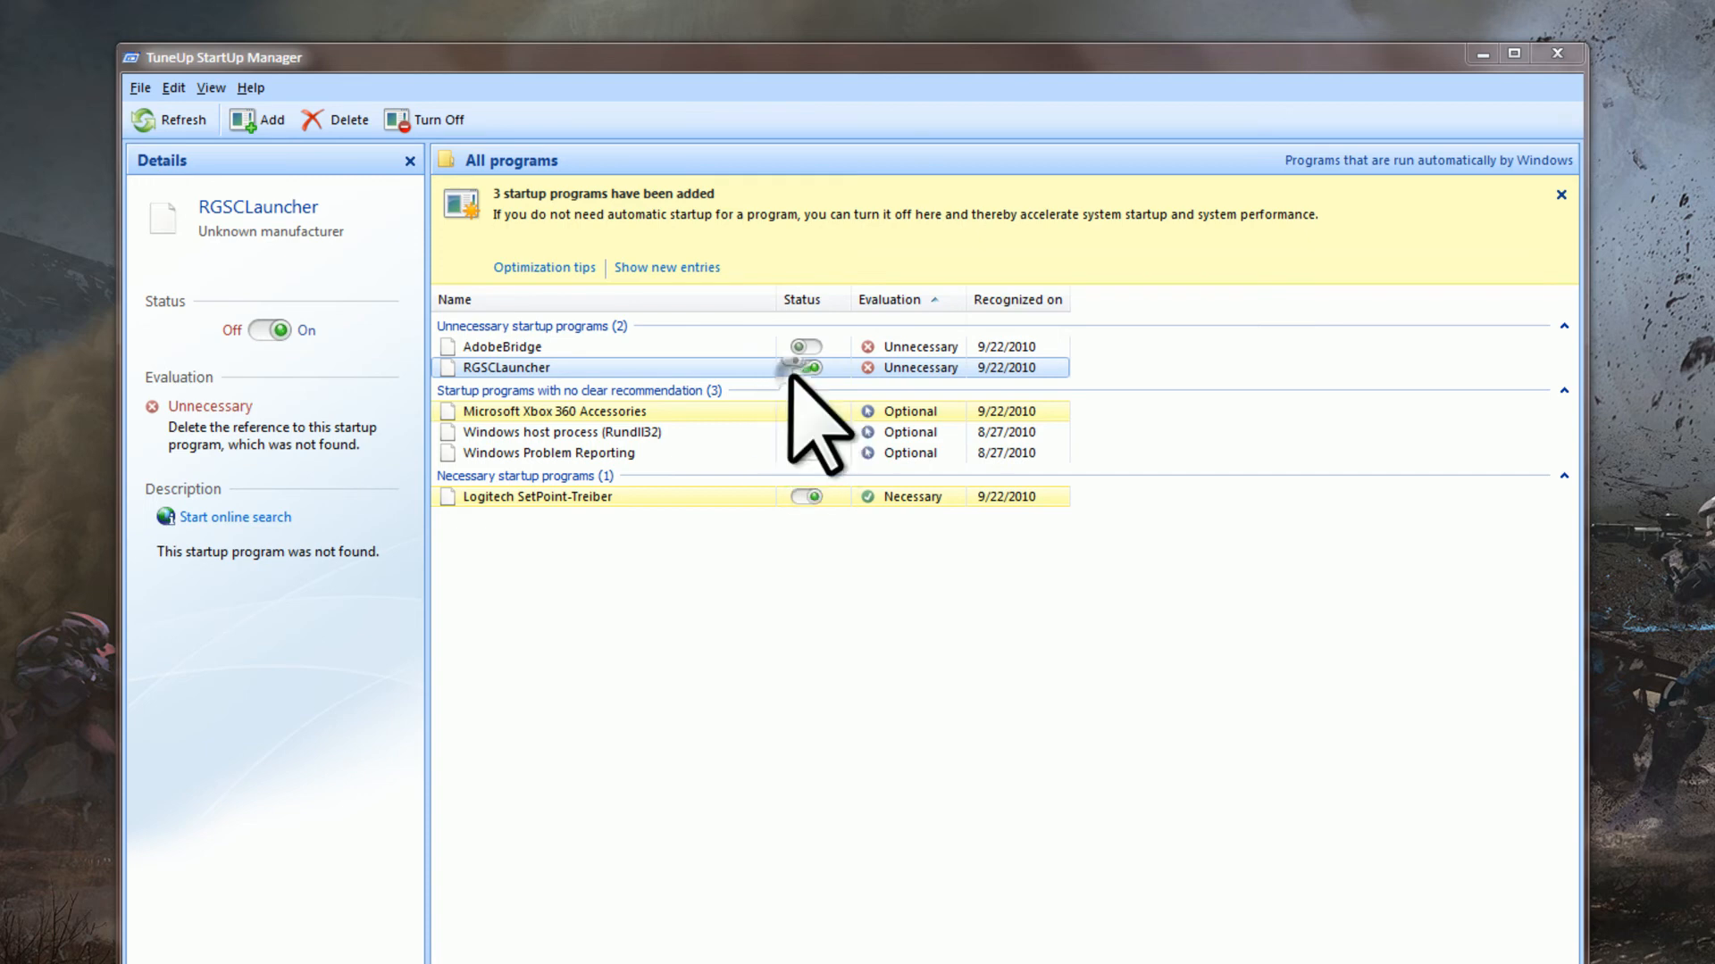
left_click(803, 366)
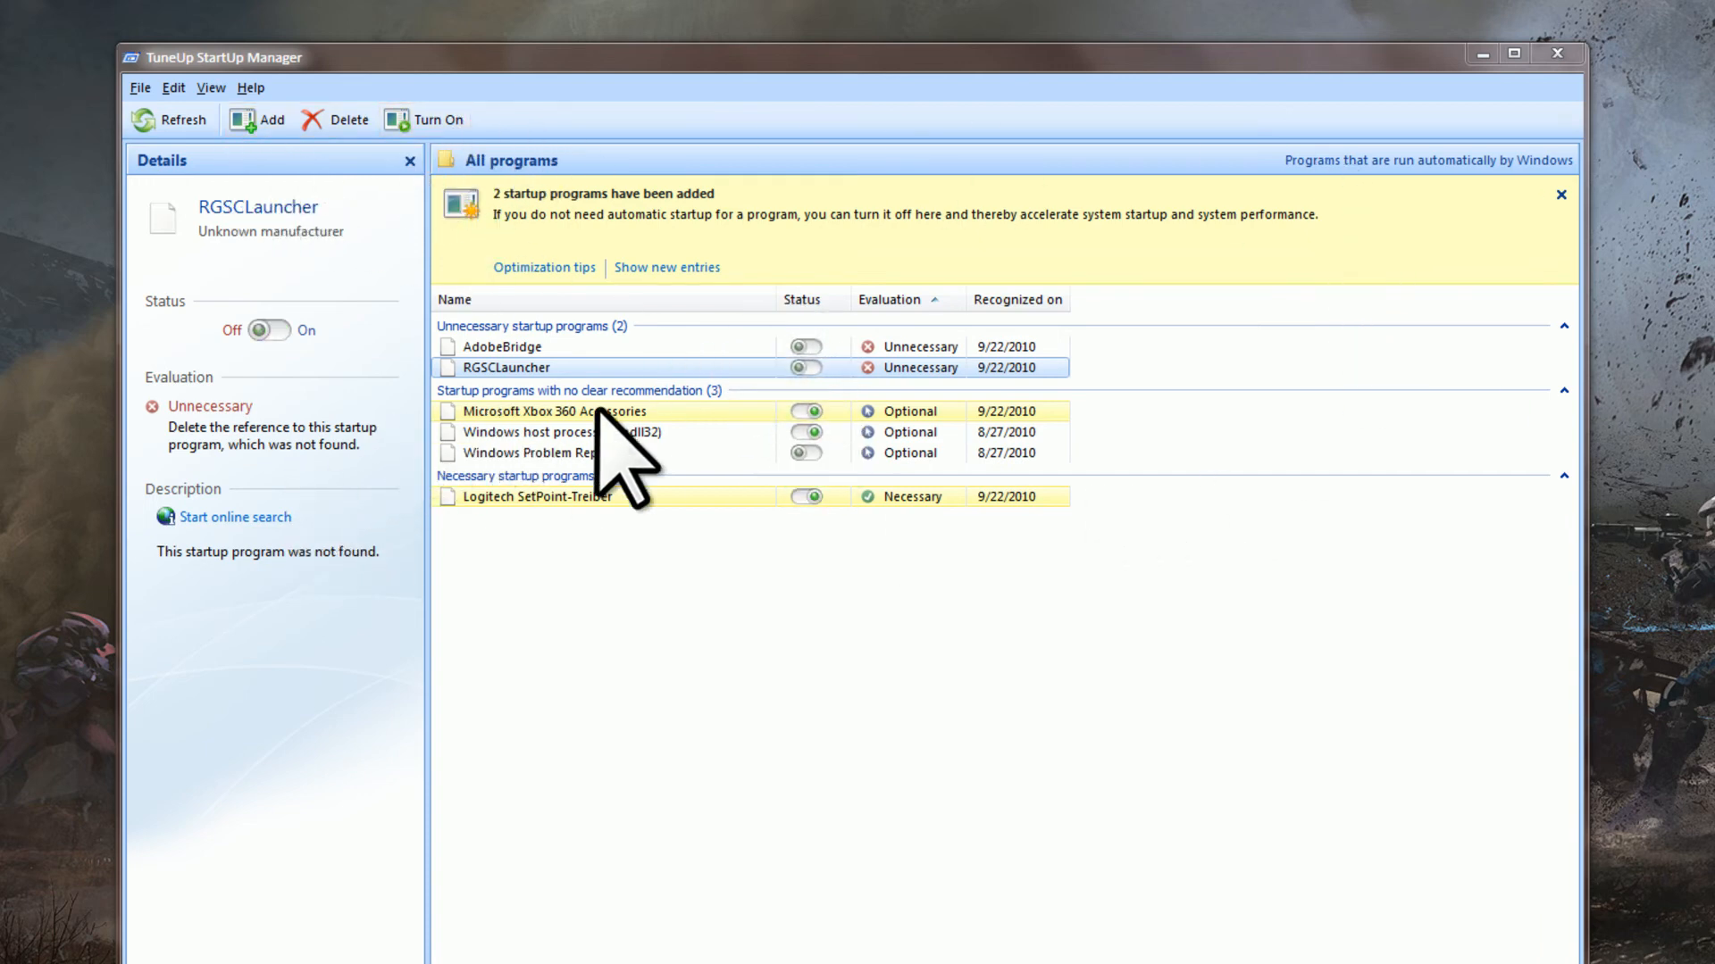
left_click(550, 452)
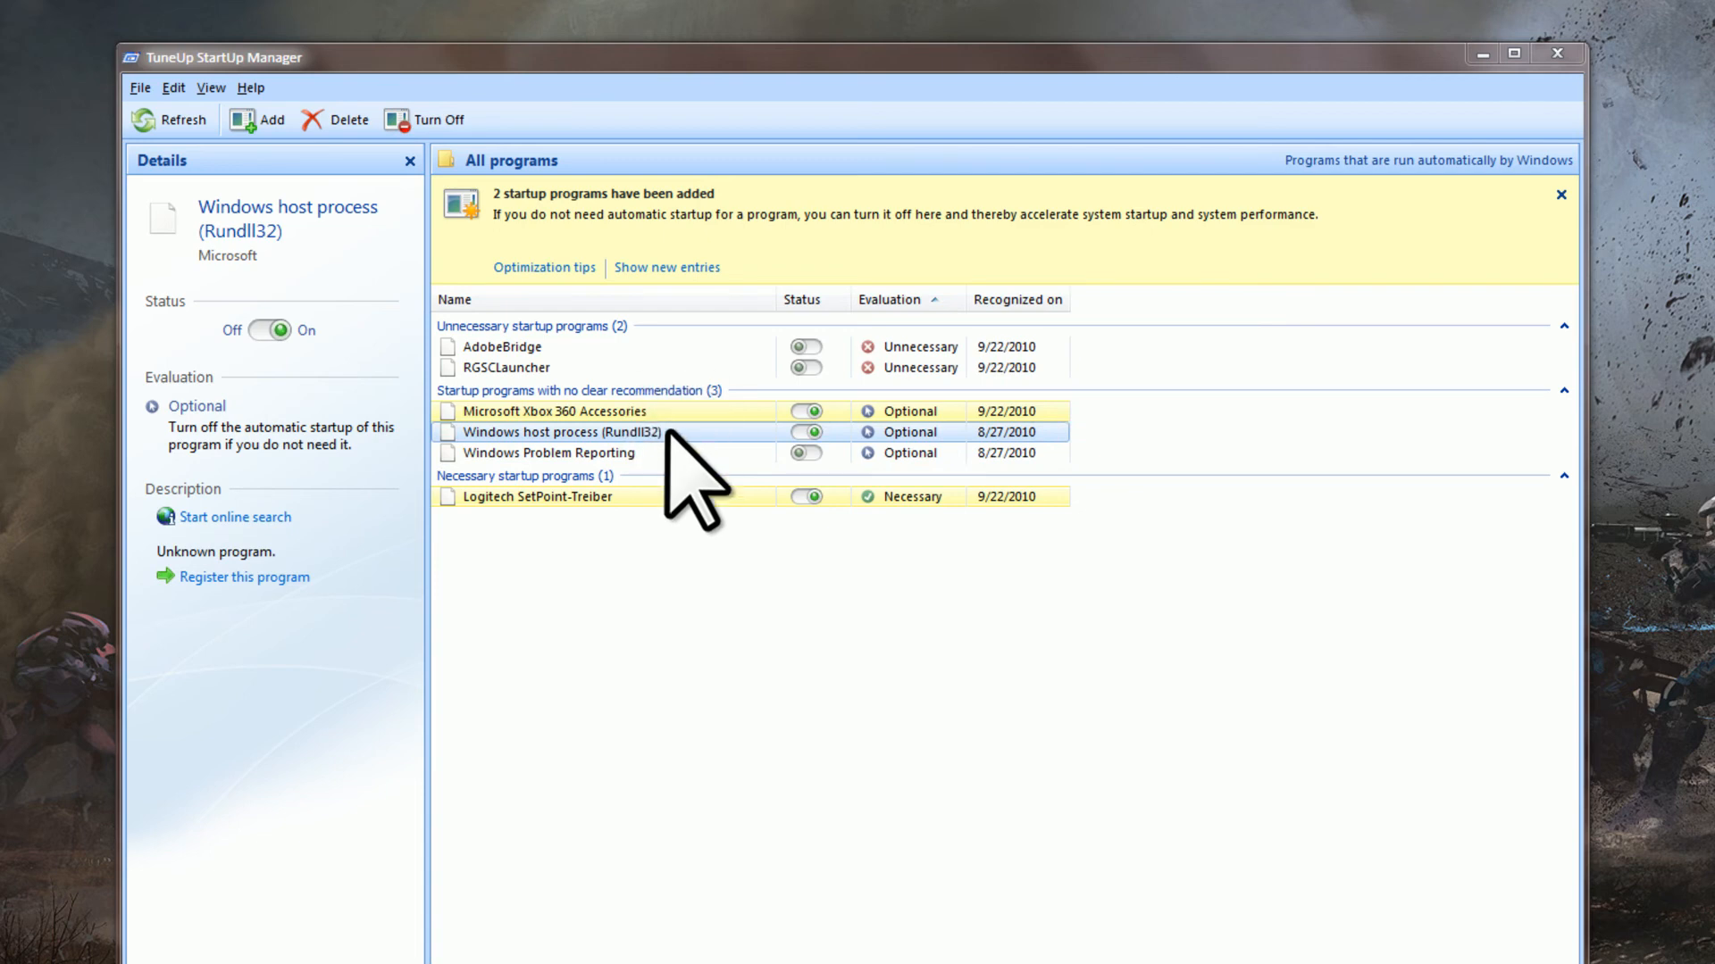
left_click(557, 411)
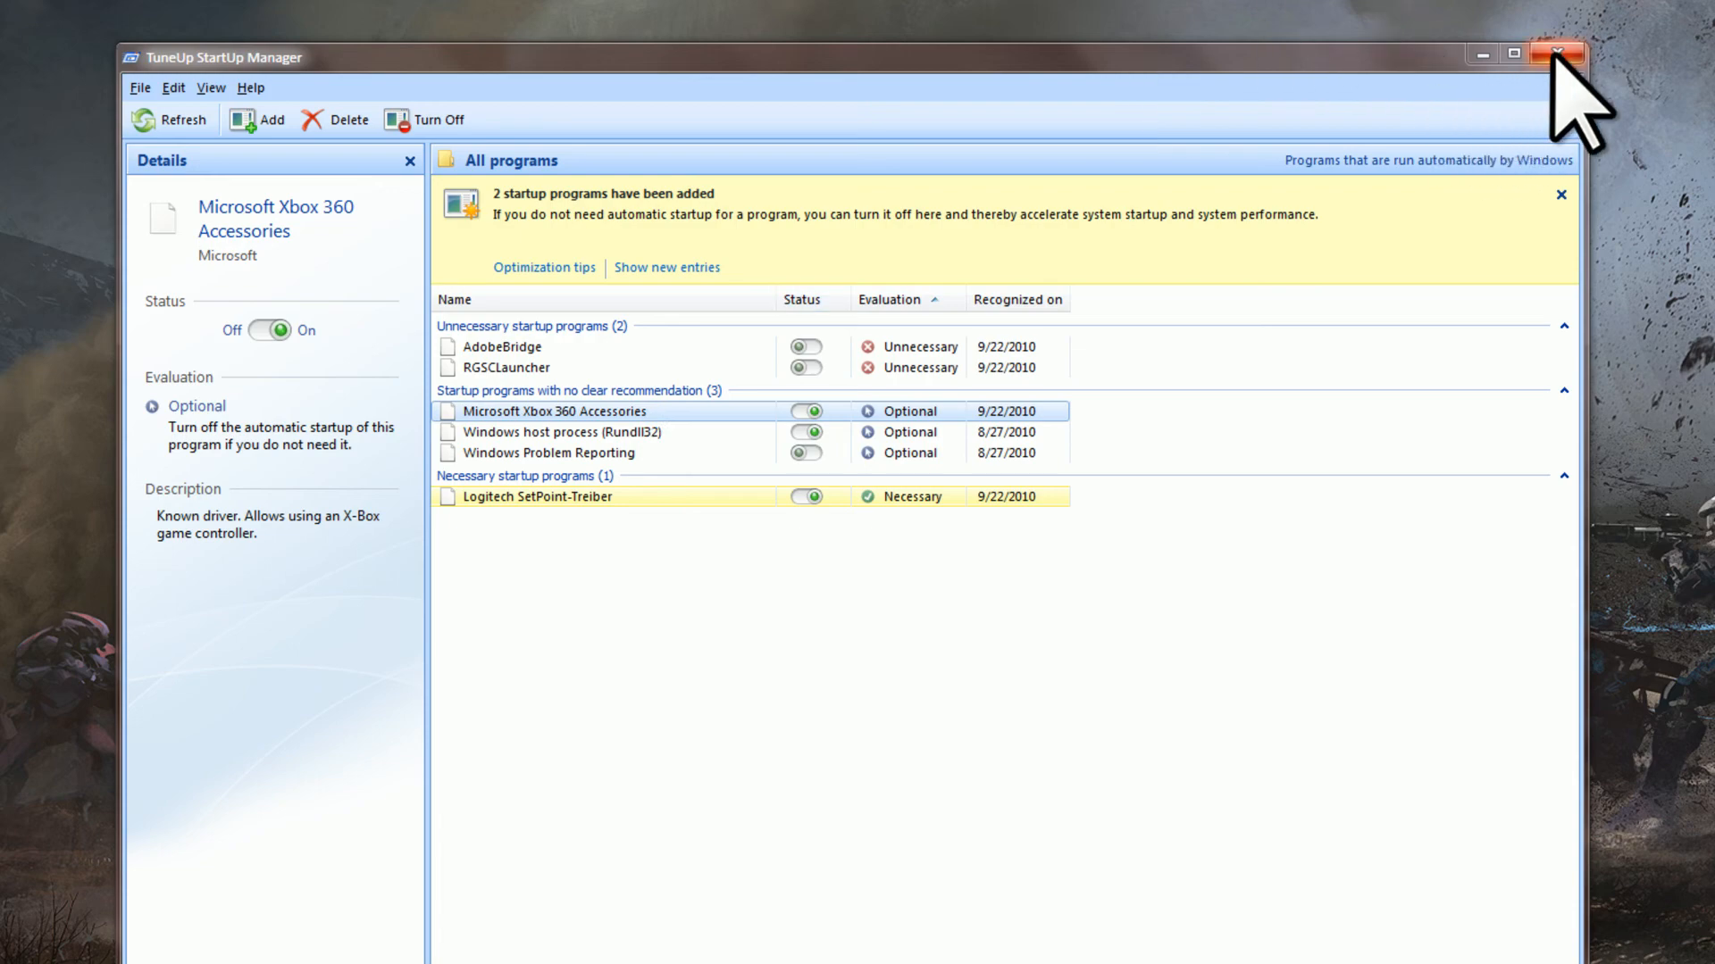
left_click(1557, 57)
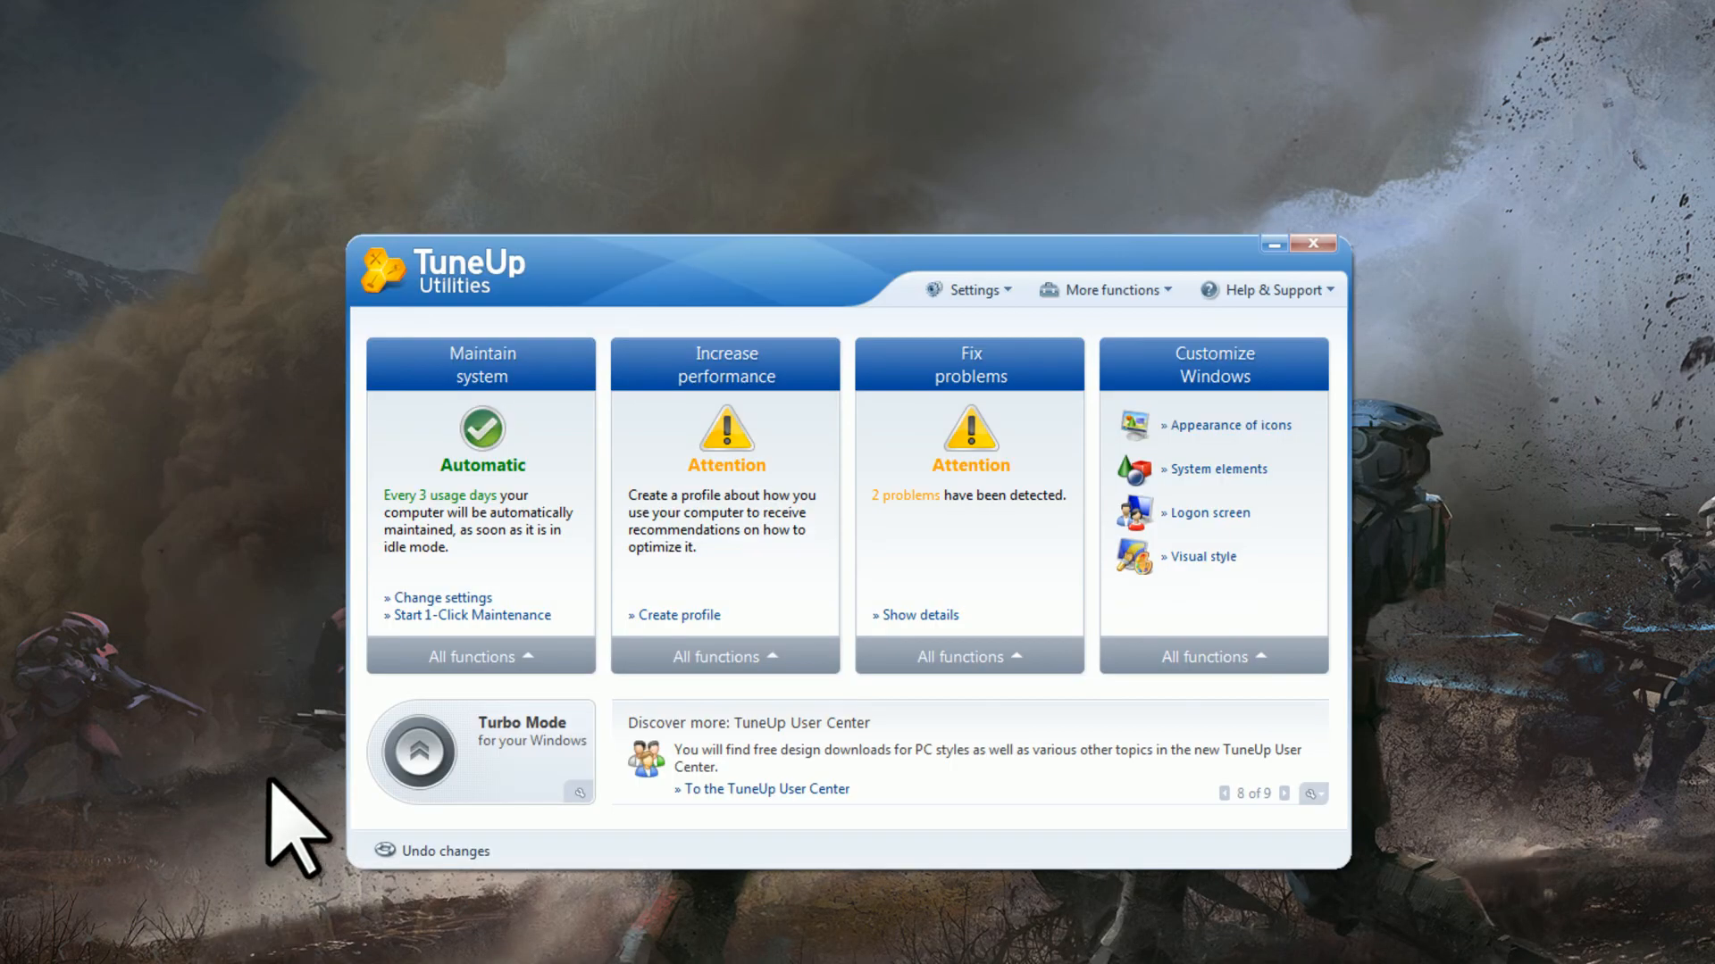
mouse_move(629, 814)
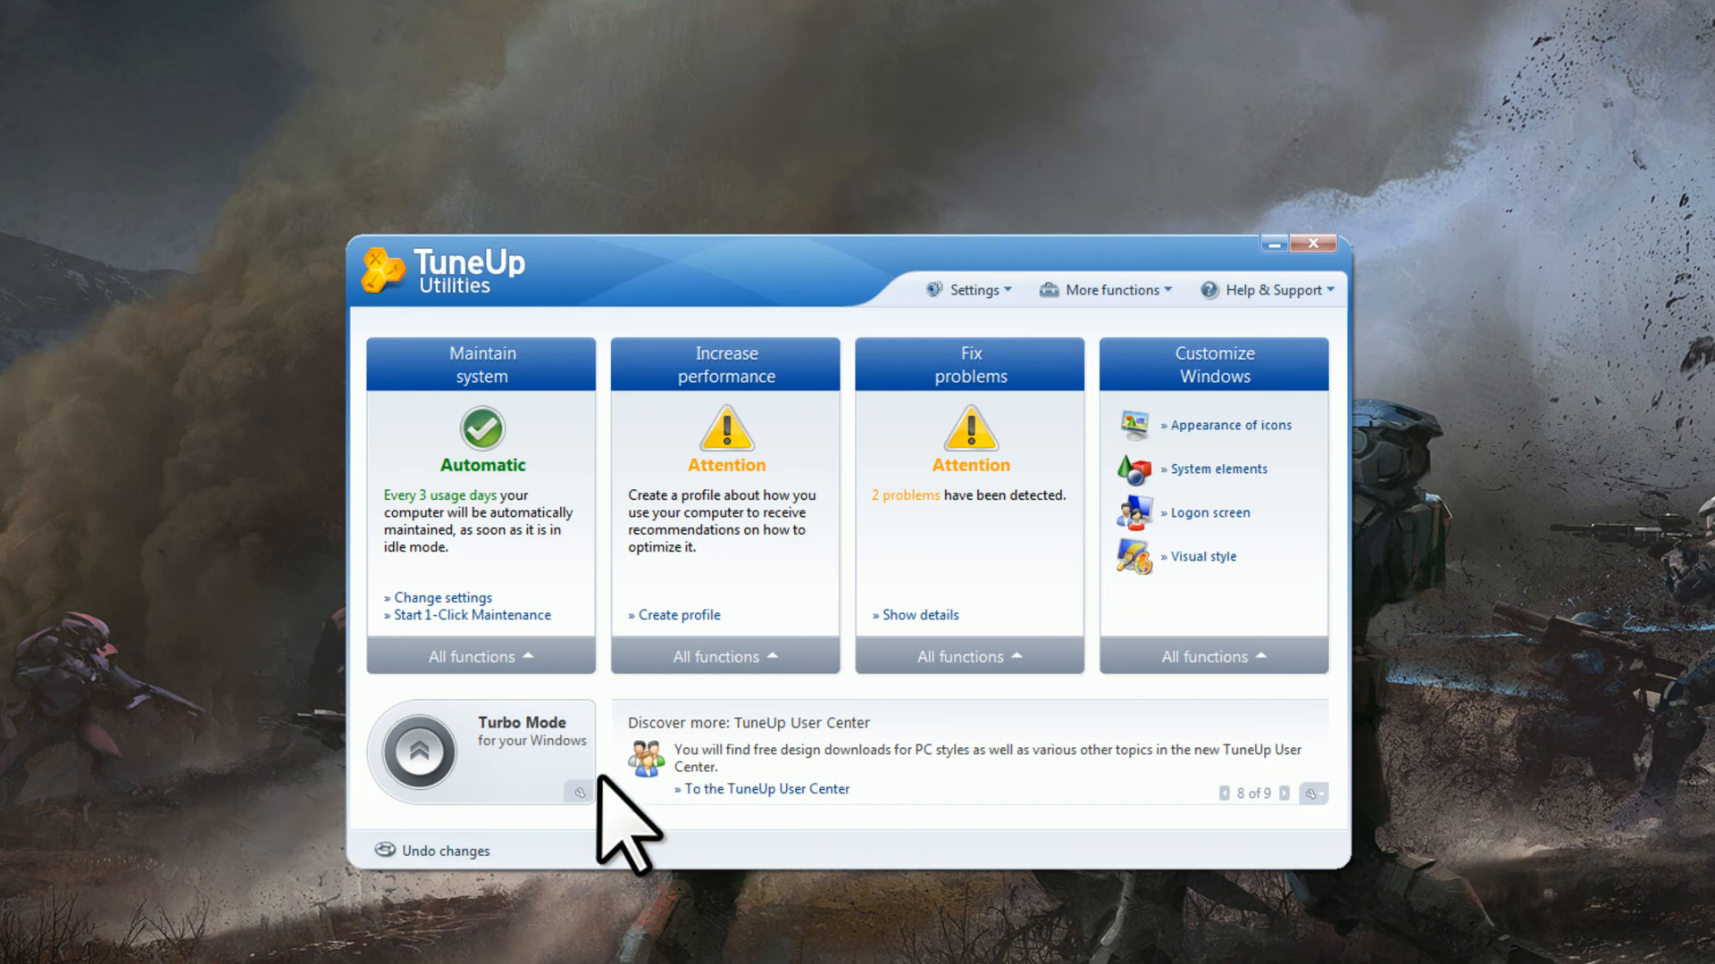
mouse_move(629, 831)
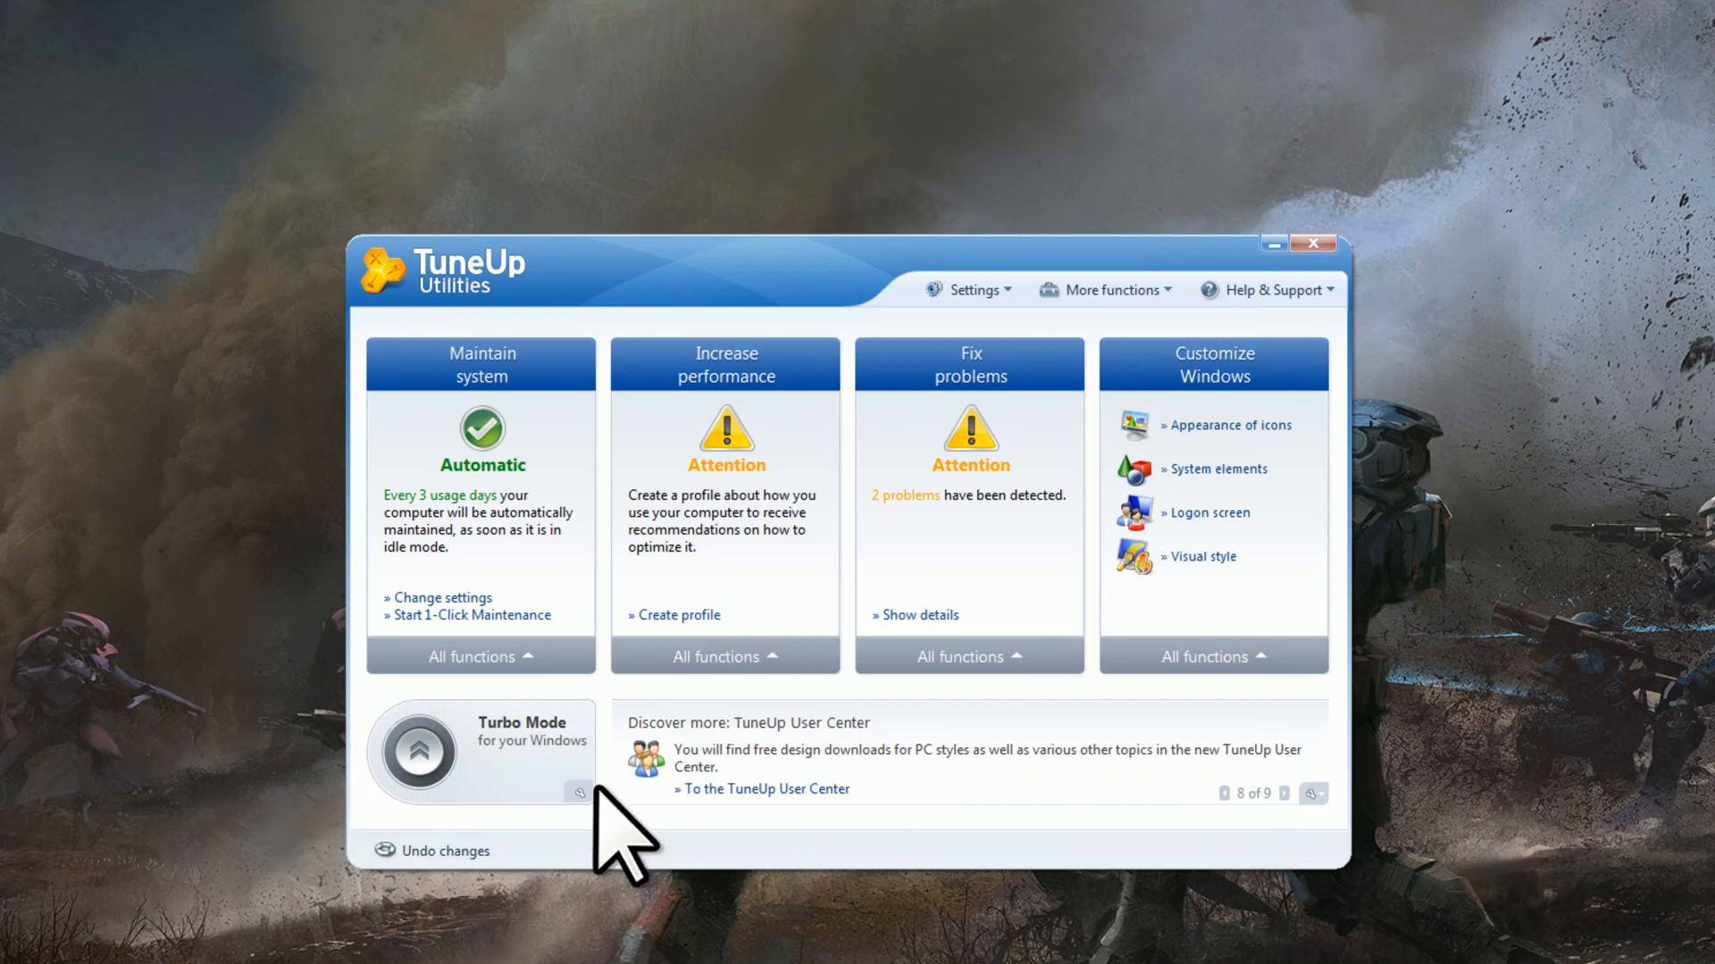
mouse_move(618, 831)
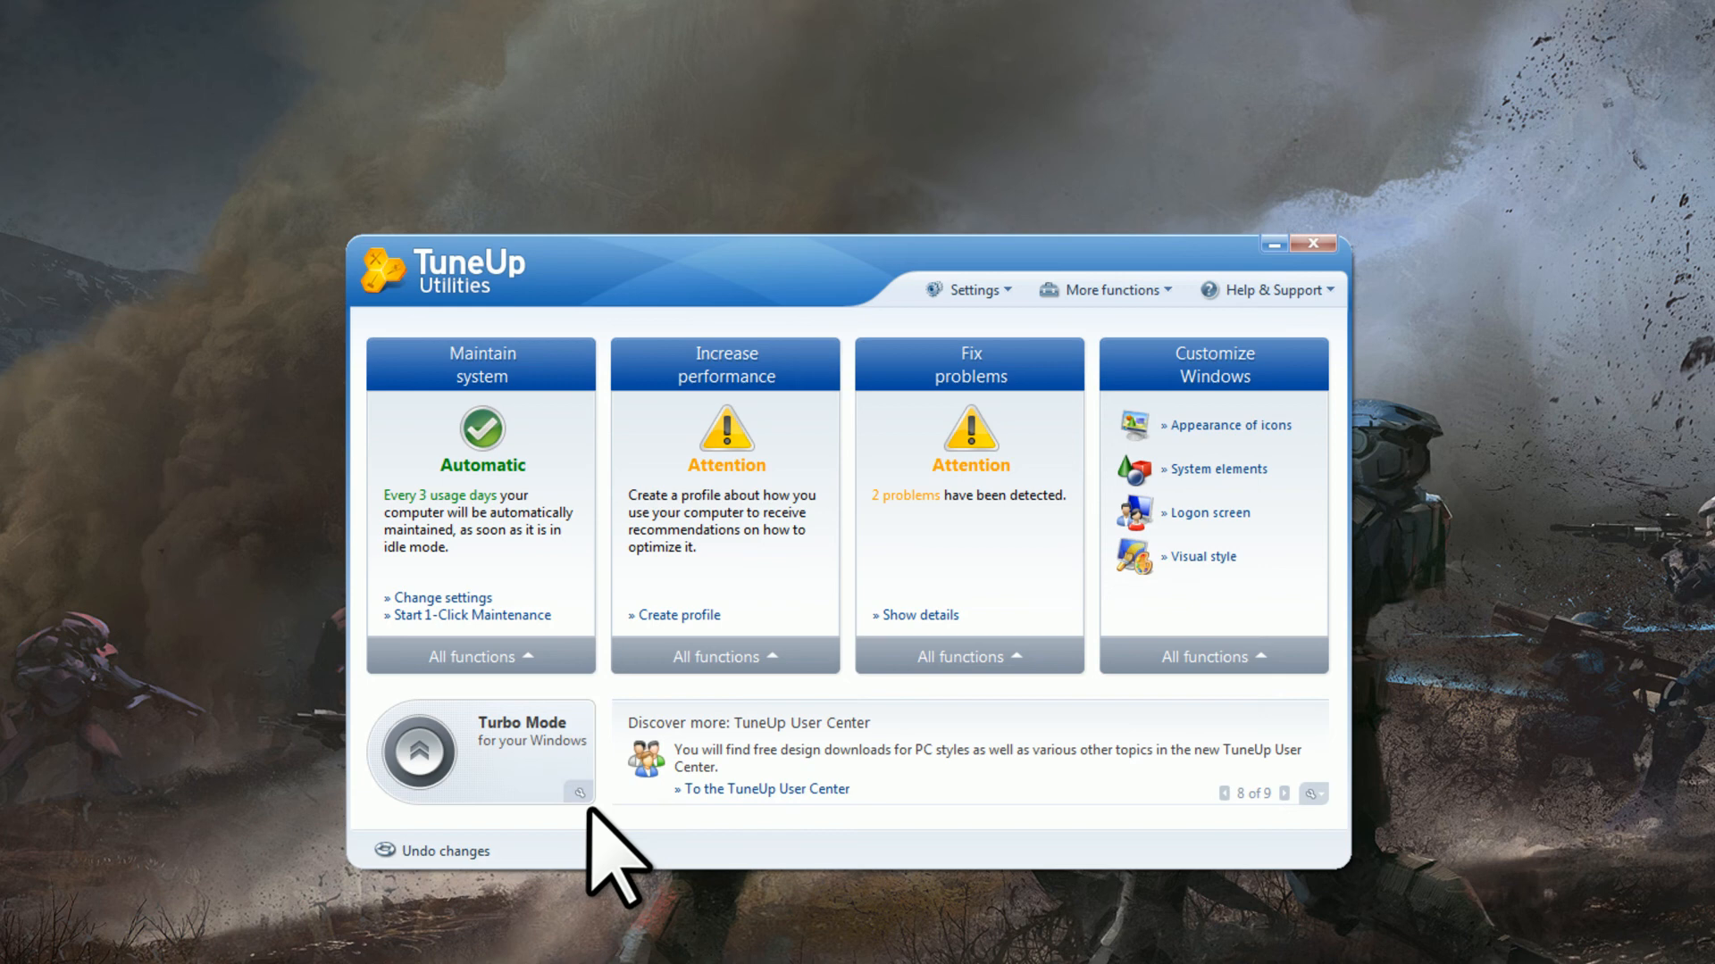
mouse_move(607, 859)
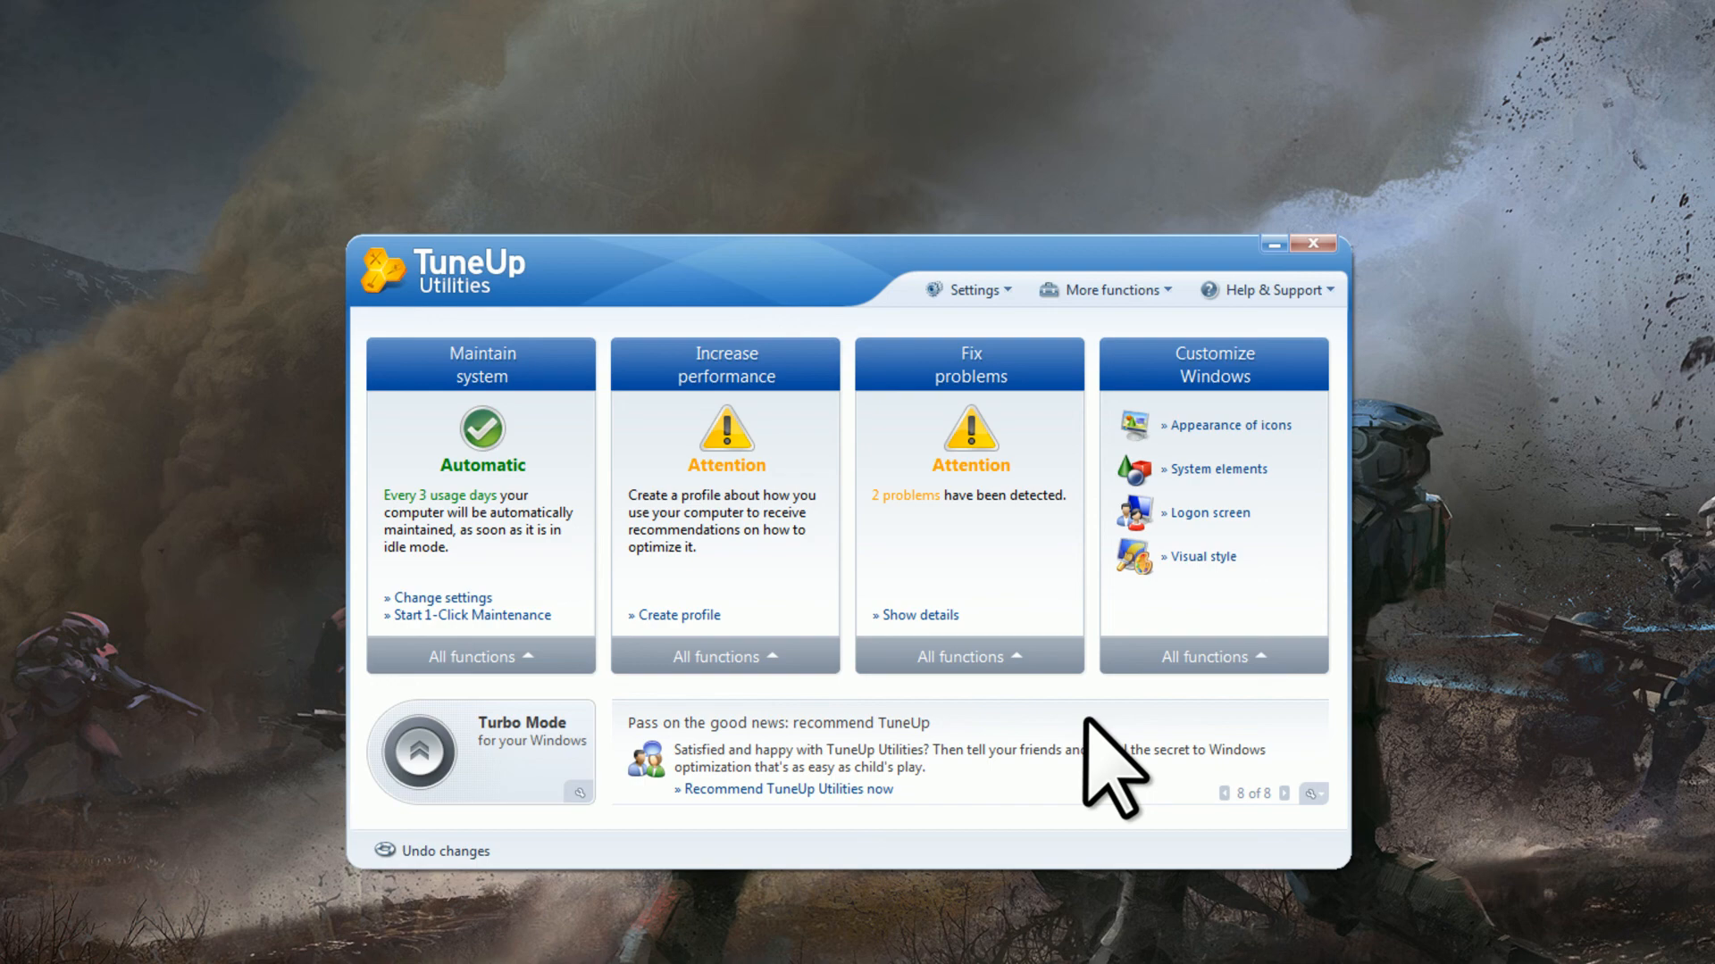
mouse_move(1050, 777)
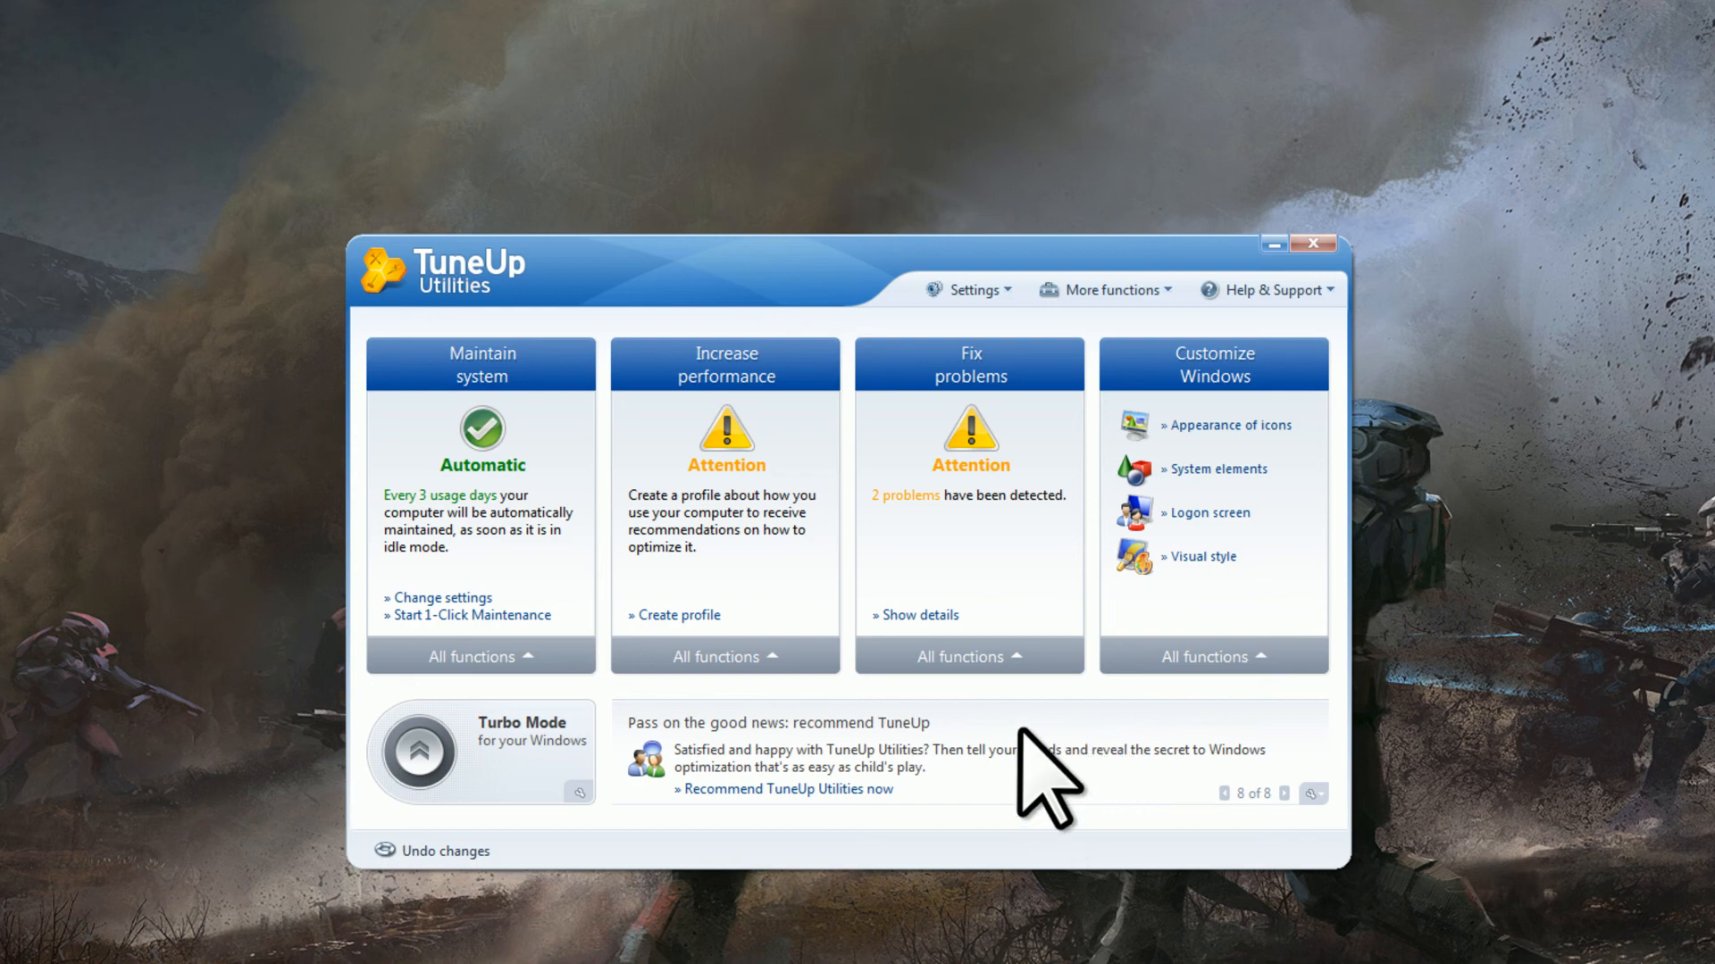
Close the TuneUp Utilities Start Center window, leaving the Windows 7 desktop.
left_click(1272, 245)
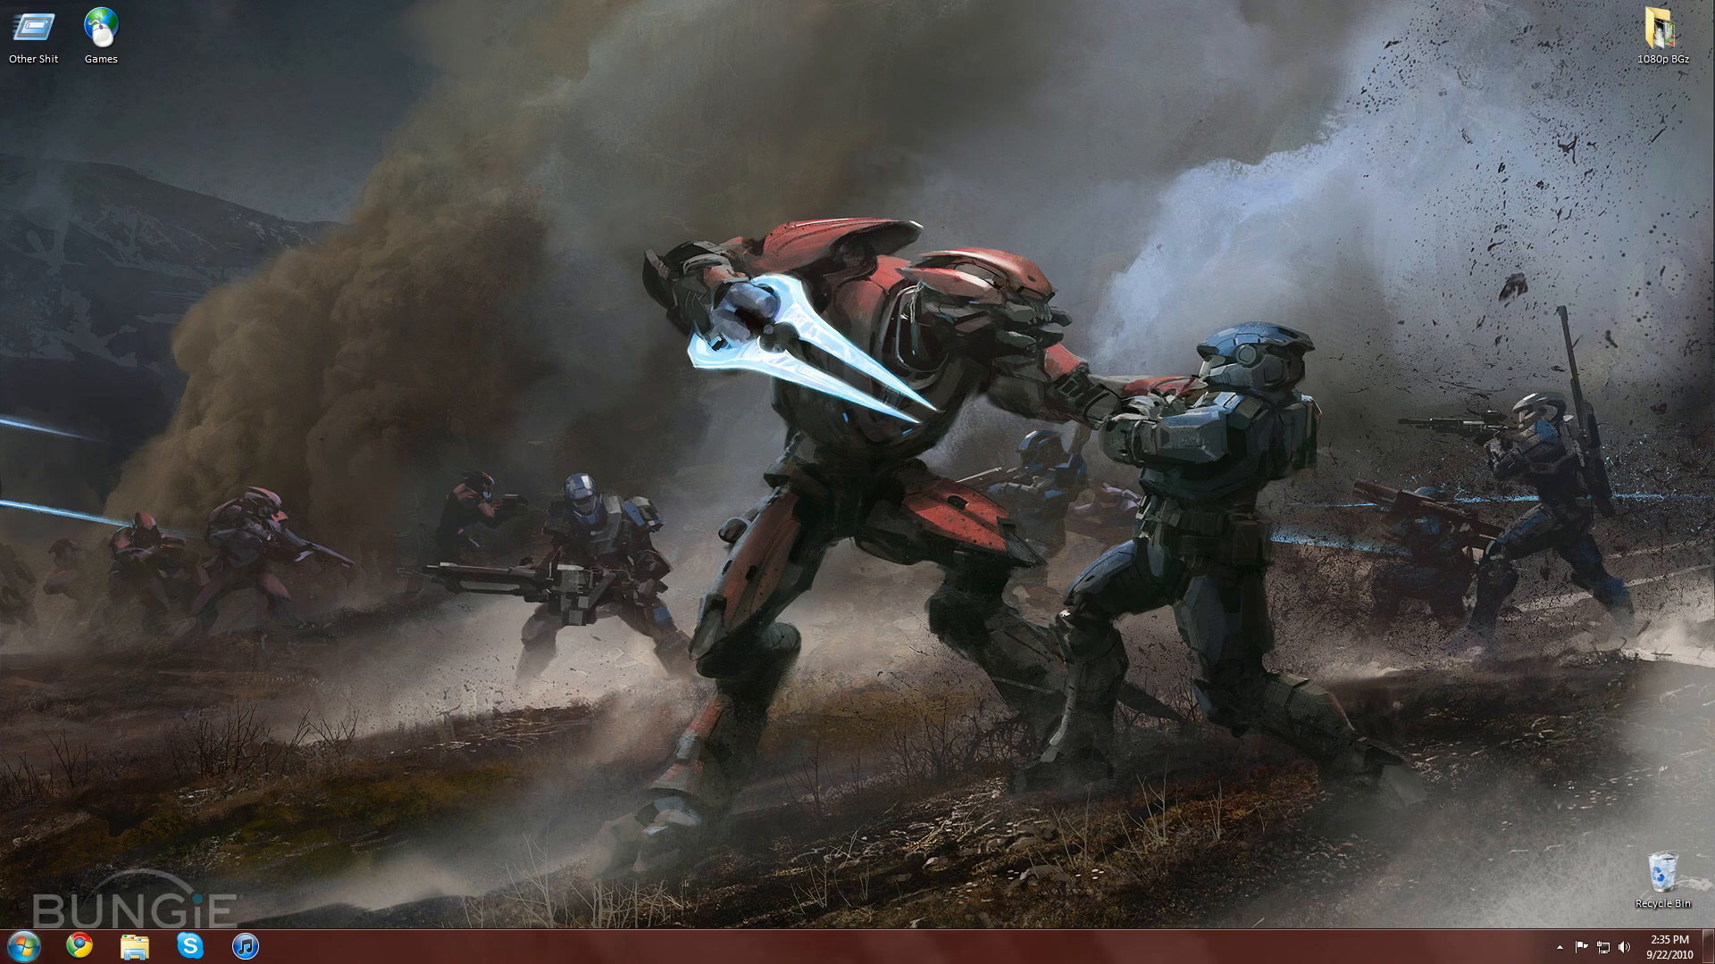
left_click(15, 947)
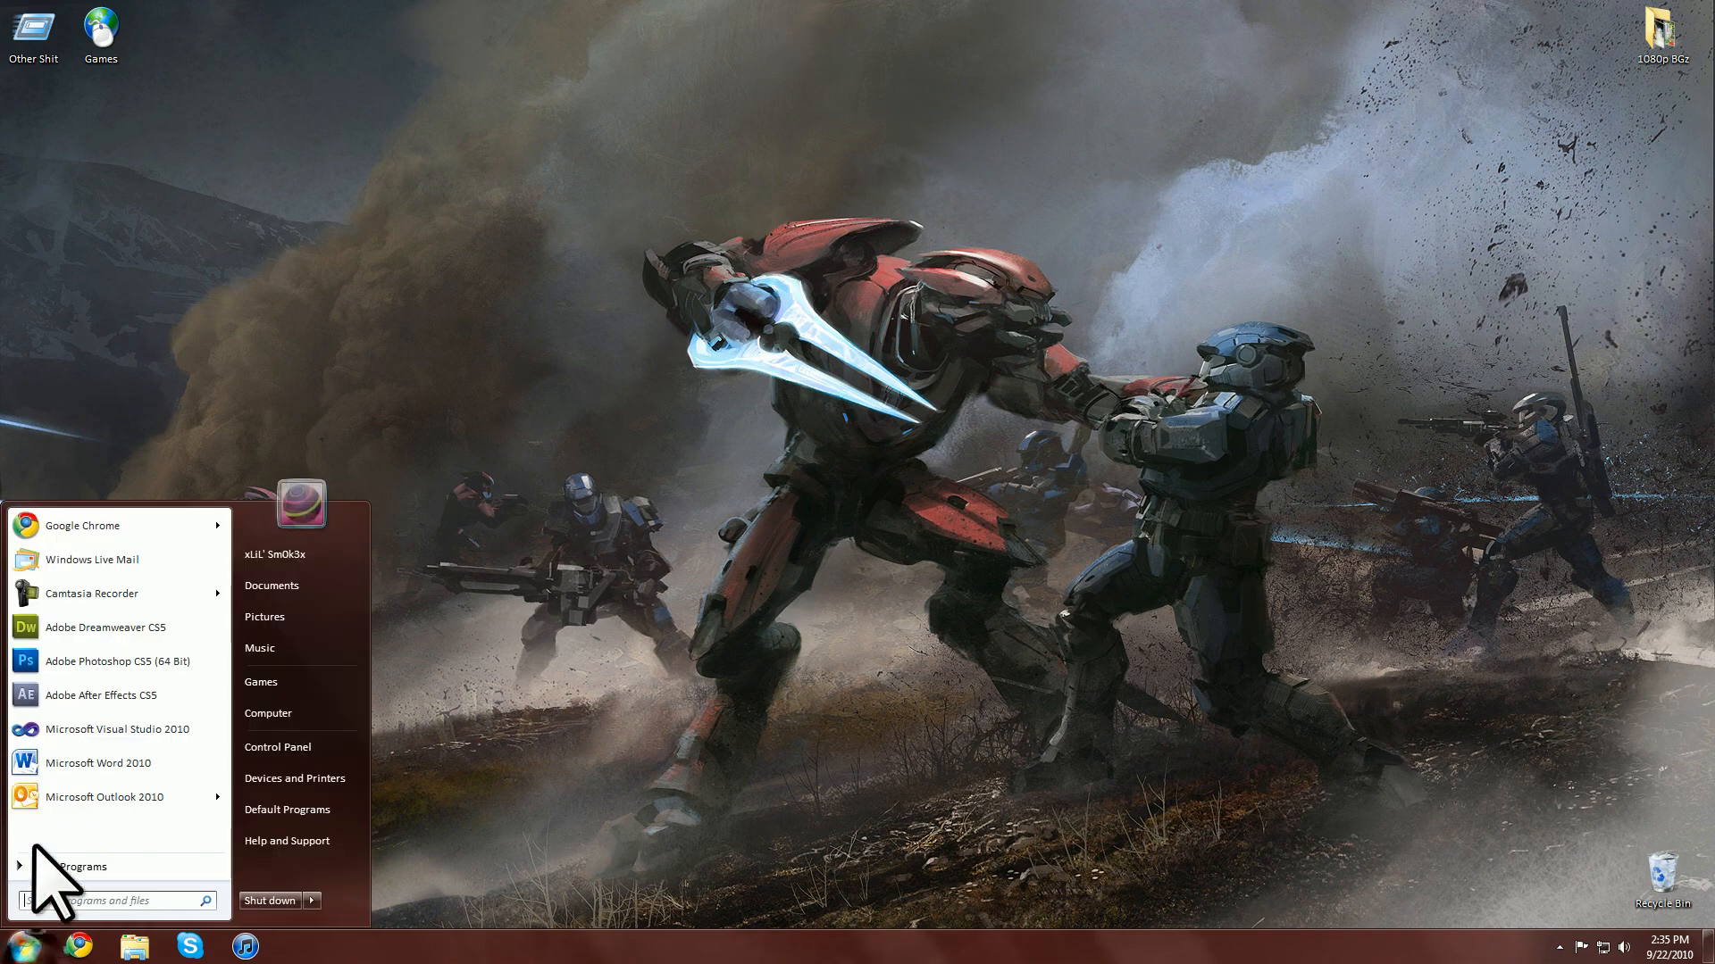
mouse_move(104, 763)
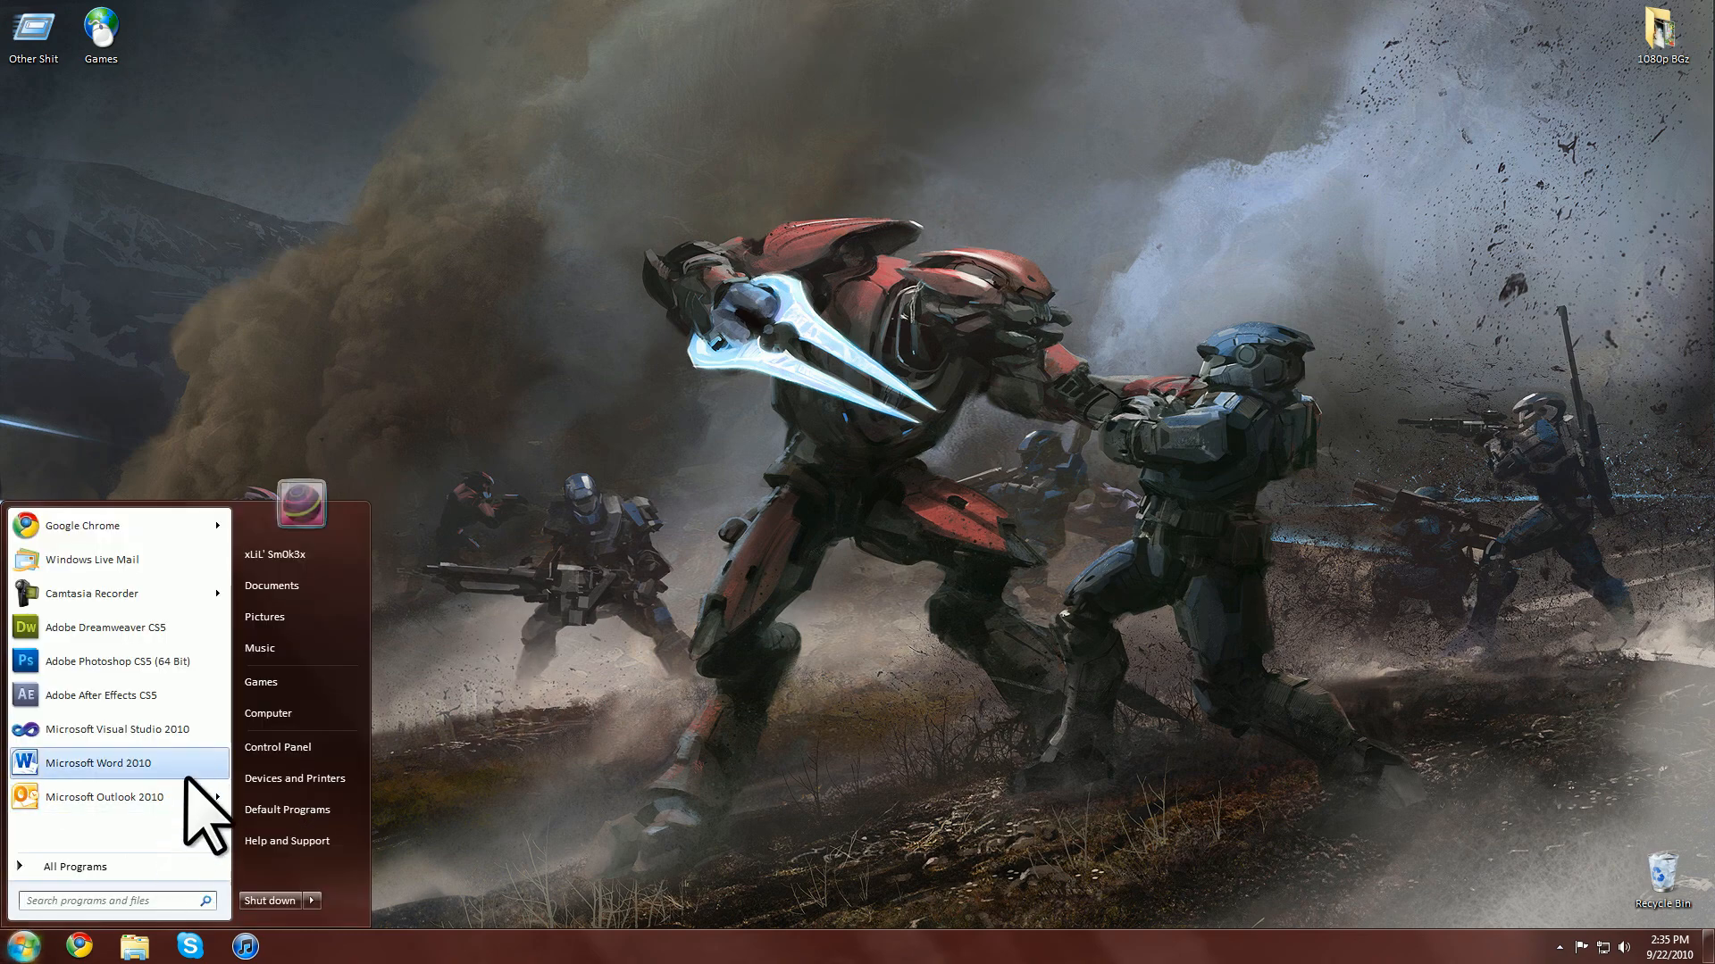
mouse_move(196, 815)
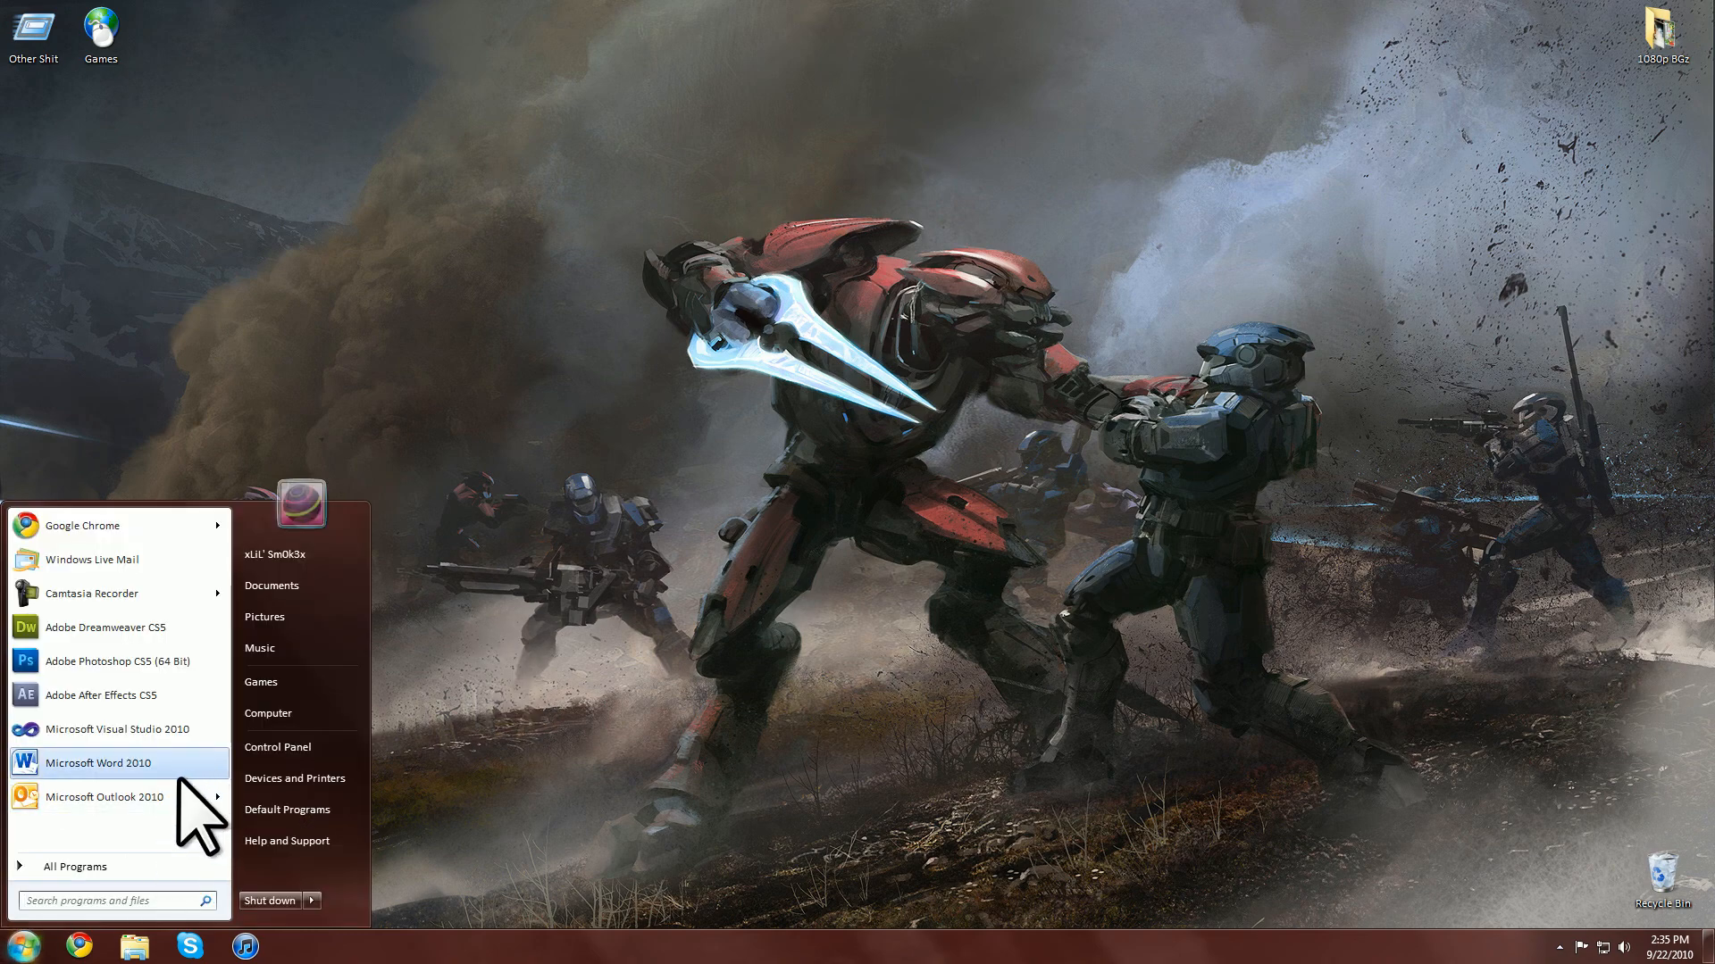
mouse_move(103, 796)
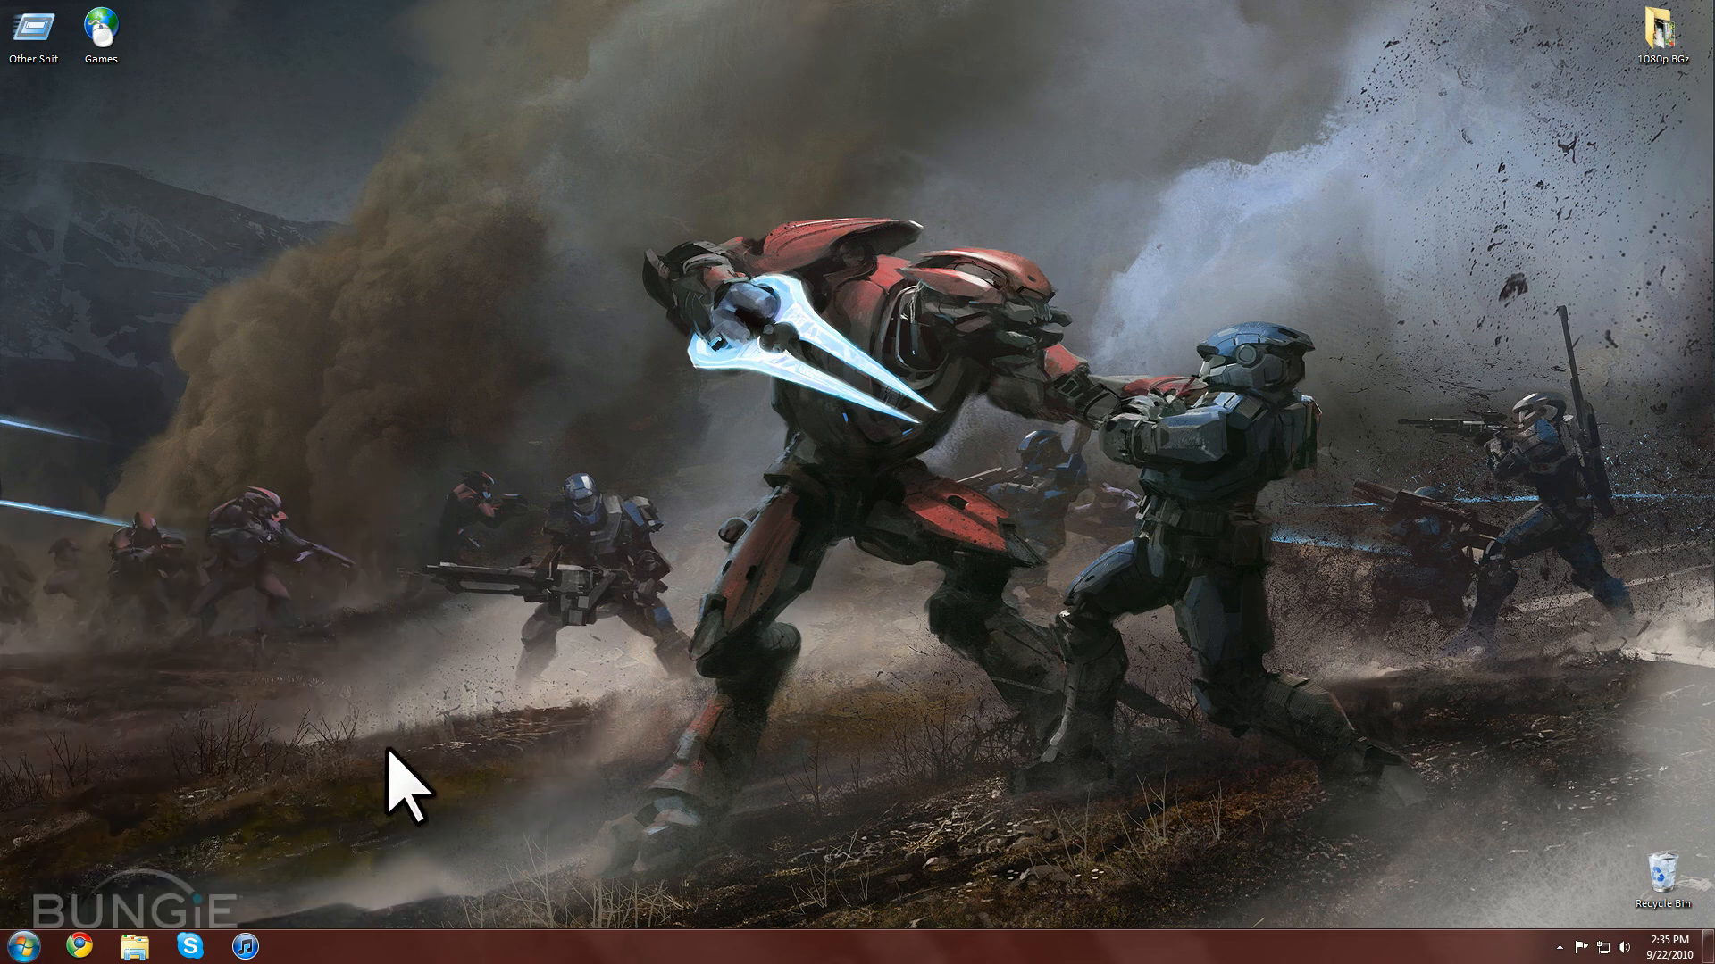
mouse_move(1114, 766)
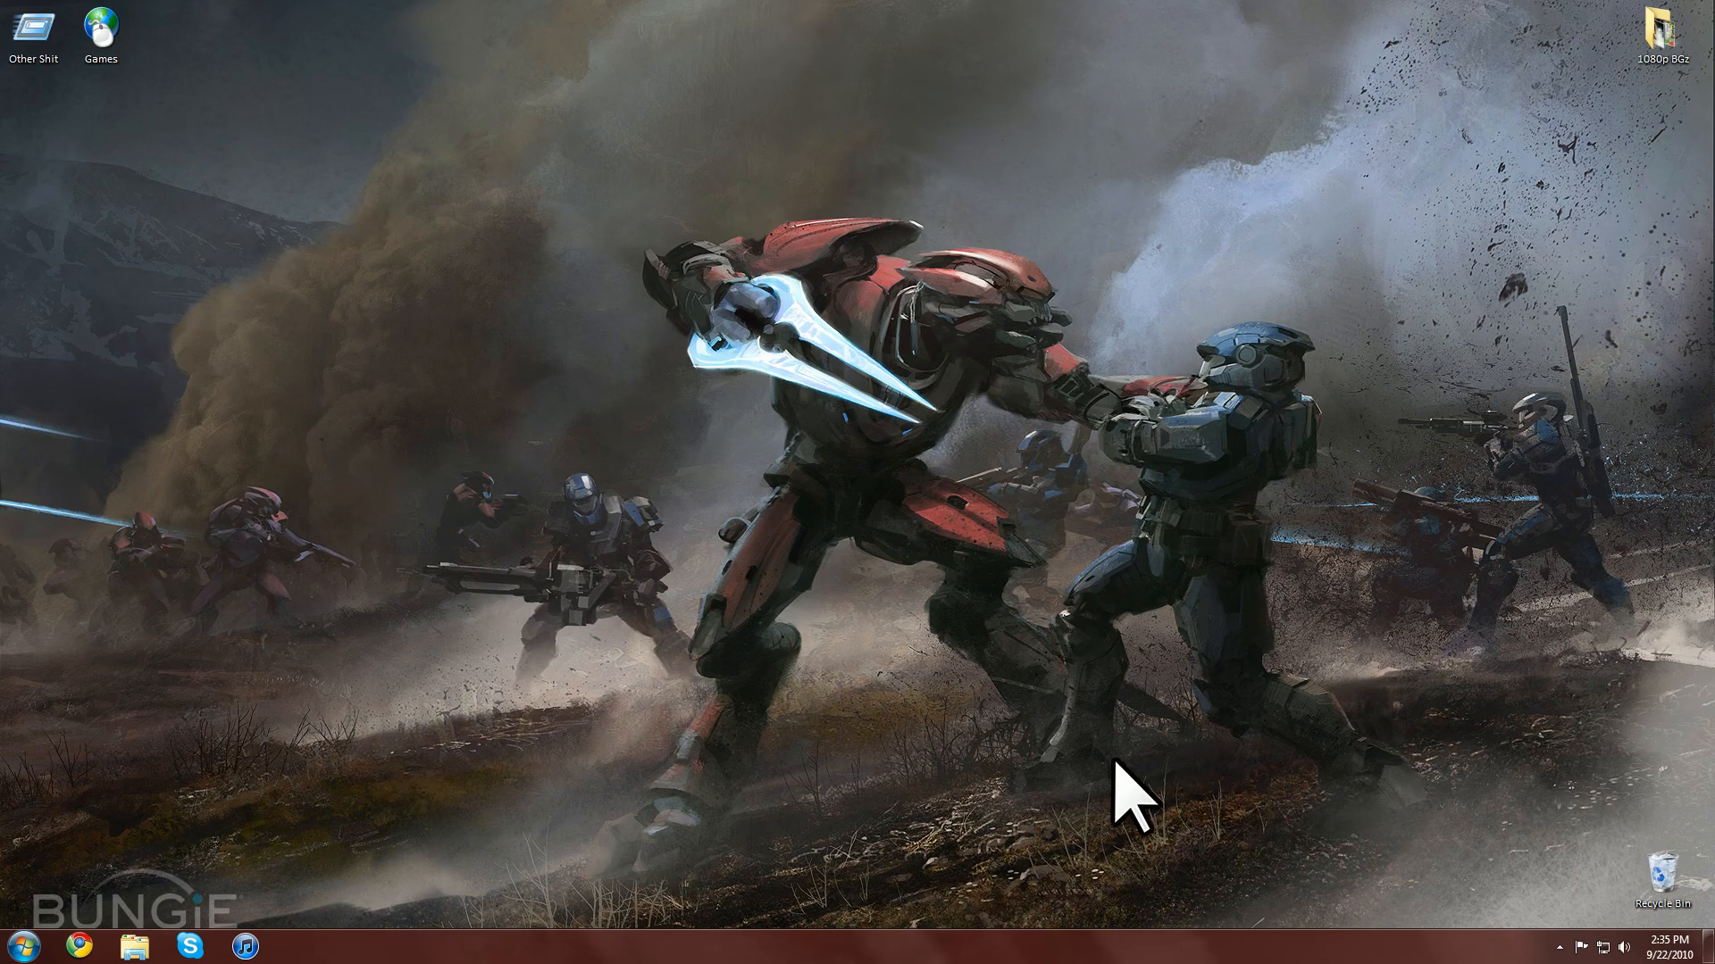